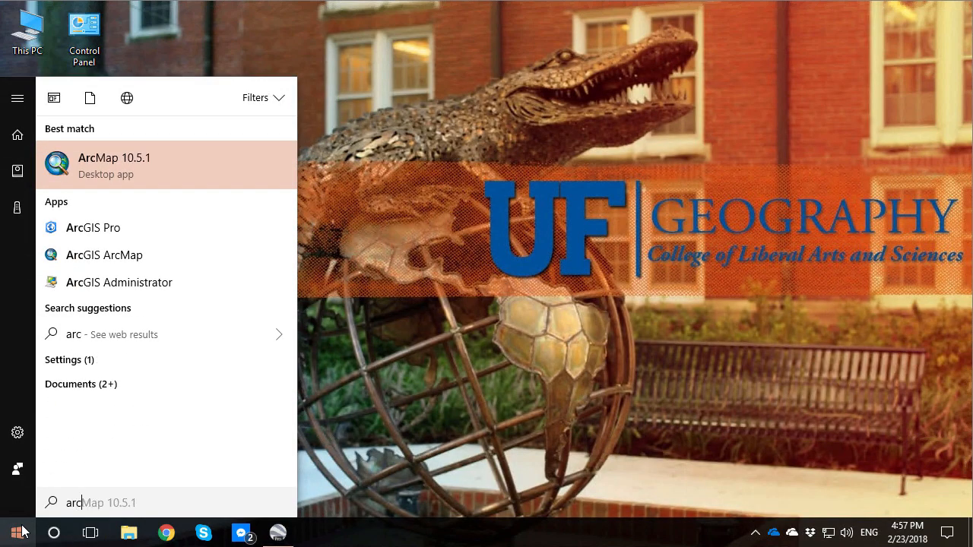
# Launch ArcGIS Pro from the Windows search results to reach its start page
pyautogui.click(12, 527)
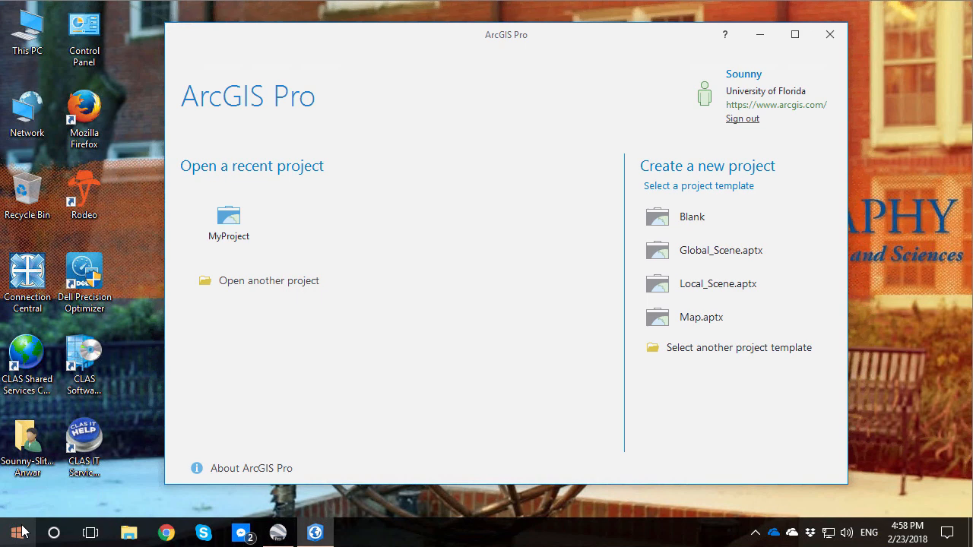
pyautogui.moveTo(412, 204)
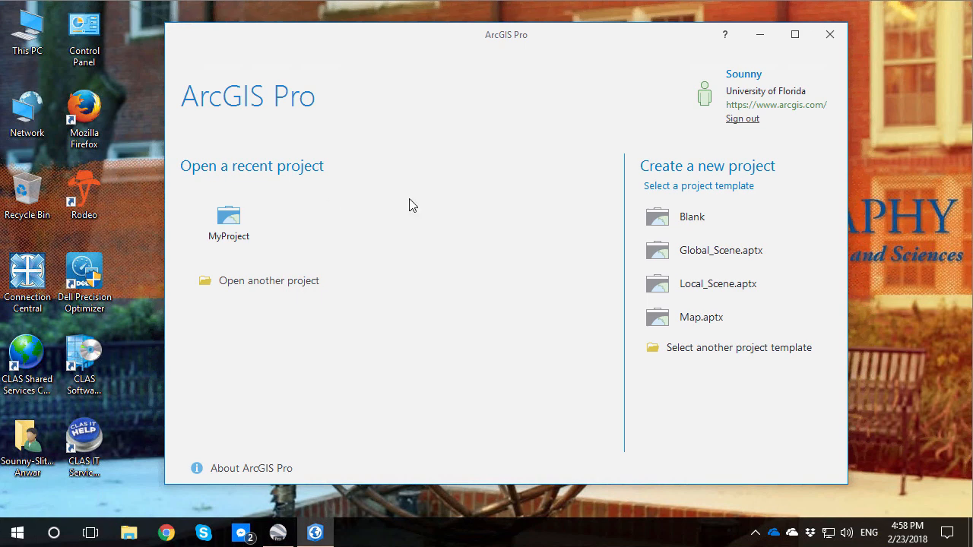
pyautogui.moveTo(809, 89)
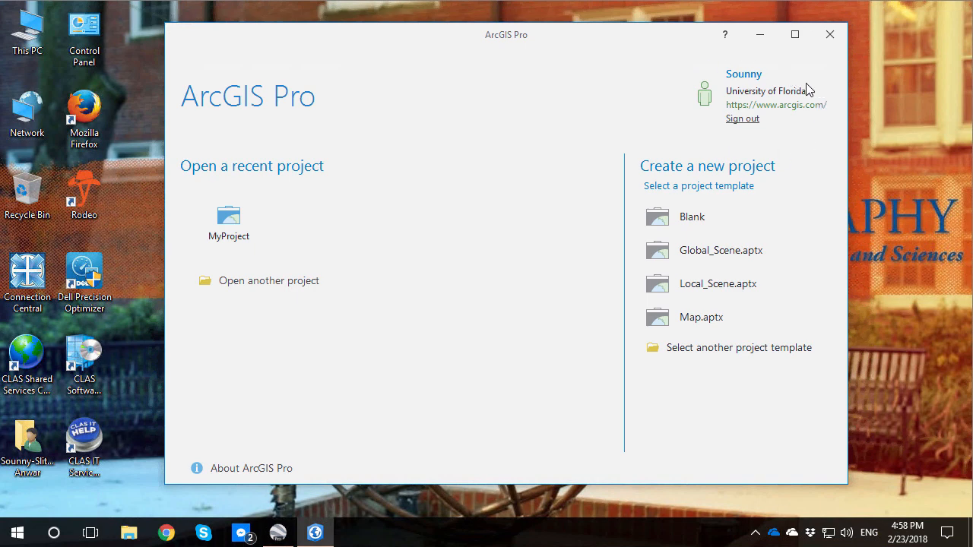
pyautogui.moveTo(799, 131)
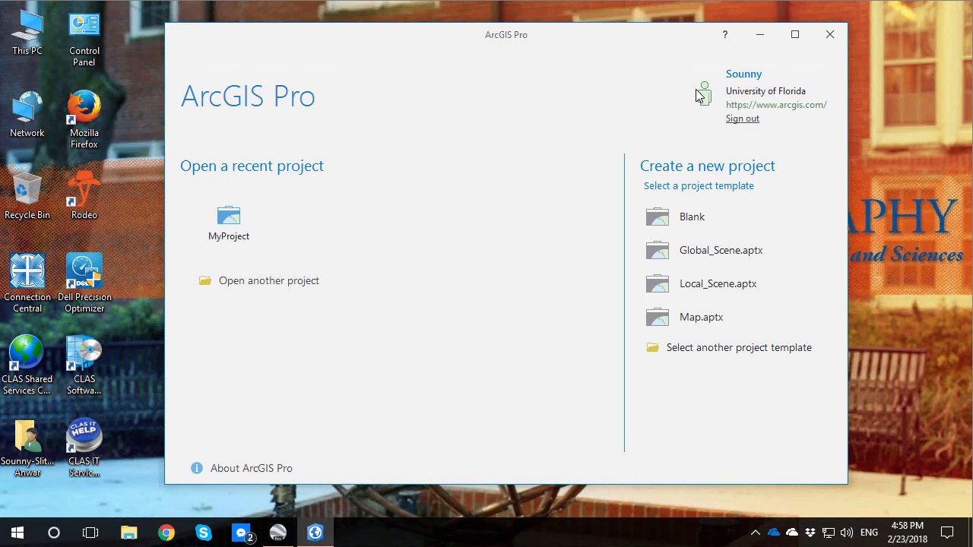
pyautogui.moveTo(721, 180)
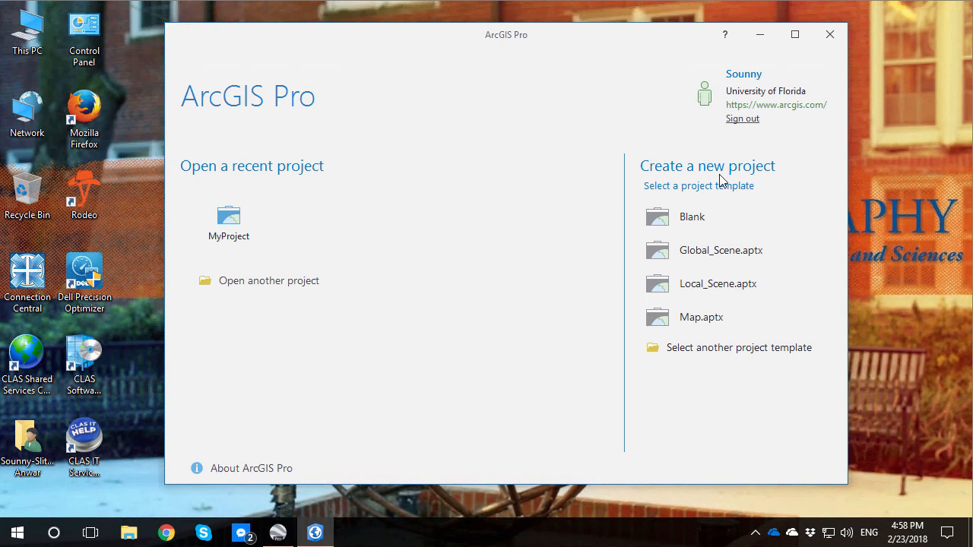
pyautogui.moveTo(690, 219)
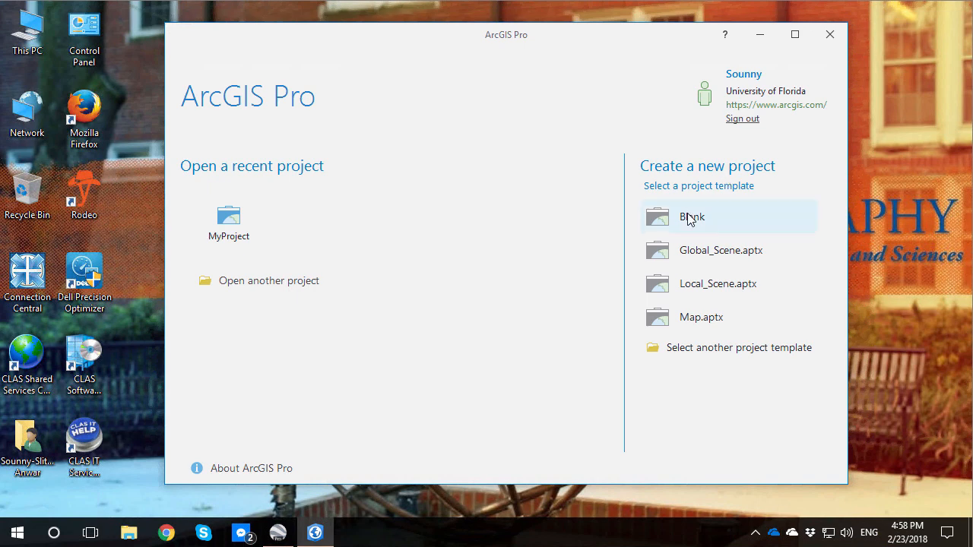
# Start a blank project and set its location to the course folder's Data directory
pyautogui.click(692, 216)
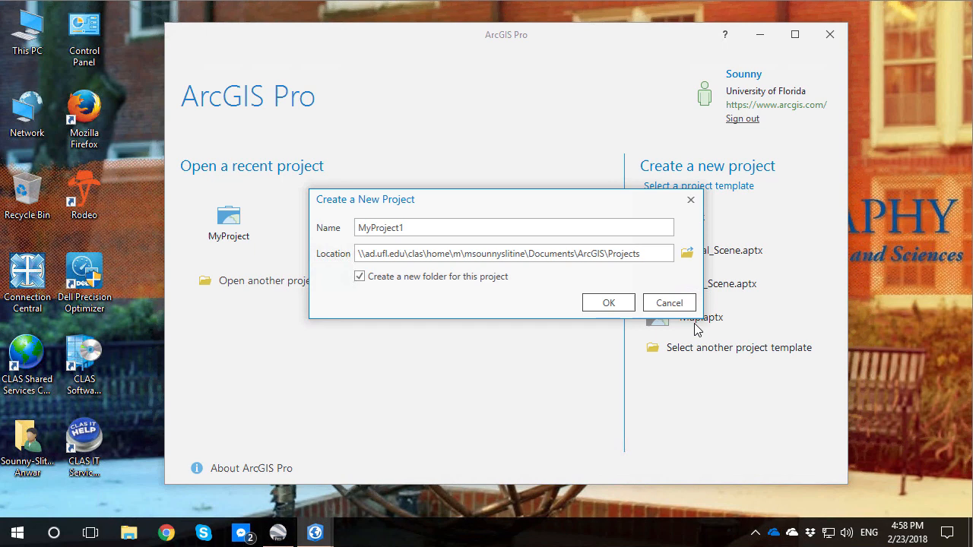
pyautogui.moveTo(687, 253)
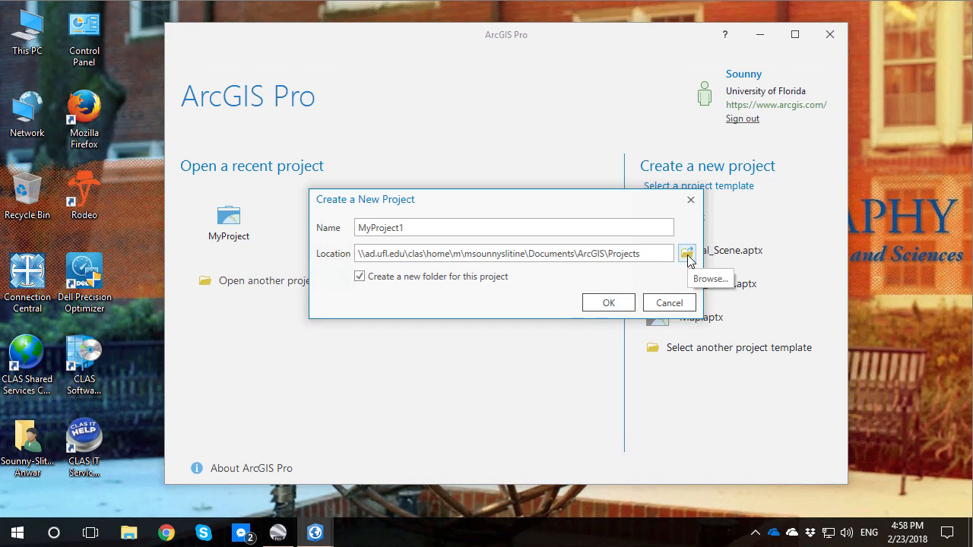
pyautogui.click(687, 252)
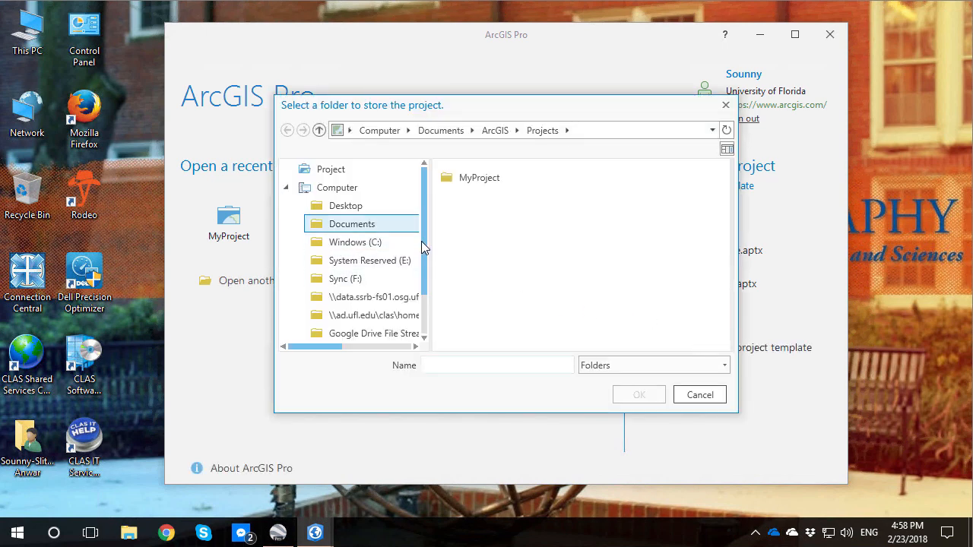
pyautogui.scroll(-3)
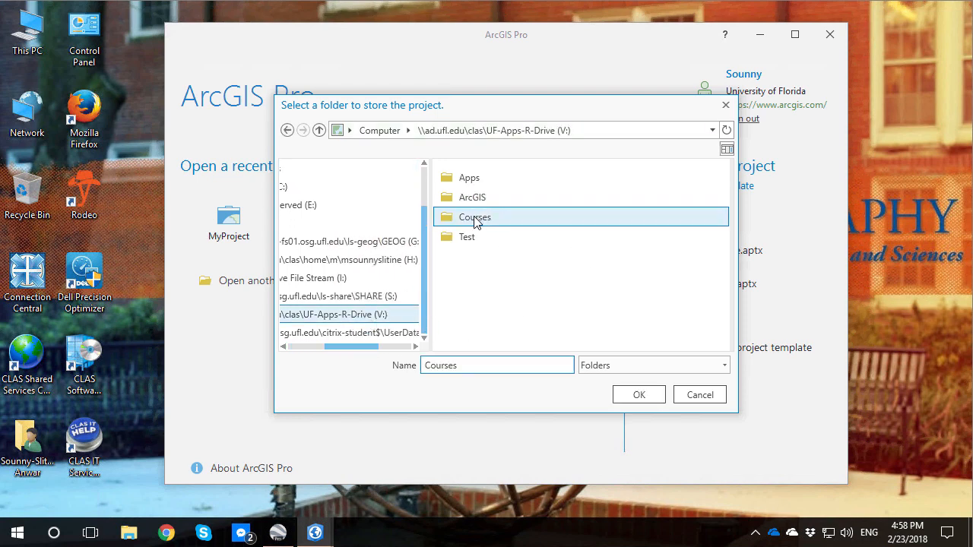
pyautogui.doubleClick(475, 216)
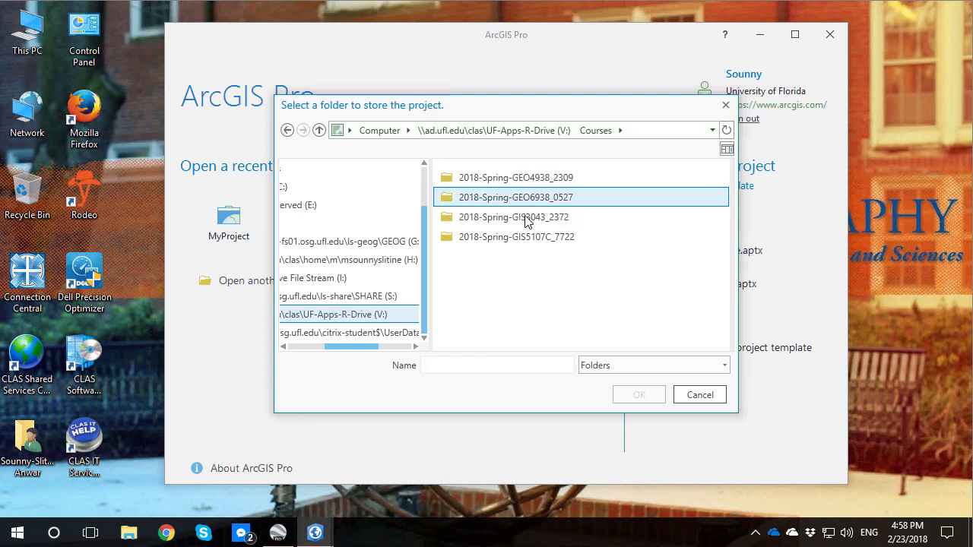
pyautogui.doubleClick(510, 216)
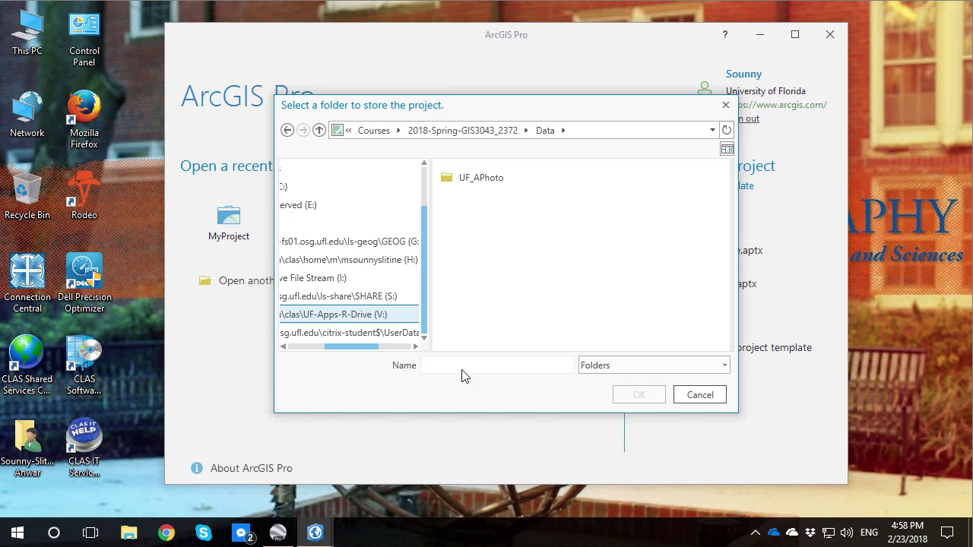
pyautogui.click(489, 365)
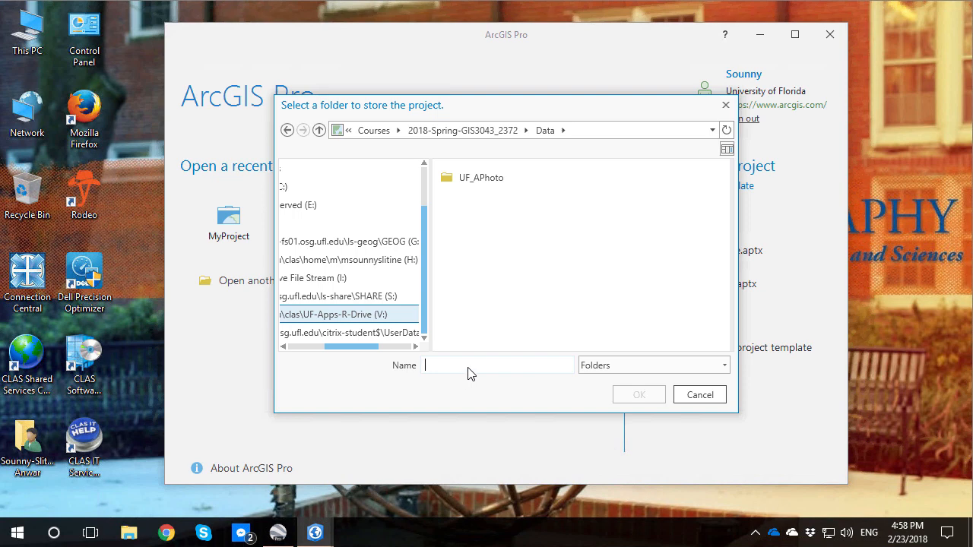
pyautogui.write('UF')
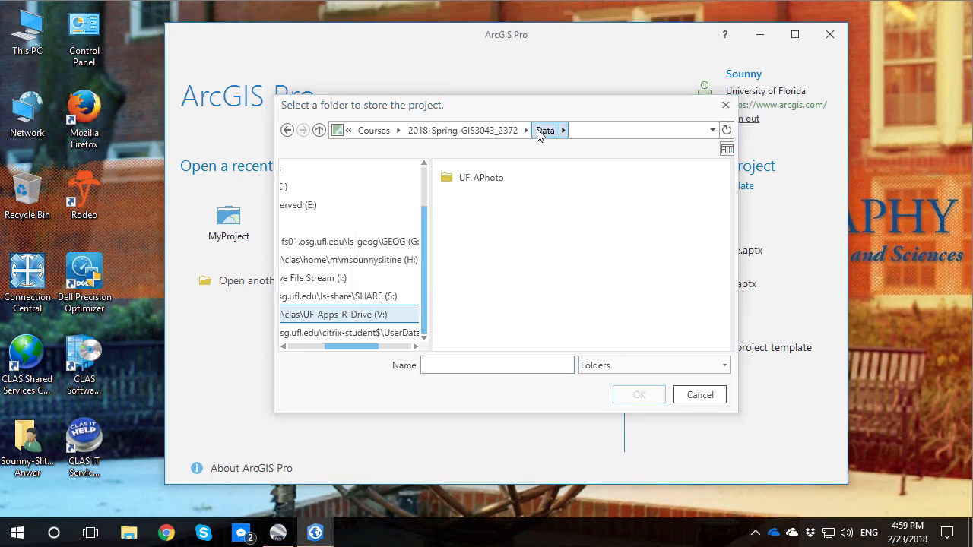
pyautogui.click(539, 131)
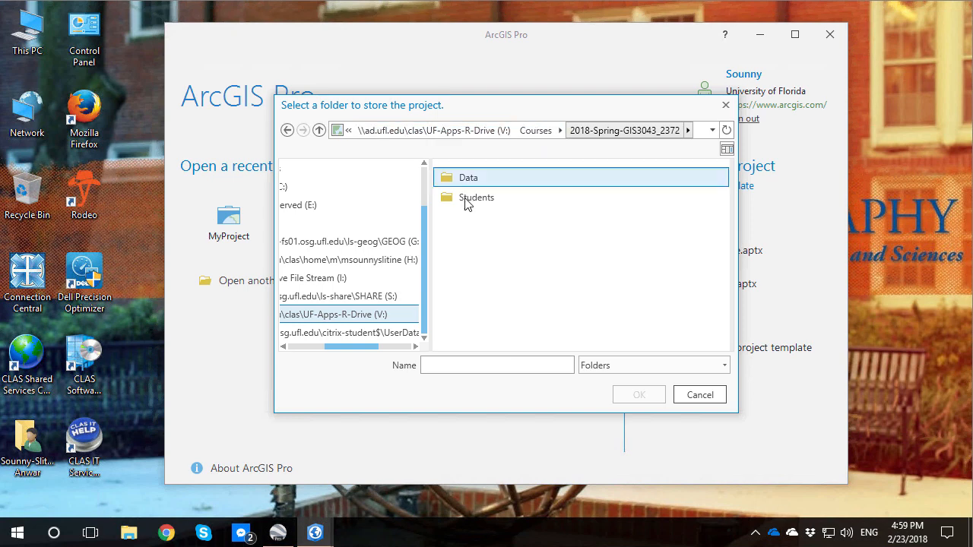
pyautogui.click(468, 176)
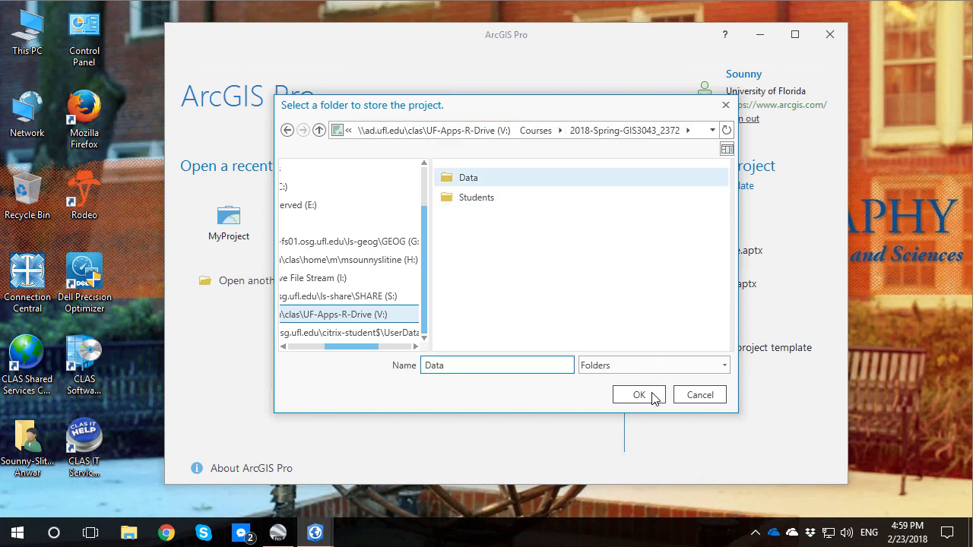
pyautogui.click(638, 395)
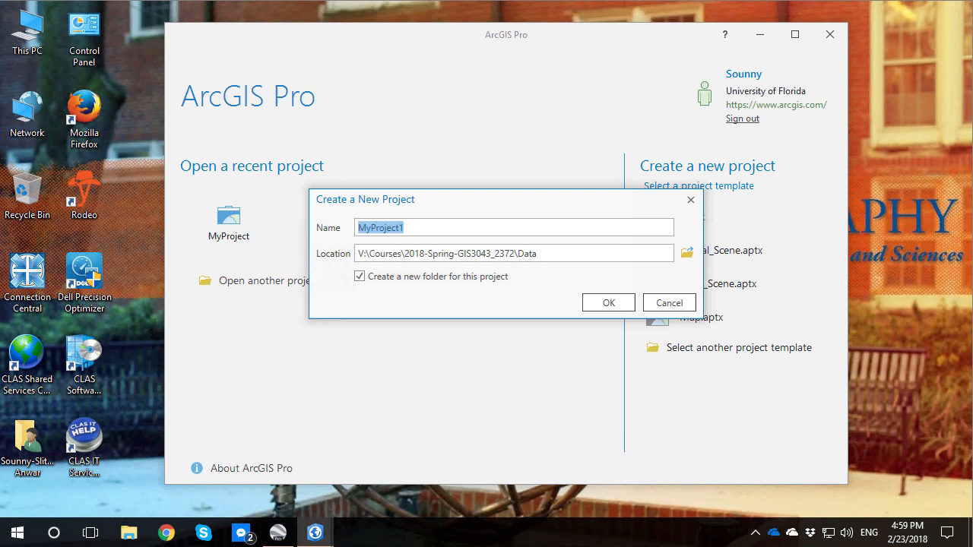
# Name the project UF_ArcProTest and create it
pyautogui.write('UF_A')
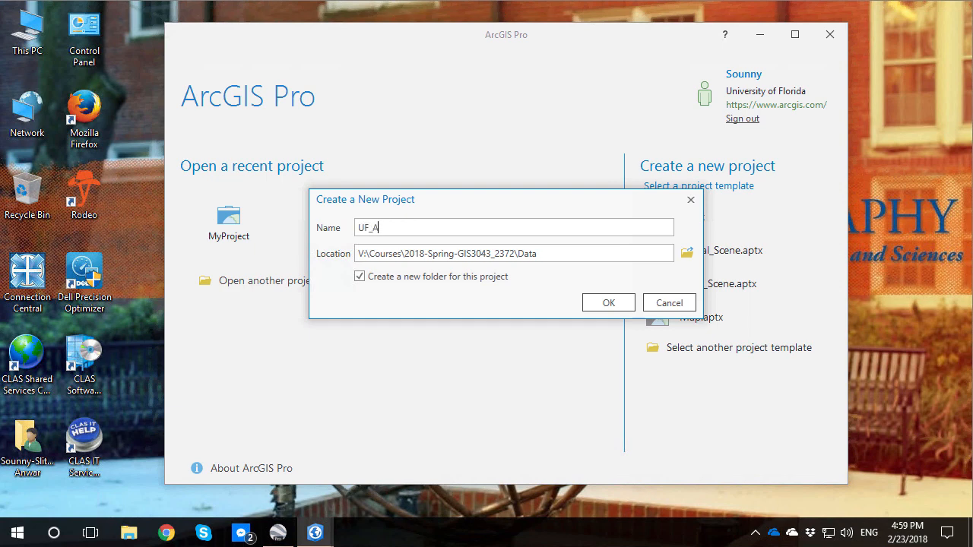
pyautogui.write('rcP')
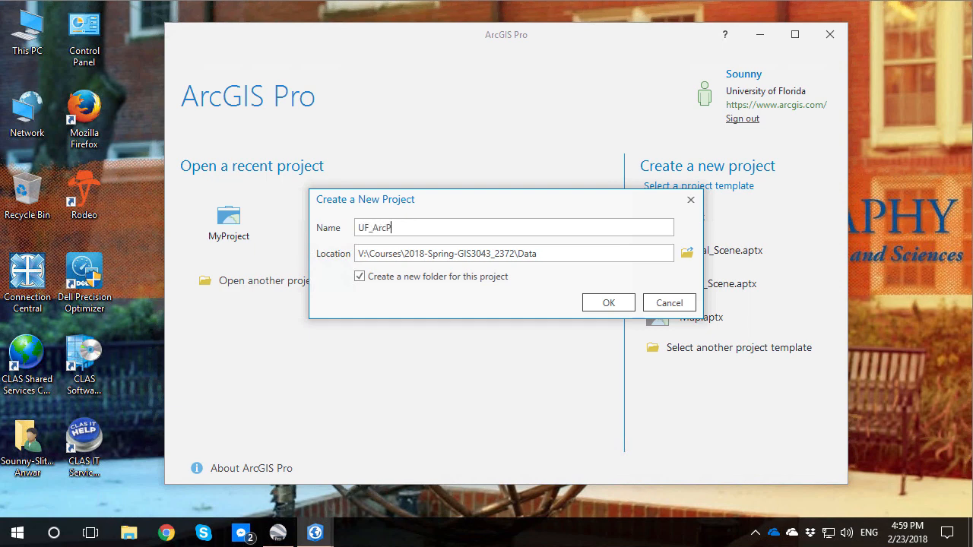
pyautogui.write('roTest')
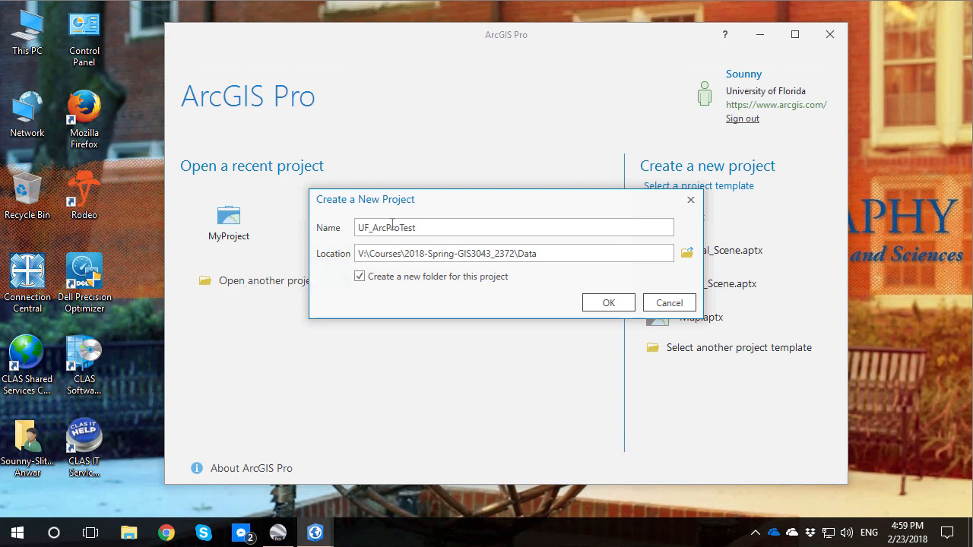
pyautogui.moveTo(398, 204)
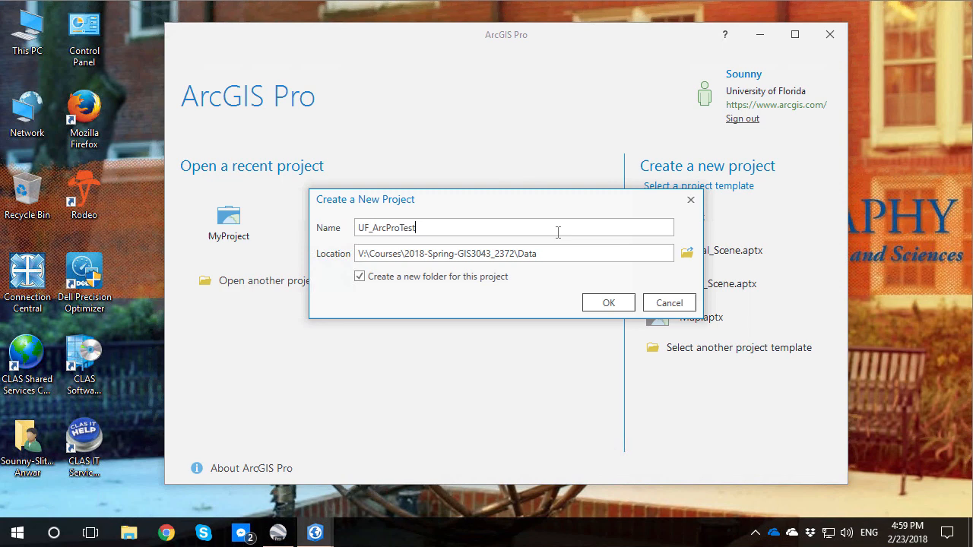
pyautogui.click(608, 303)
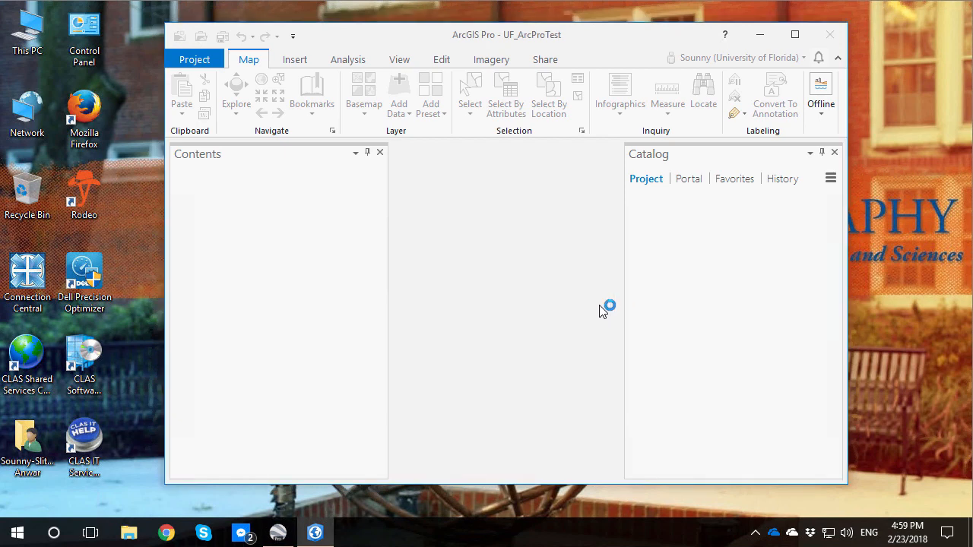
pyautogui.moveTo(613, 253)
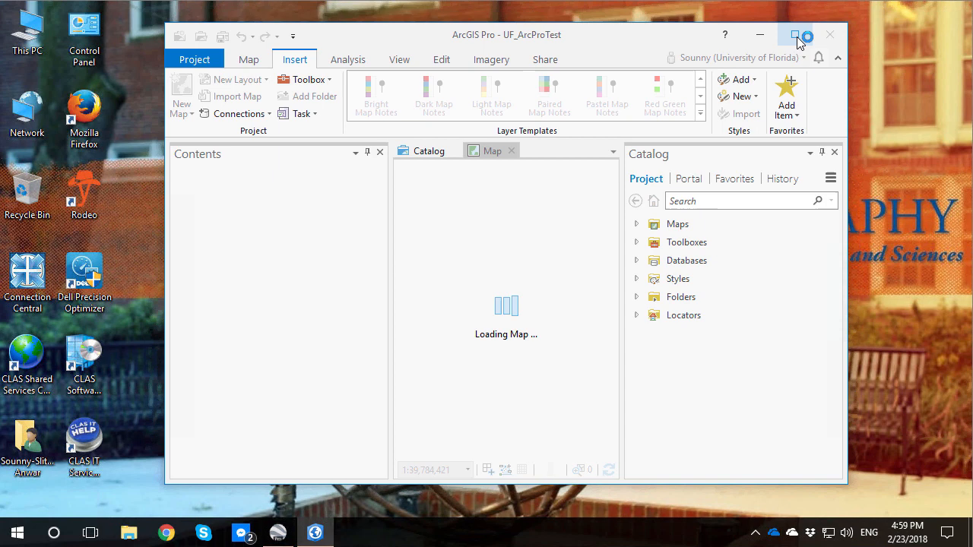
# Maximize the ArcGIS Pro window and show the Map ribbon over the US topographic map
pyautogui.click(797, 33)
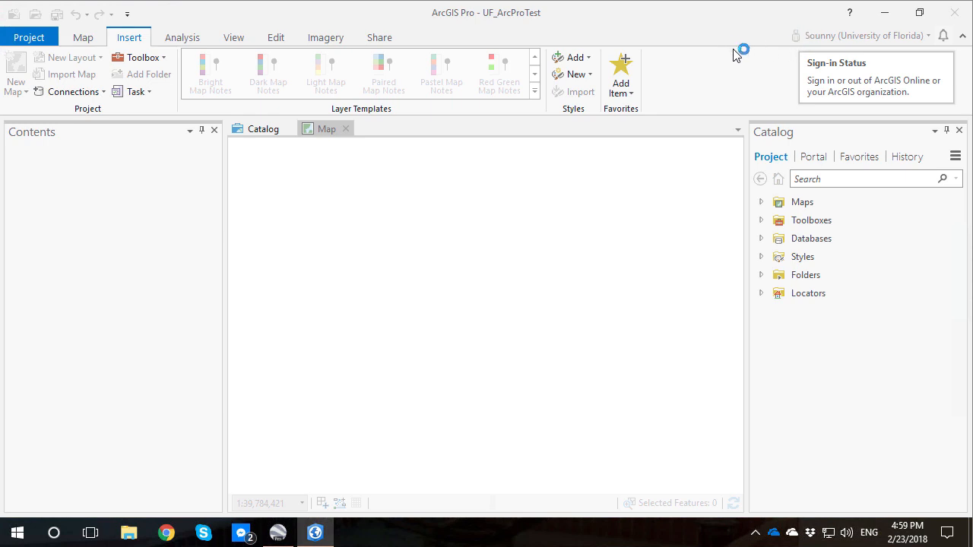
pyautogui.click(325, 128)
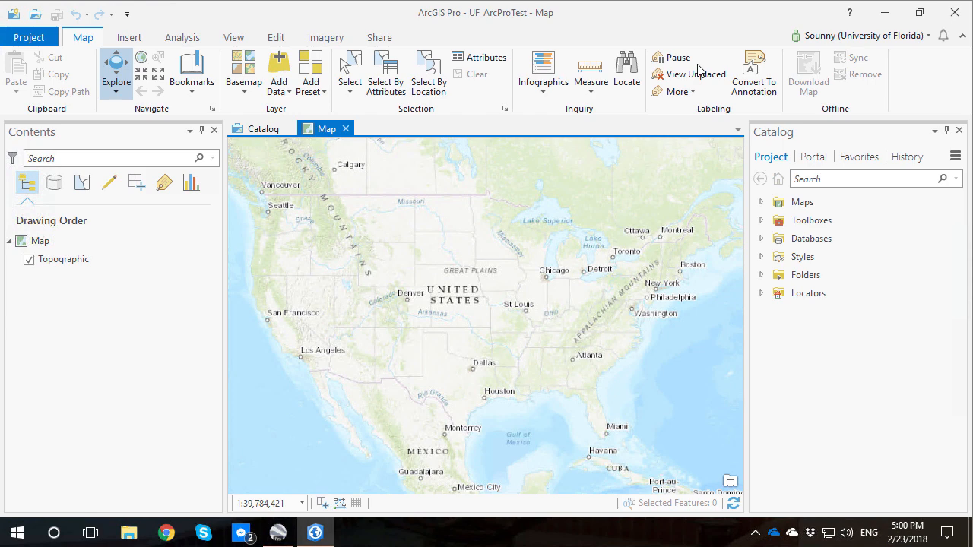
pyautogui.moveTo(696, 73)
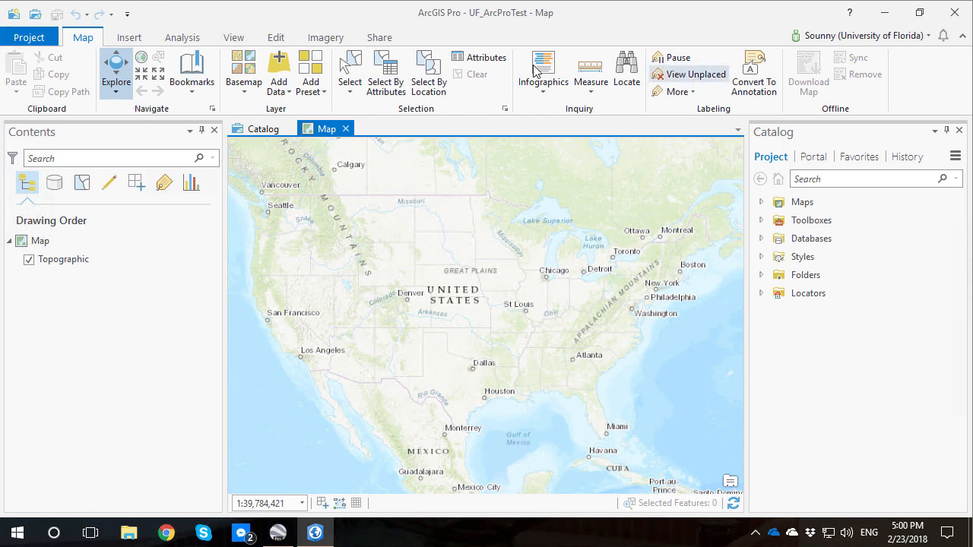
pyautogui.moveTo(278, 67)
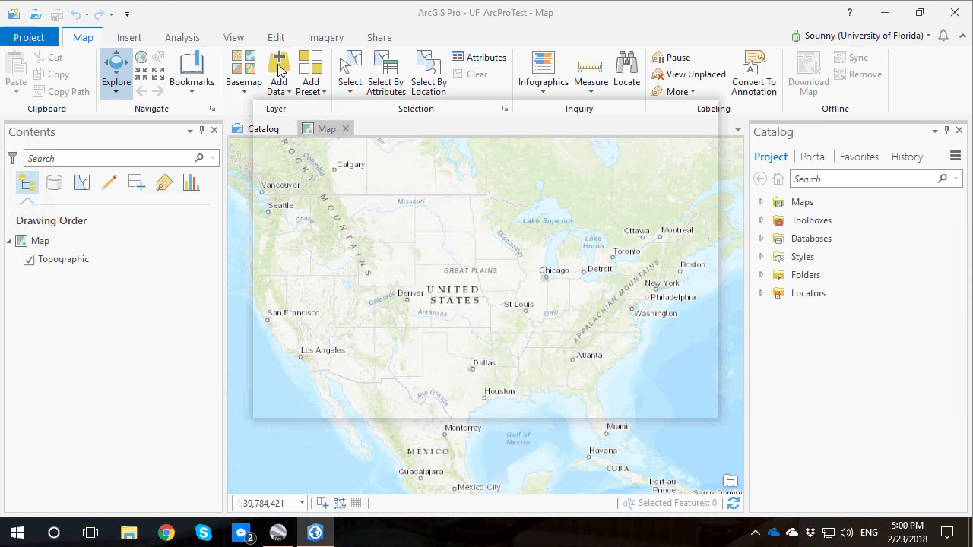
# Add the six ALA2017 .sid aerial image tiles from the course Data folder to the map
pyautogui.click(276, 64)
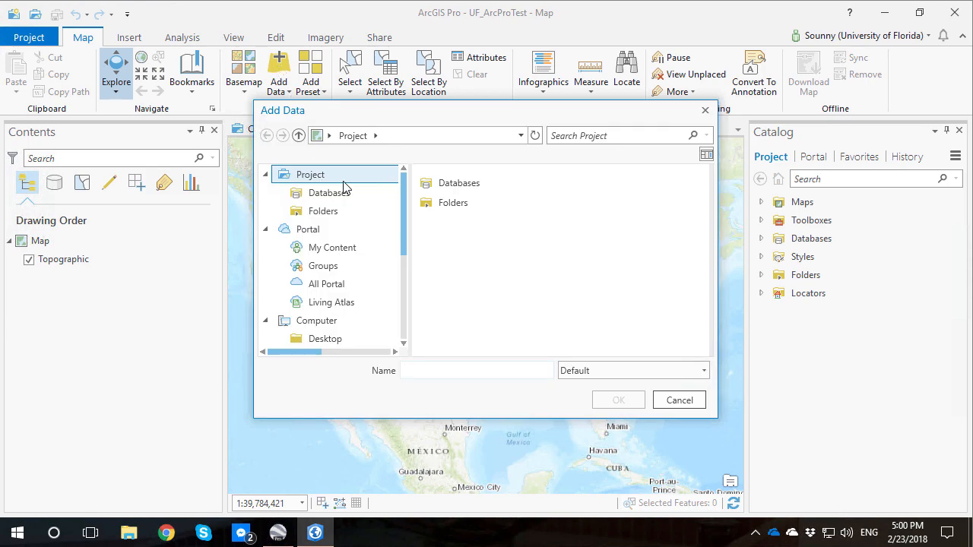
pyautogui.click(453, 202)
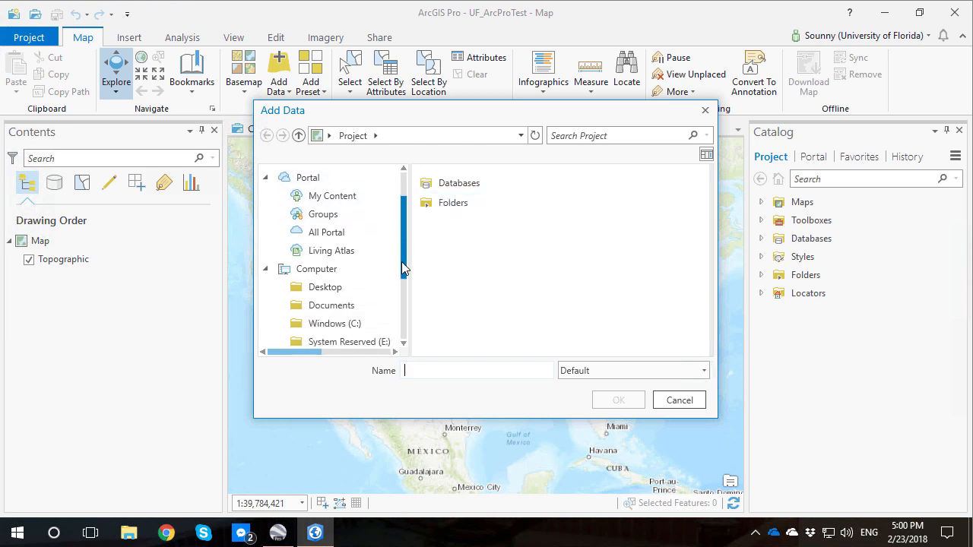
pyautogui.scroll(-3)
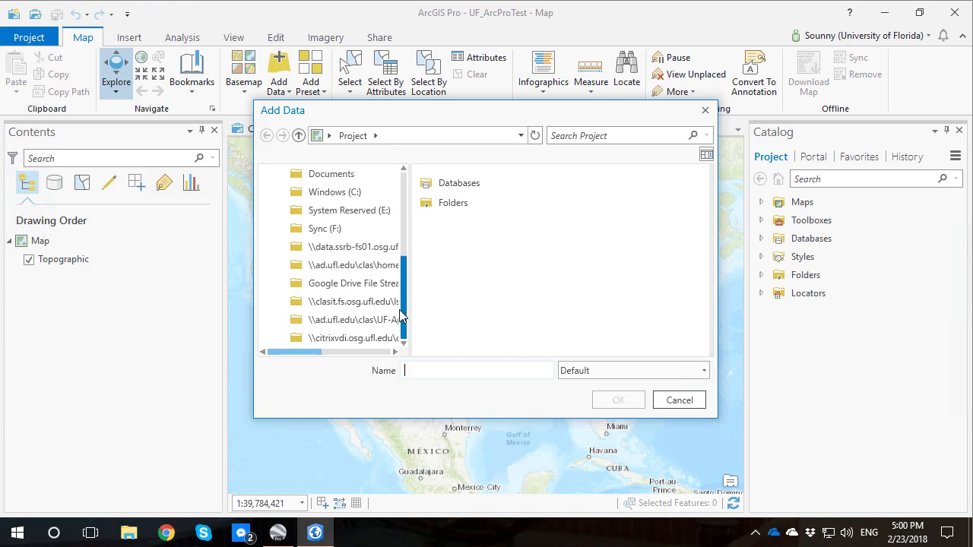
pyautogui.click(346, 319)
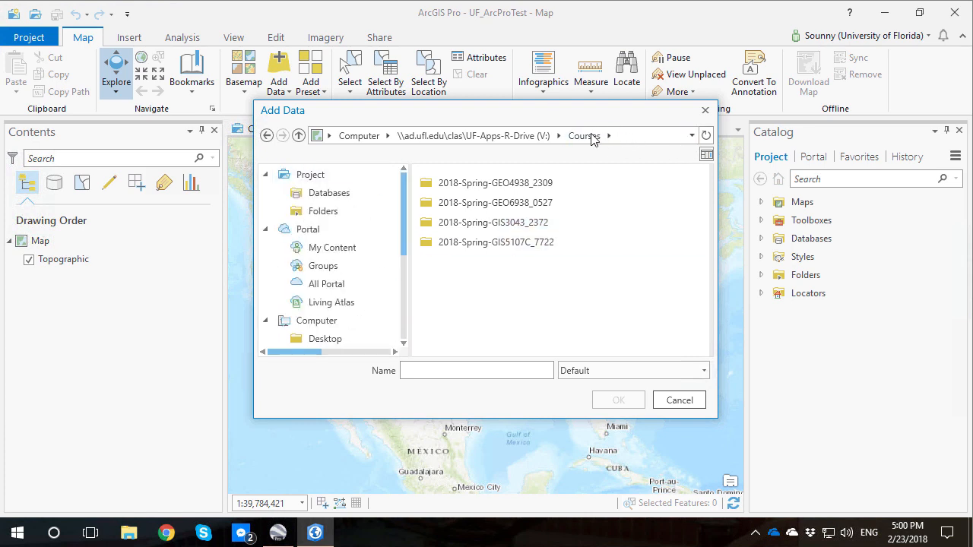
pyautogui.doubleClick(495, 222)
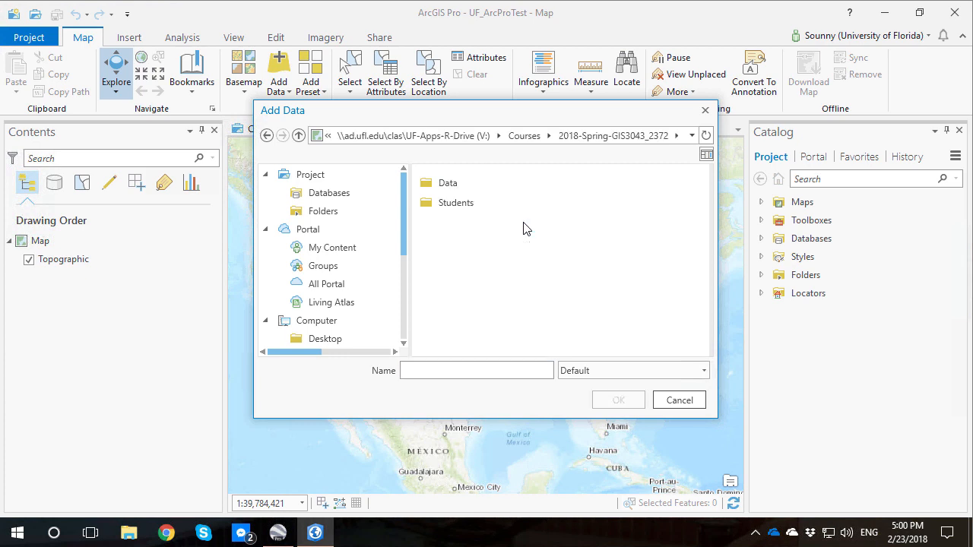
pyautogui.doubleClick(447, 182)
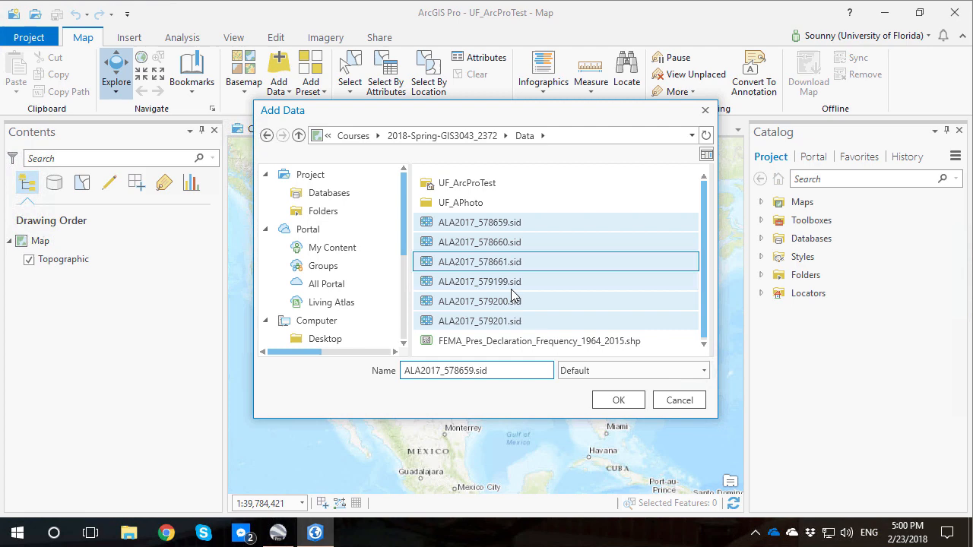
pyautogui.click(481, 320)
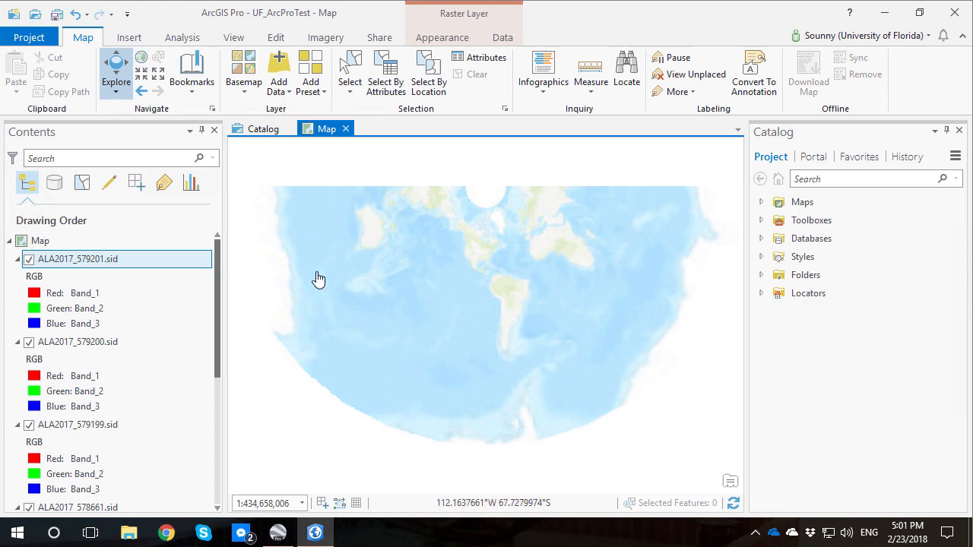
pyautogui.moveTo(52, 277)
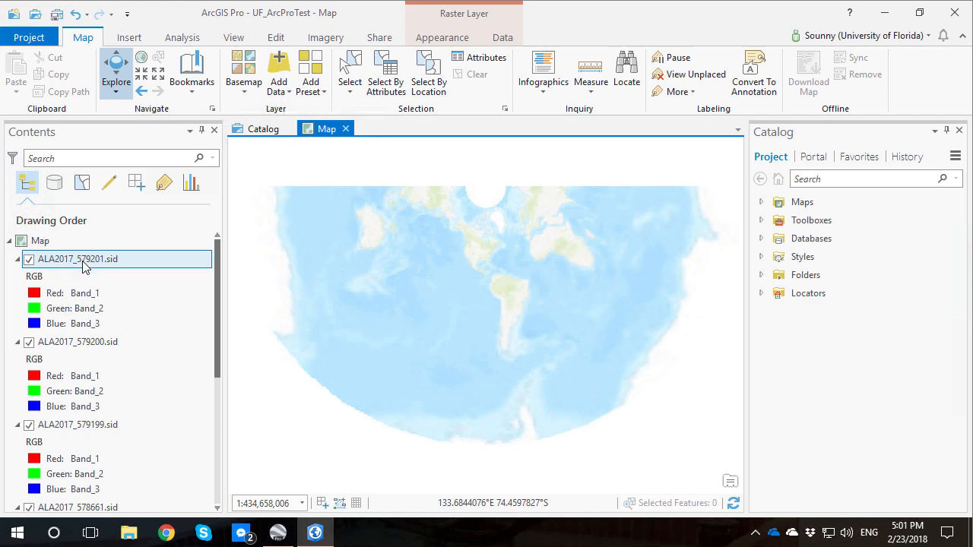
pyautogui.rightClick(83, 259)
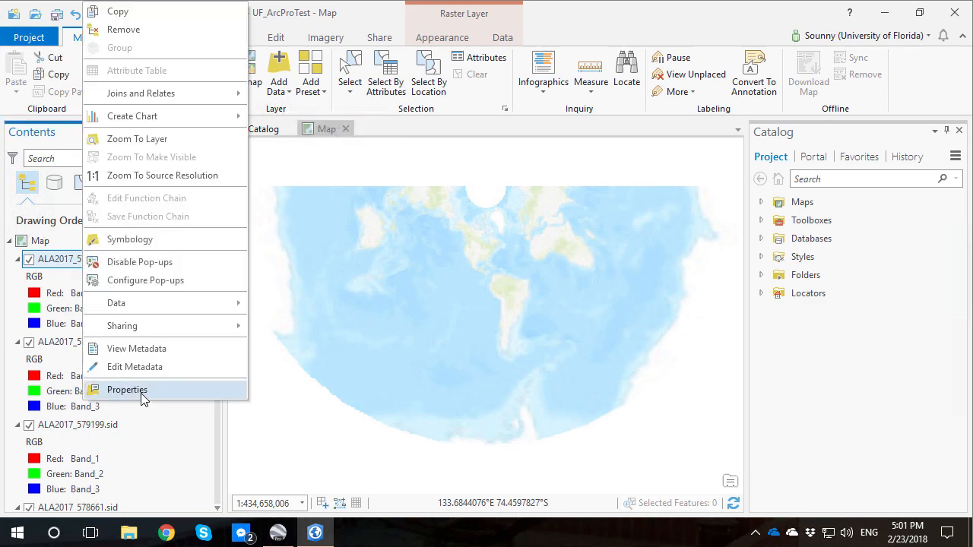
pyautogui.click(128, 389)
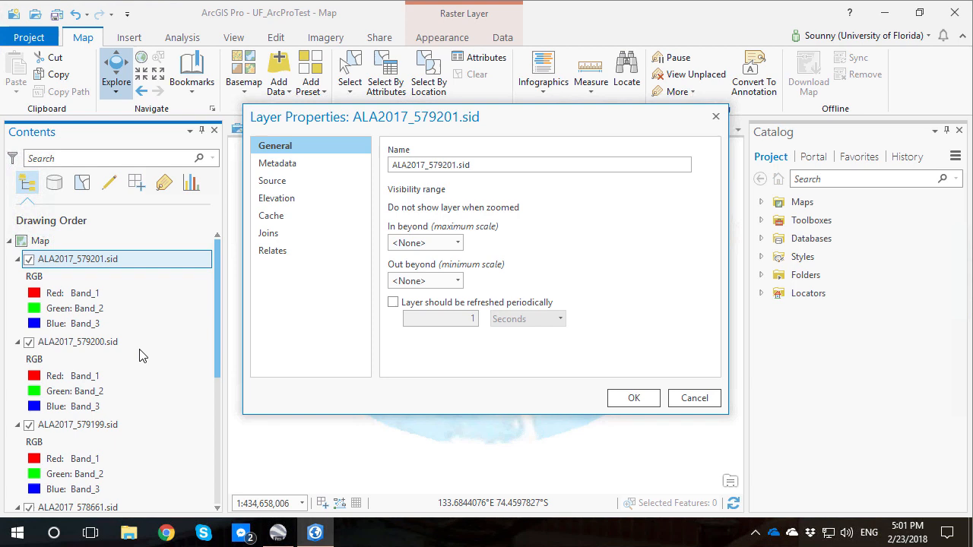
pyautogui.click(276, 162)
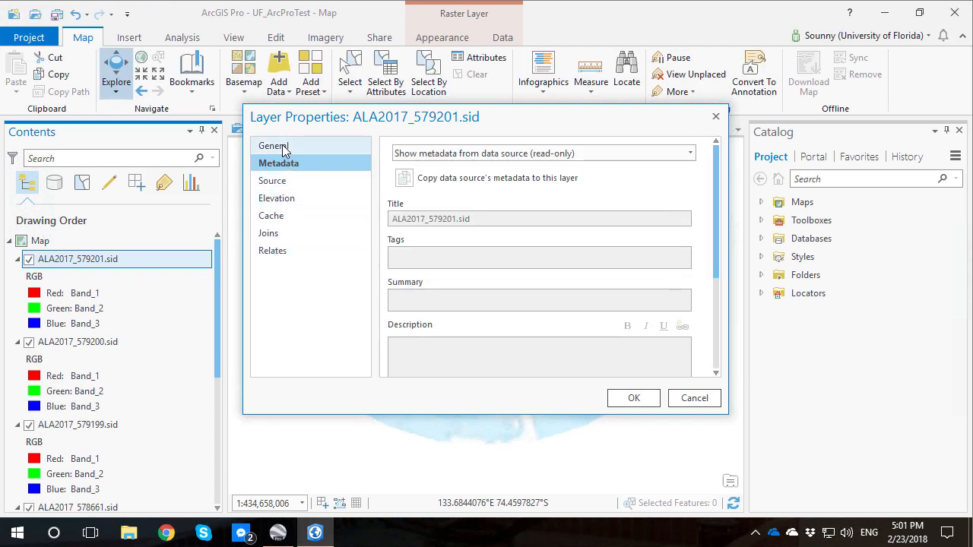
pyautogui.click(274, 146)
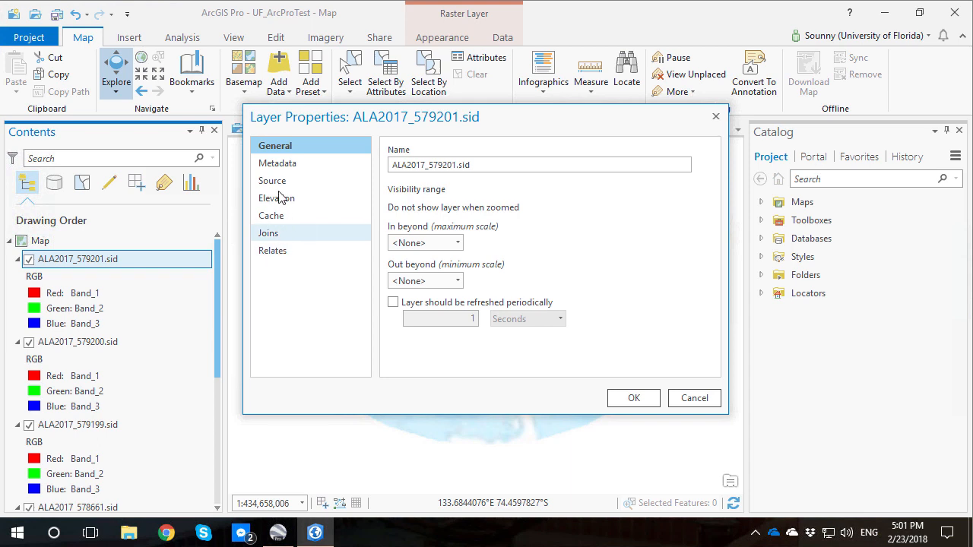
pyautogui.click(272, 180)
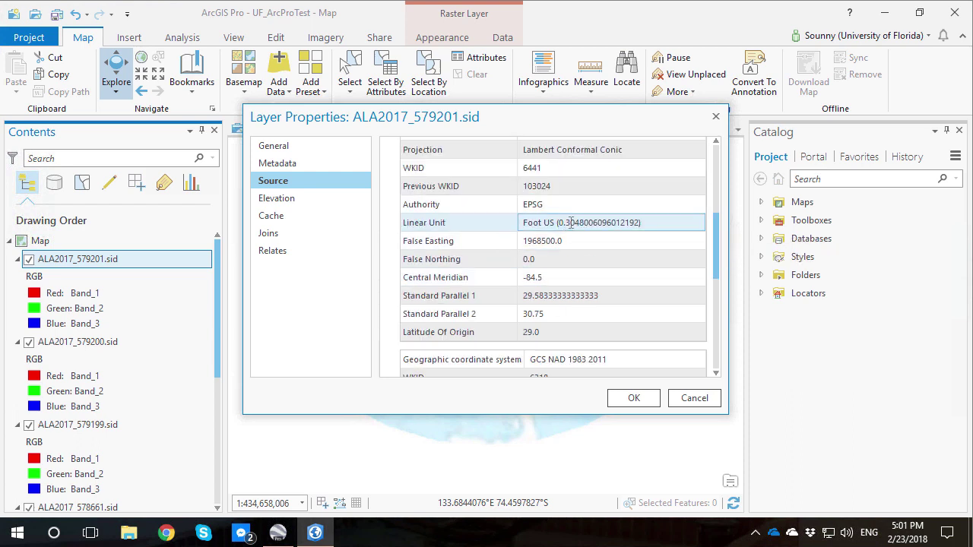
pyautogui.scroll(-3)
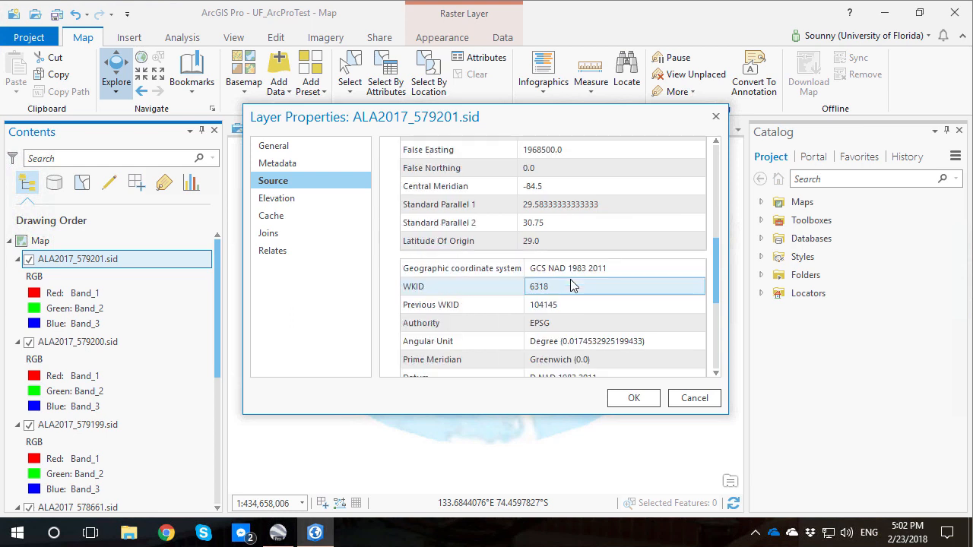
pyautogui.scroll(-3)
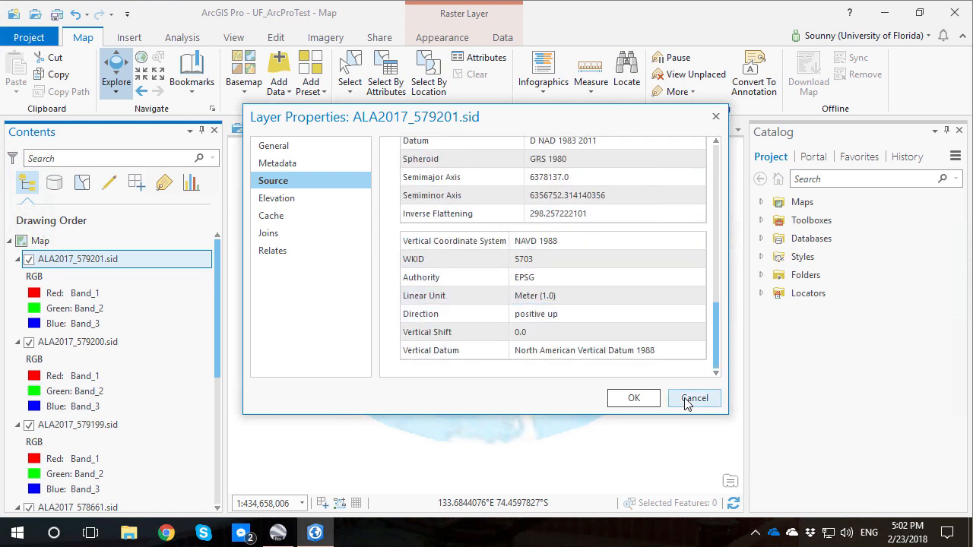
pyautogui.click(693, 399)
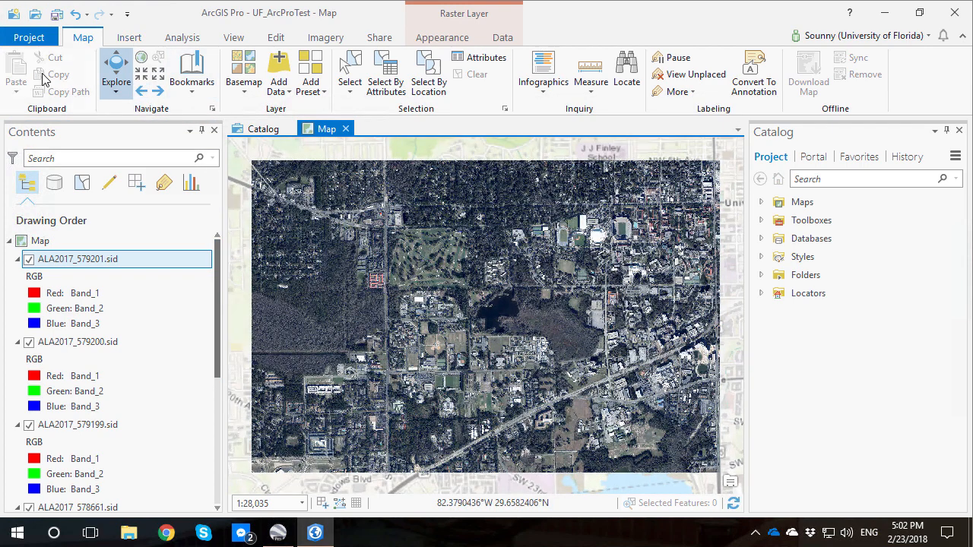
pyautogui.moveTo(64, 73)
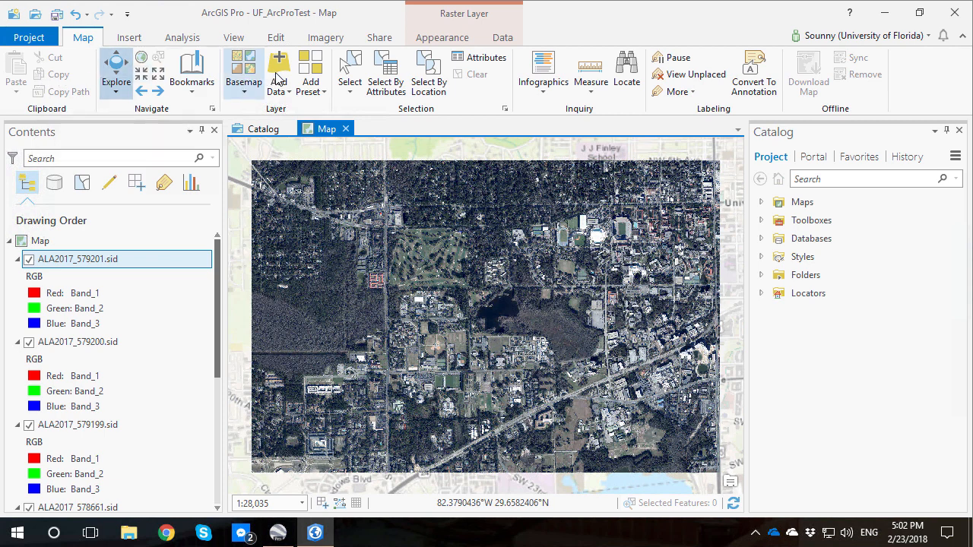
pyautogui.moveTo(243, 68)
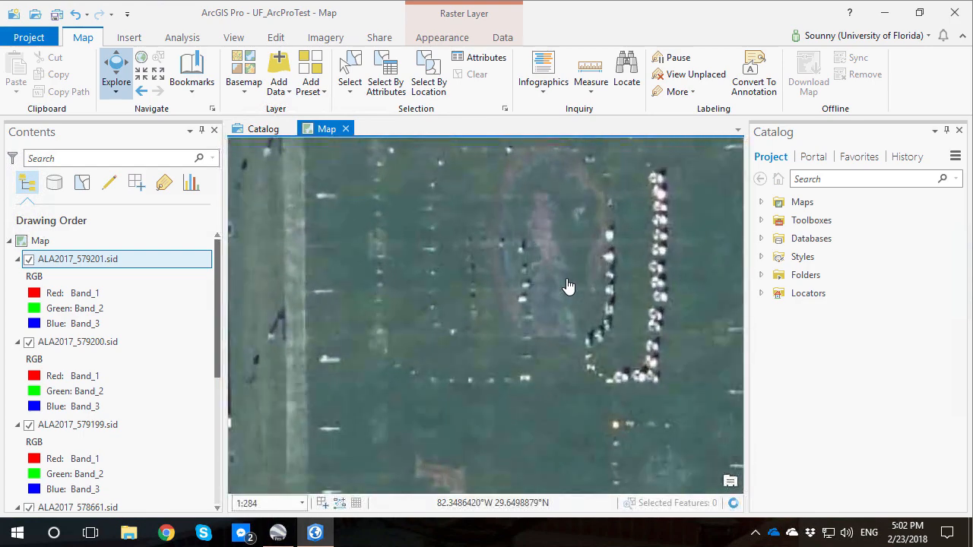
# Pan and zoom the aerial imagery until the football stadium fills the map view
pyautogui.moveTo(569, 286); pyautogui.dragTo(608, 362)
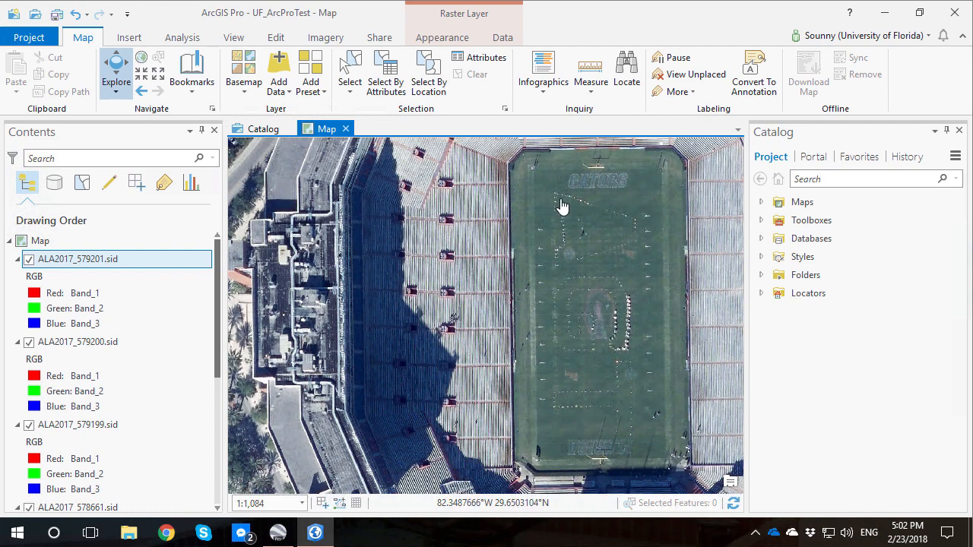
pyautogui.moveTo(513, 255)
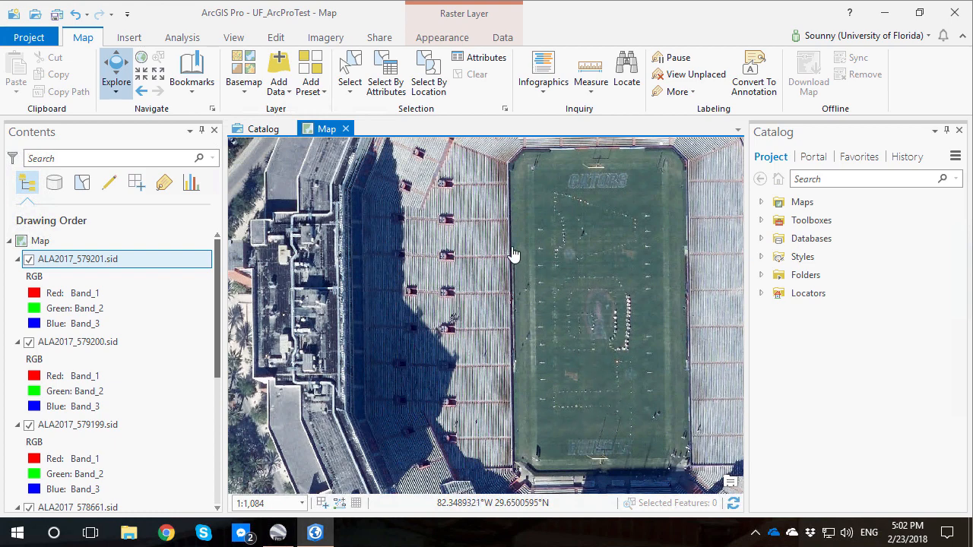
pyautogui.scroll(3)
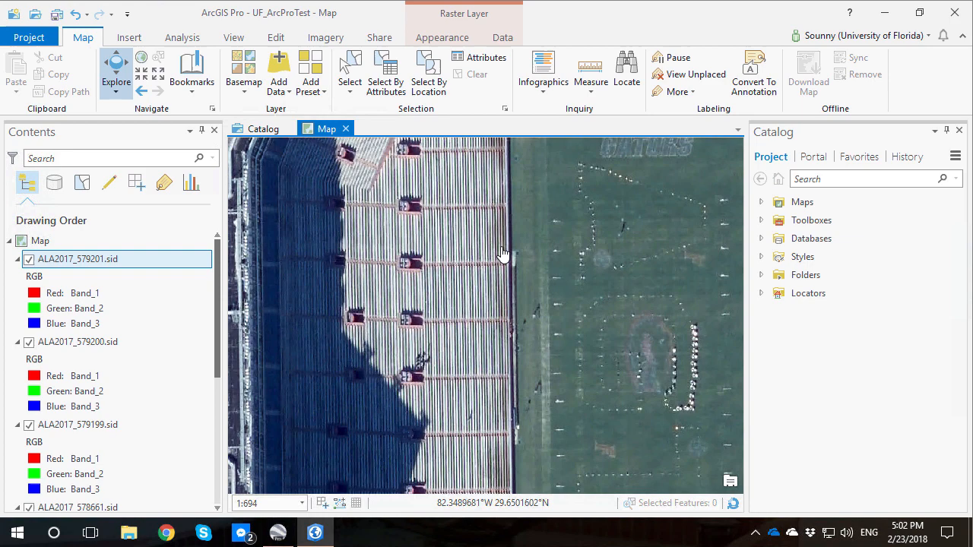
pyautogui.scroll(-3)
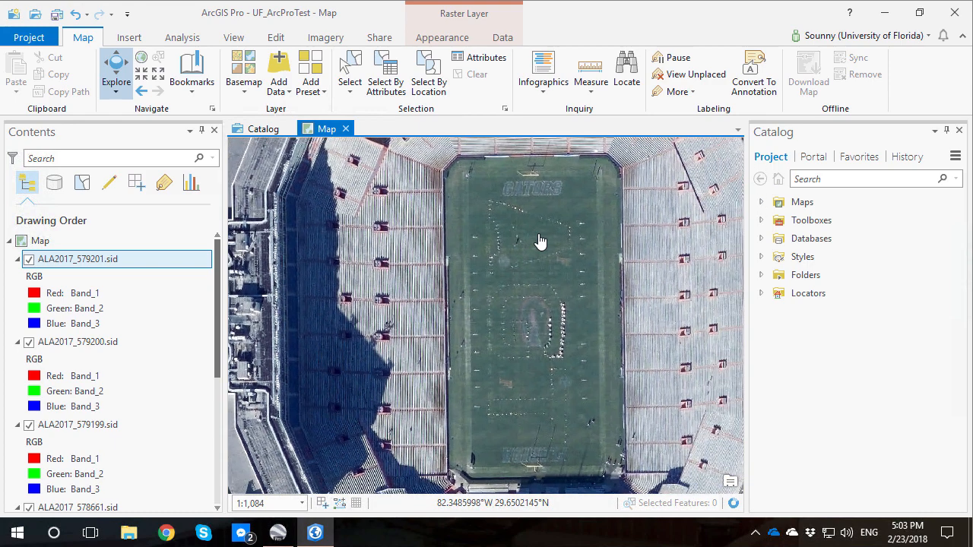
pyautogui.moveTo(545, 240)
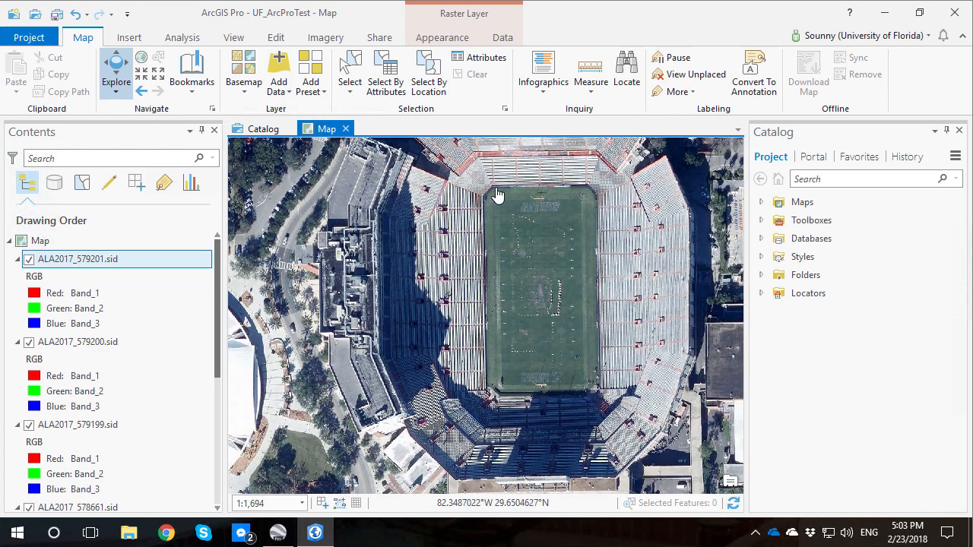
pyautogui.moveTo(499, 196); pyautogui.dragTo(520, 272)
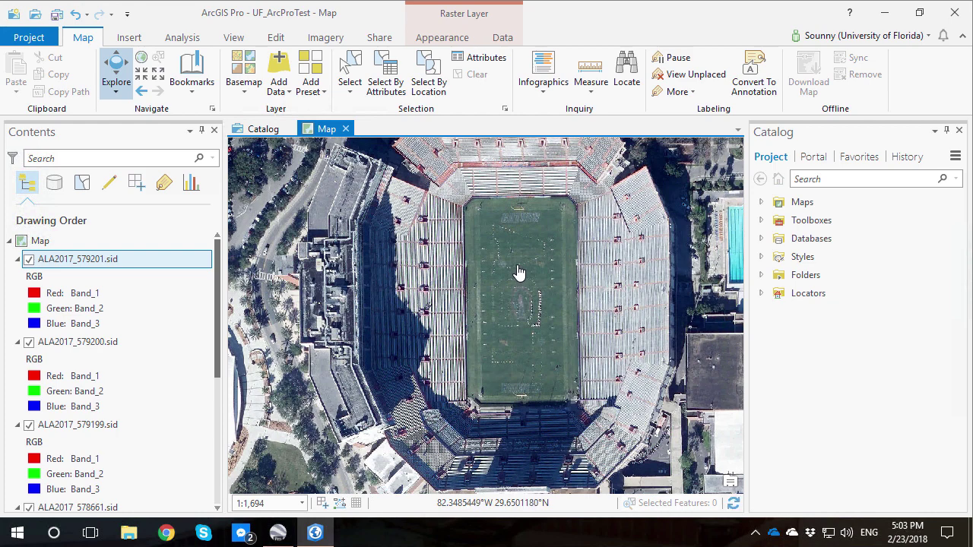
pyautogui.moveTo(791, 221)
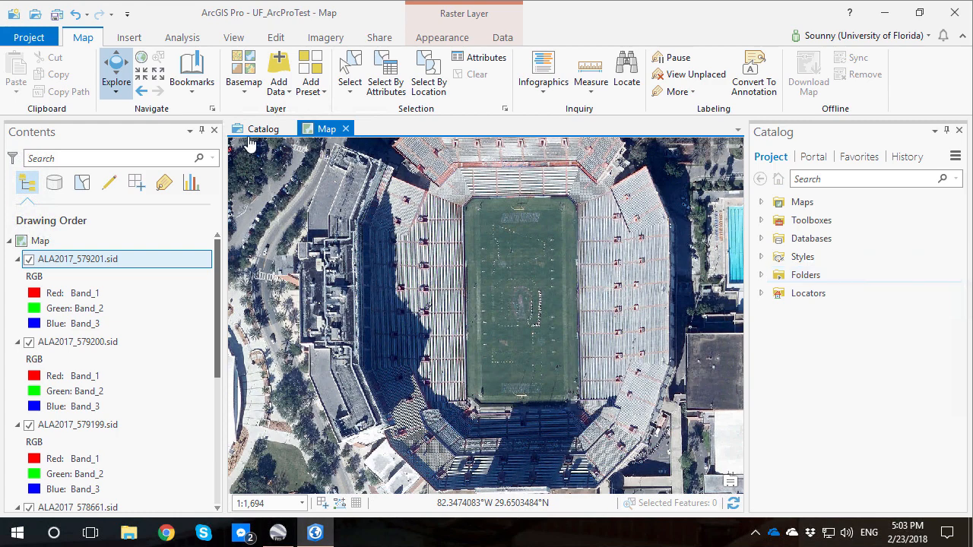
pyautogui.click(262, 128)
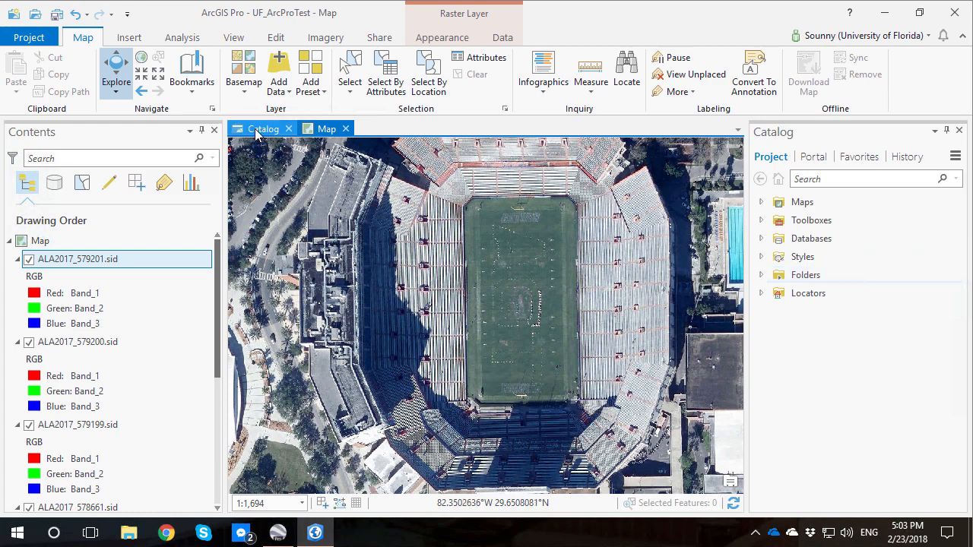
# In the Catalog, open the UF_ArcProTest folder and bring up actions for UF_ArcProTest.gdb
pyautogui.click(264, 128)
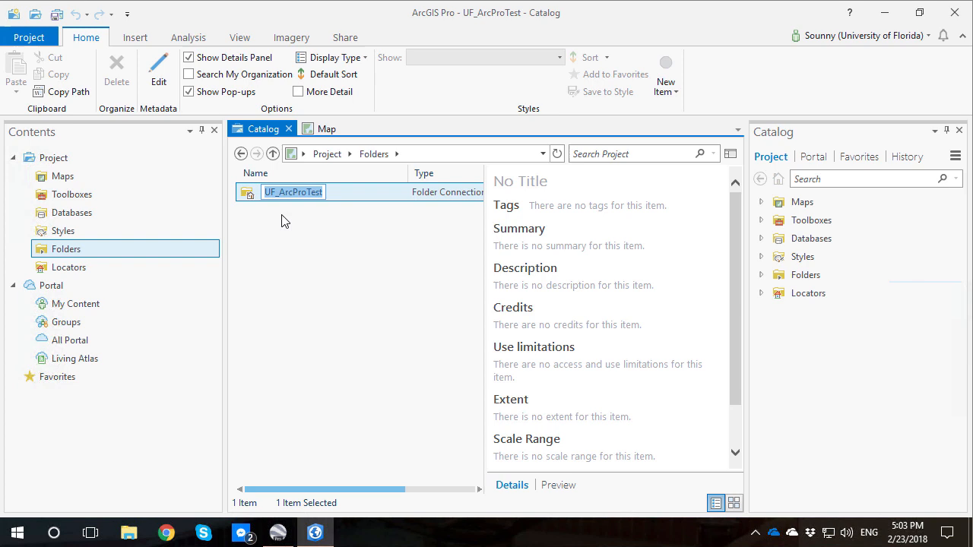
pyautogui.doubleClick(294, 191)
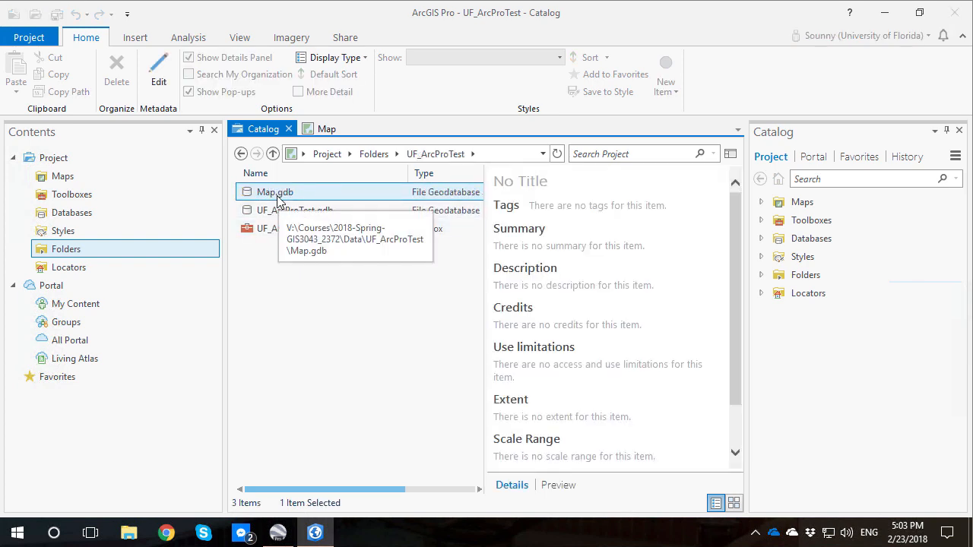
pyautogui.click(292, 210)
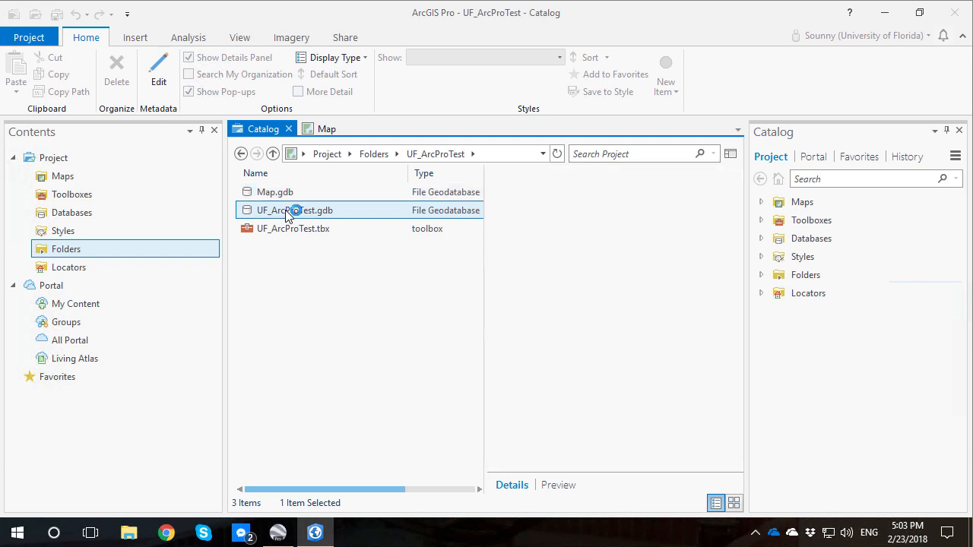
pyautogui.click(292, 210)
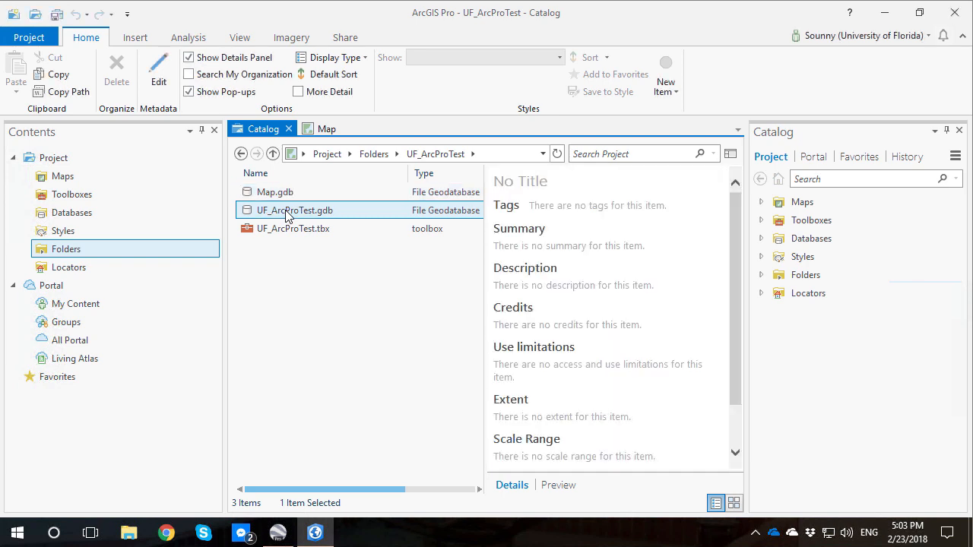
pyautogui.rightClick(295, 210)
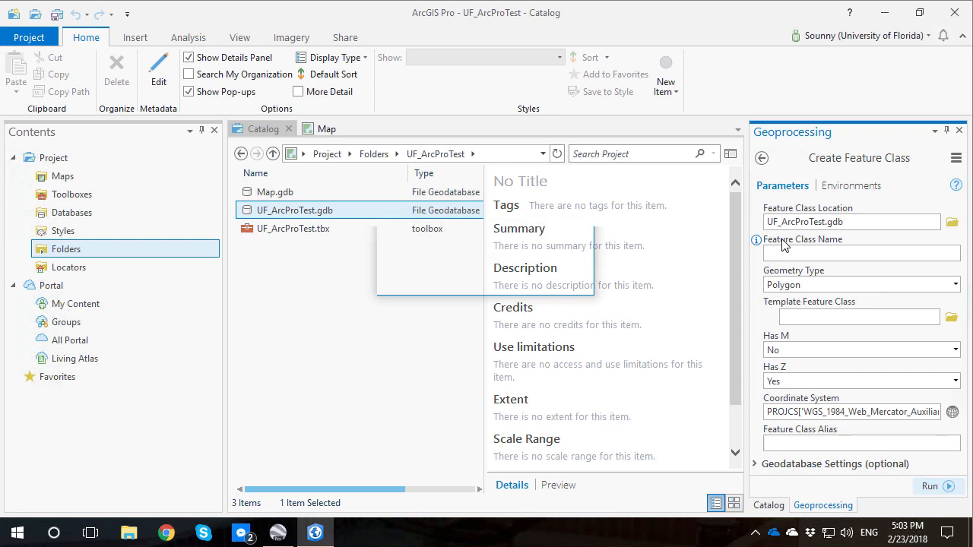
# Run Create Feature Class with name TheSwamp and view the run details
pyautogui.write('T')
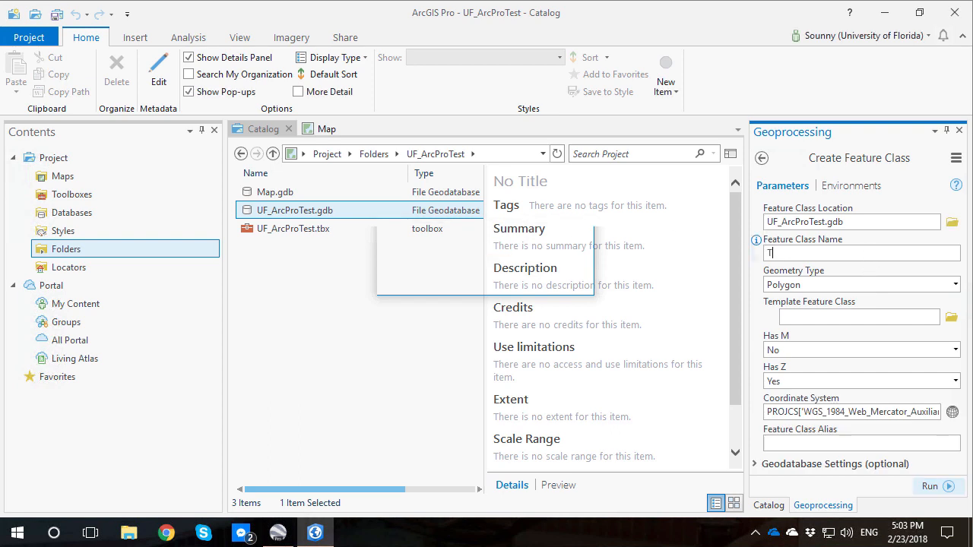
pyautogui.write('heSw')
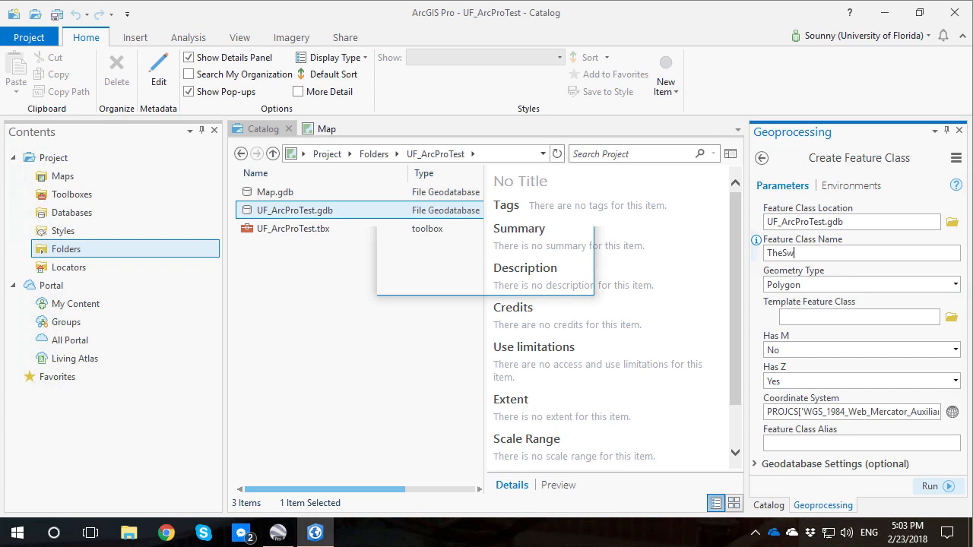
pyautogui.write('amp')
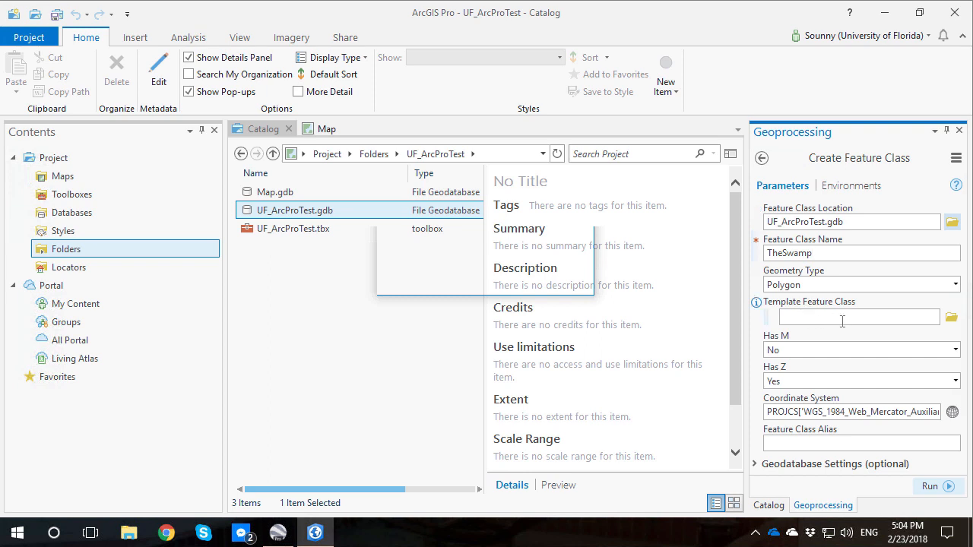
pyautogui.moveTo(868, 271)
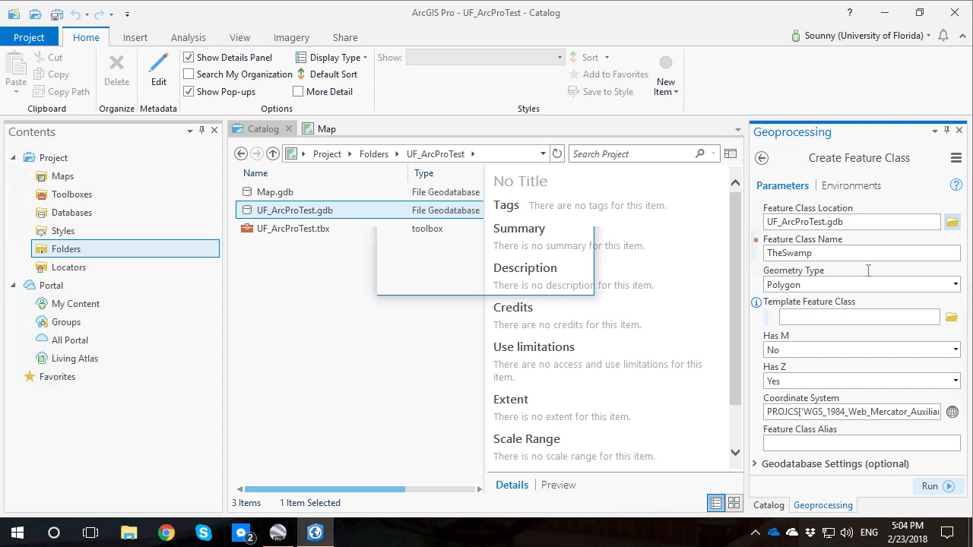
pyautogui.moveTo(803, 143)
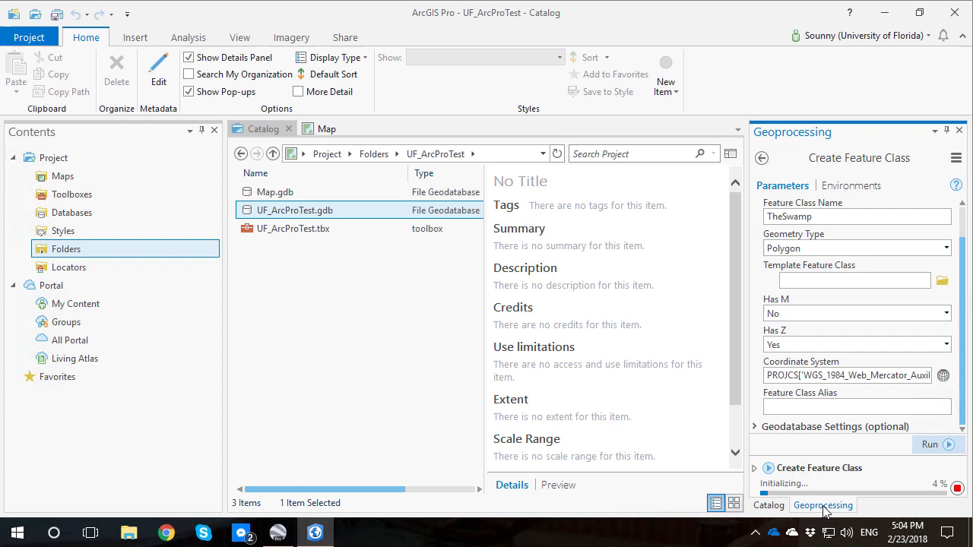
pyautogui.moveTo(878, 520)
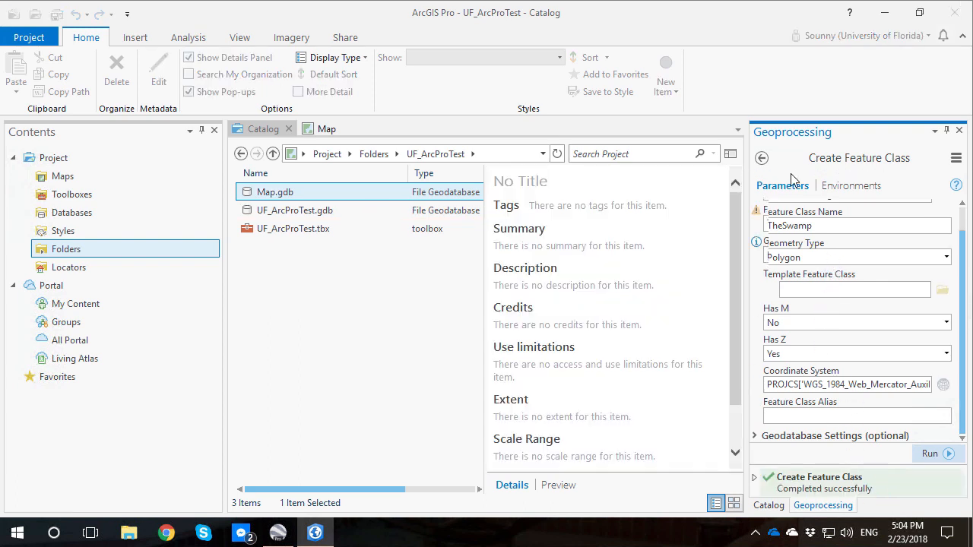
pyautogui.moveTo(848, 255)
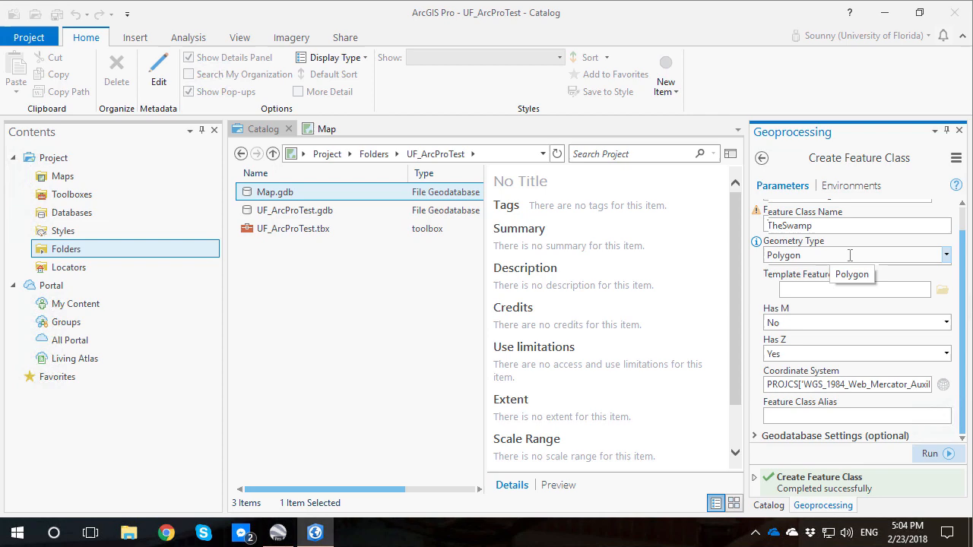
pyautogui.click(819, 477)
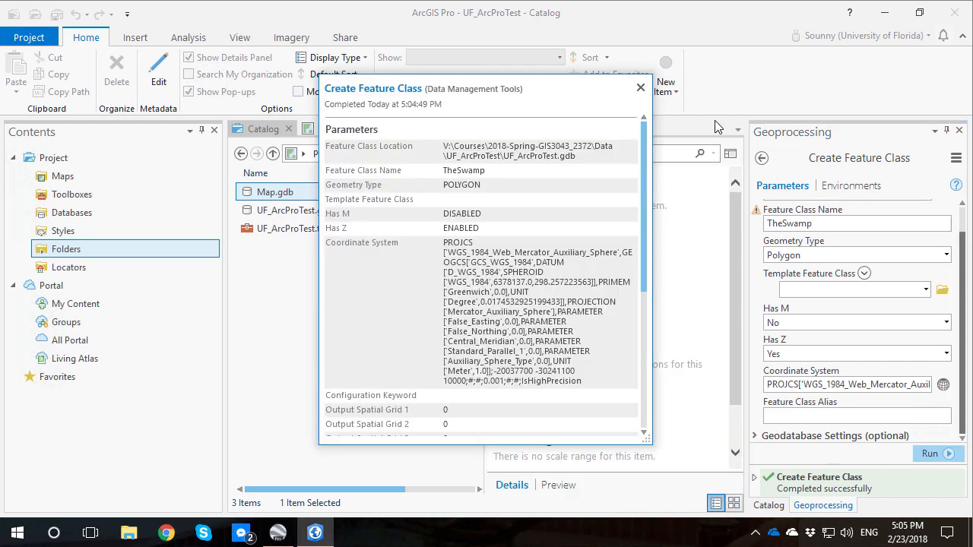
# Close the Create Feature Class run details popup
pyautogui.scroll(-3)
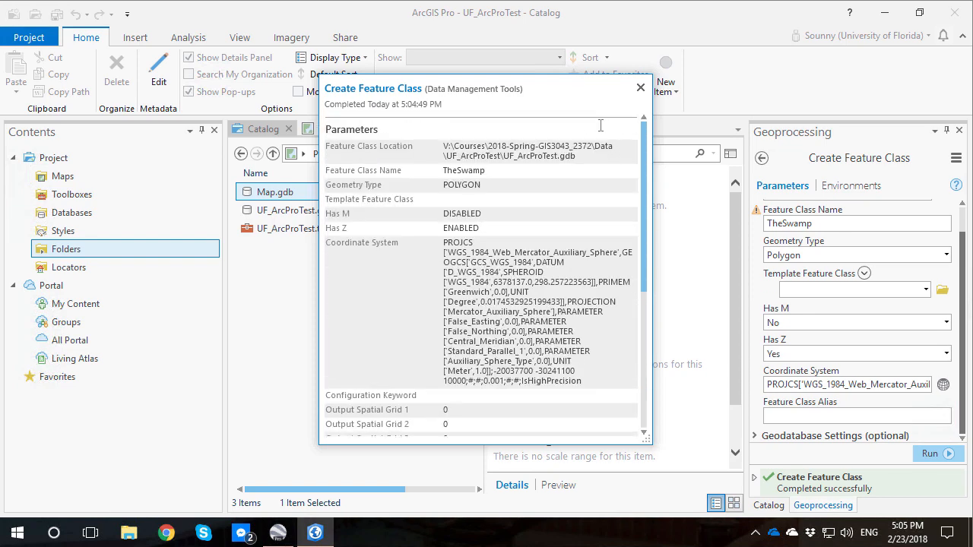
pyautogui.click(640, 88)
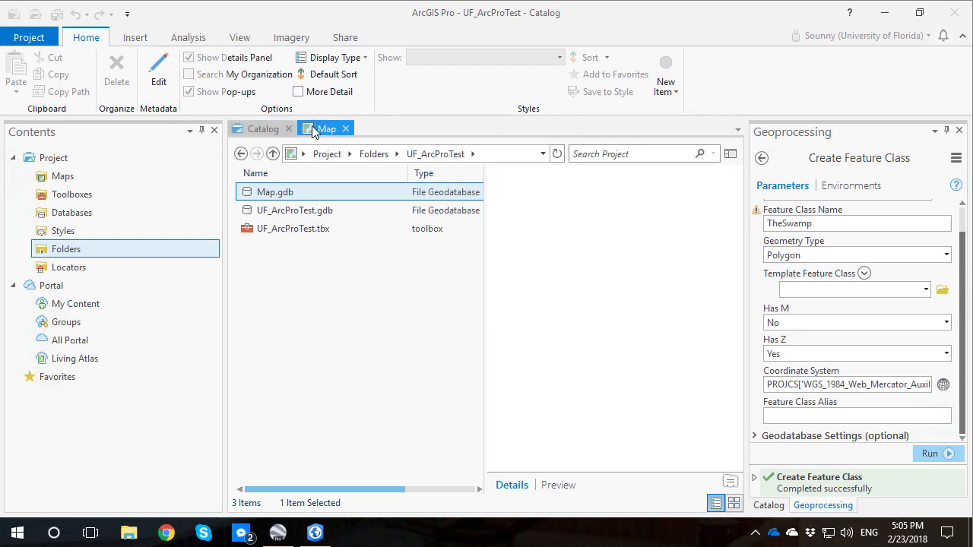
# Switch to the map and bring up TheSwamp layer's properties
pyautogui.click(327, 128)
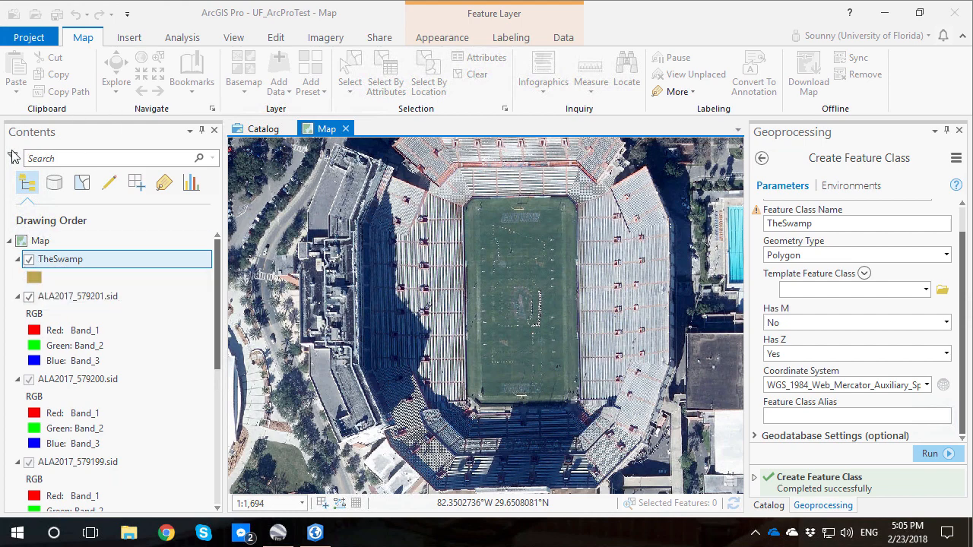
pyautogui.click(118, 69)
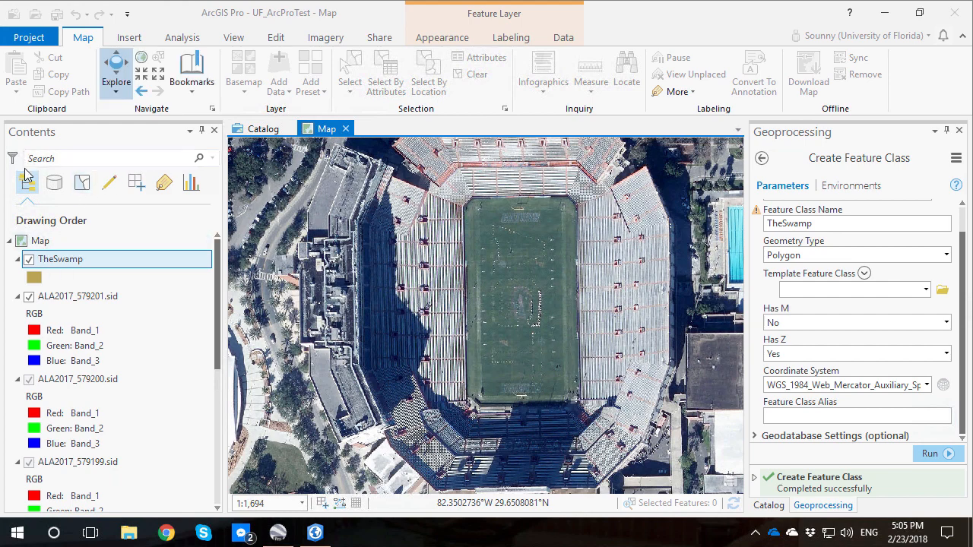
pyautogui.moveTo(24, 182)
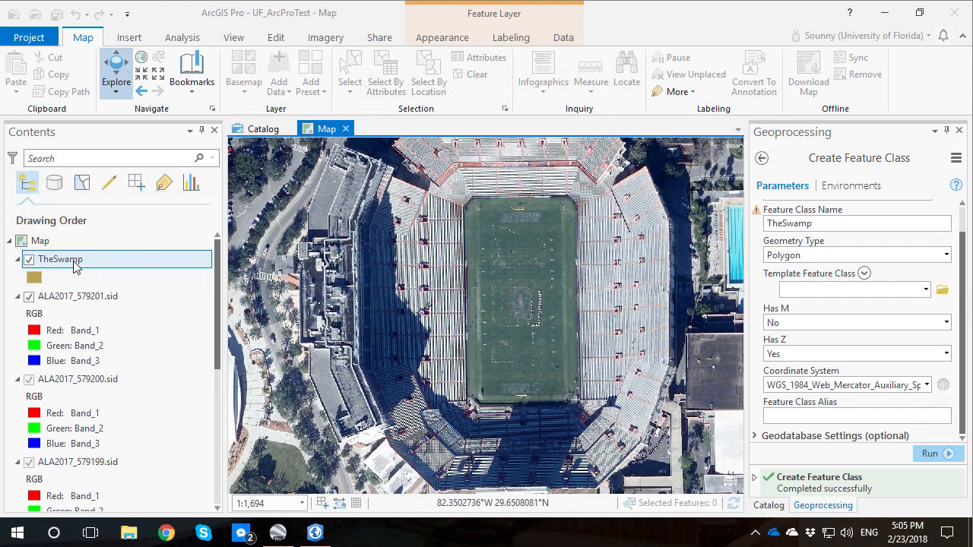
pyautogui.rightClick(59, 258)
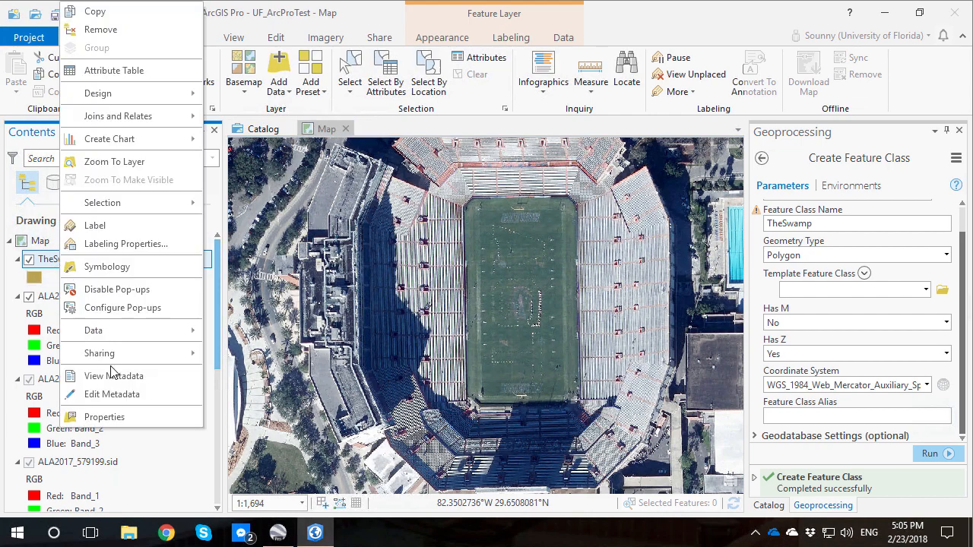
pyautogui.moveTo(103, 417)
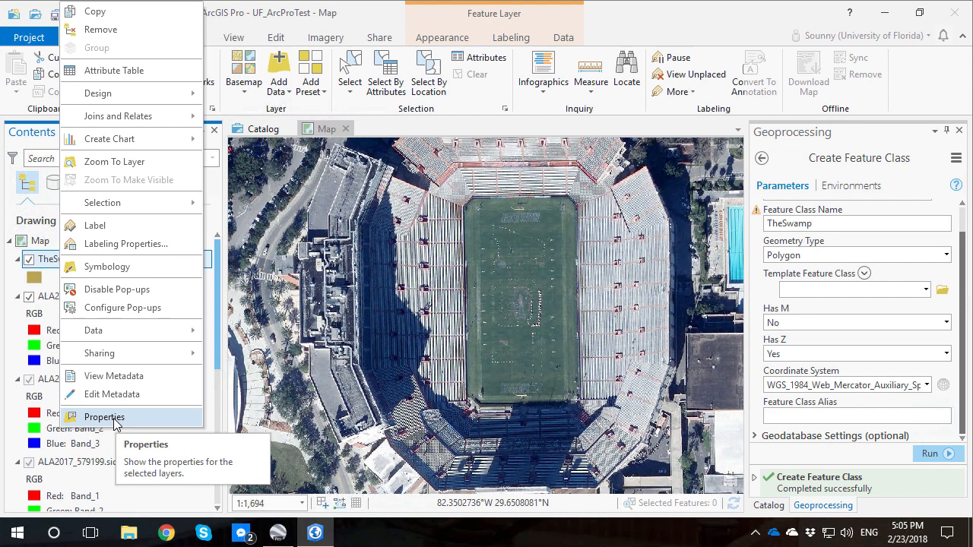
pyautogui.click(103, 416)
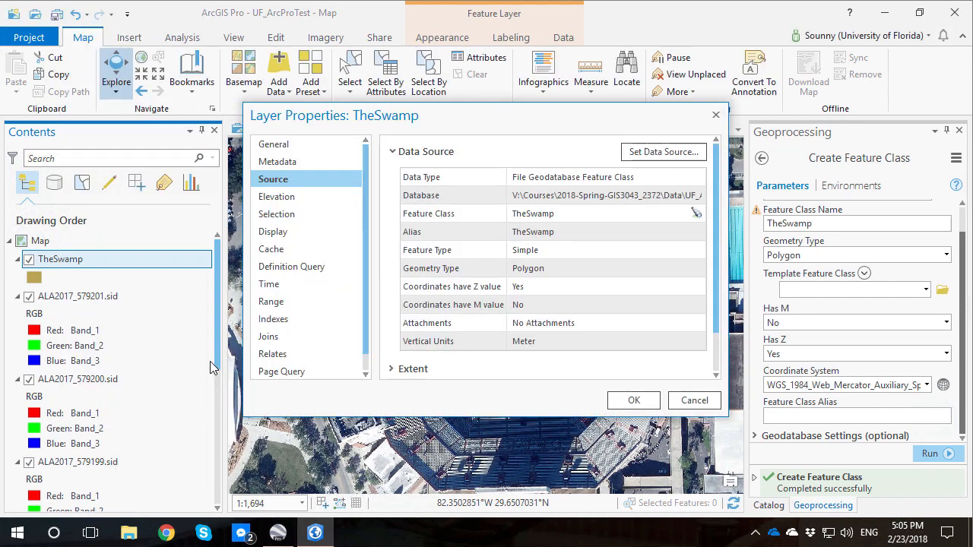
# Review the Metadata and Display pages, then move to TheSwamp's symbology settings
pyautogui.click(277, 161)
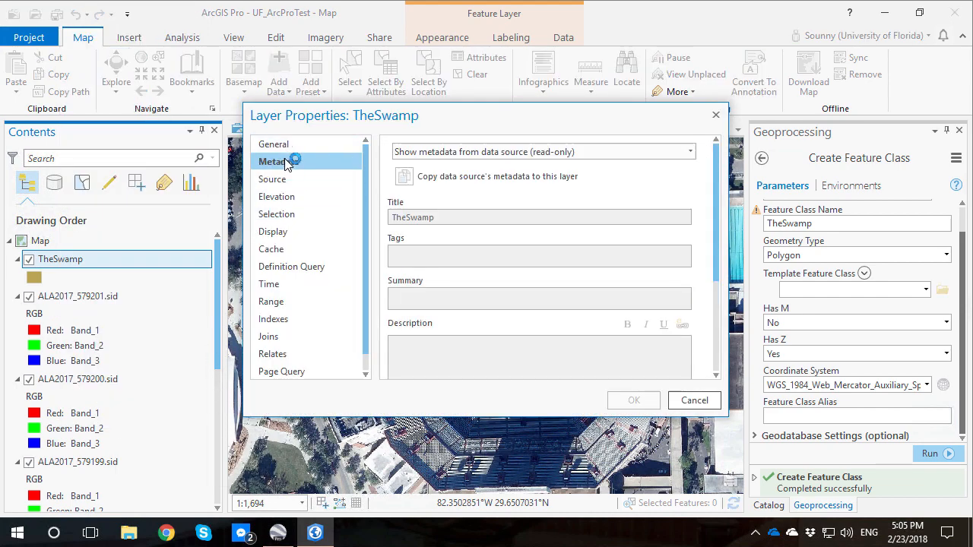
pyautogui.click(274, 231)
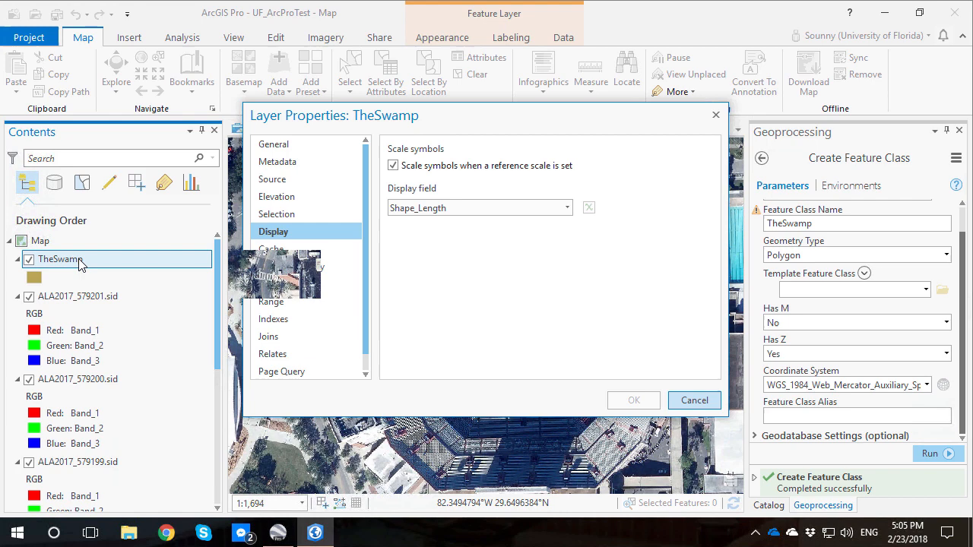
pyautogui.click(714, 115)
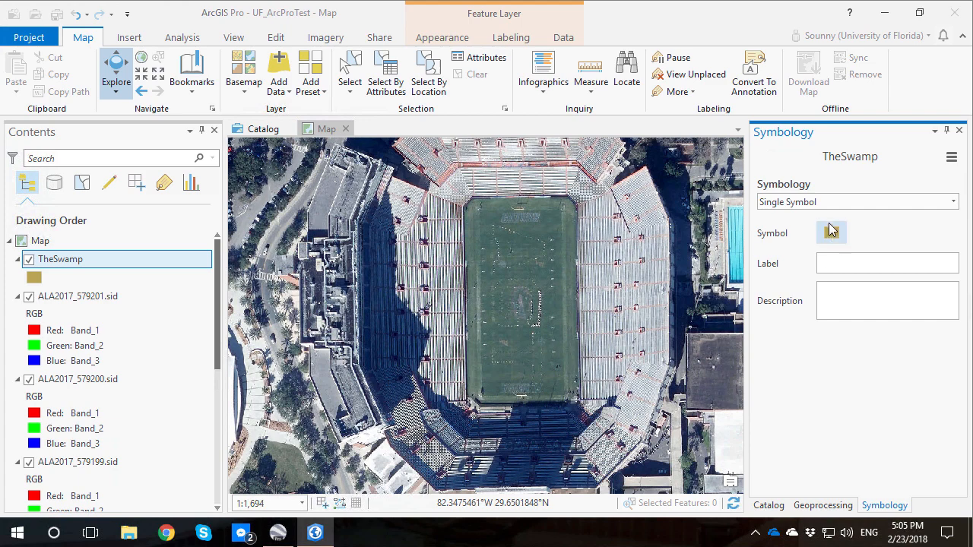
# Search the polygon symbol gallery for 'field' and apply the green Sports Turf fill
pyautogui.click(830, 233)
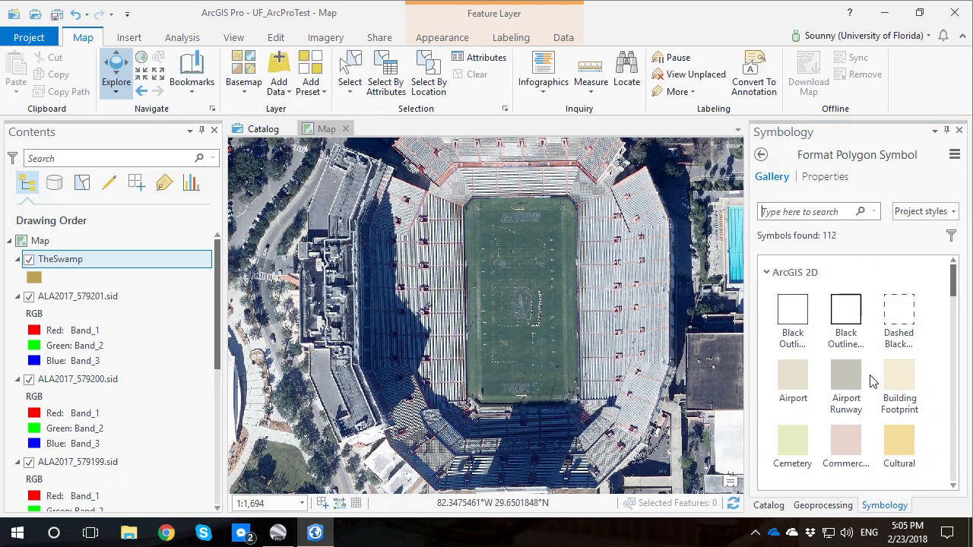
pyautogui.moveTo(846, 441)
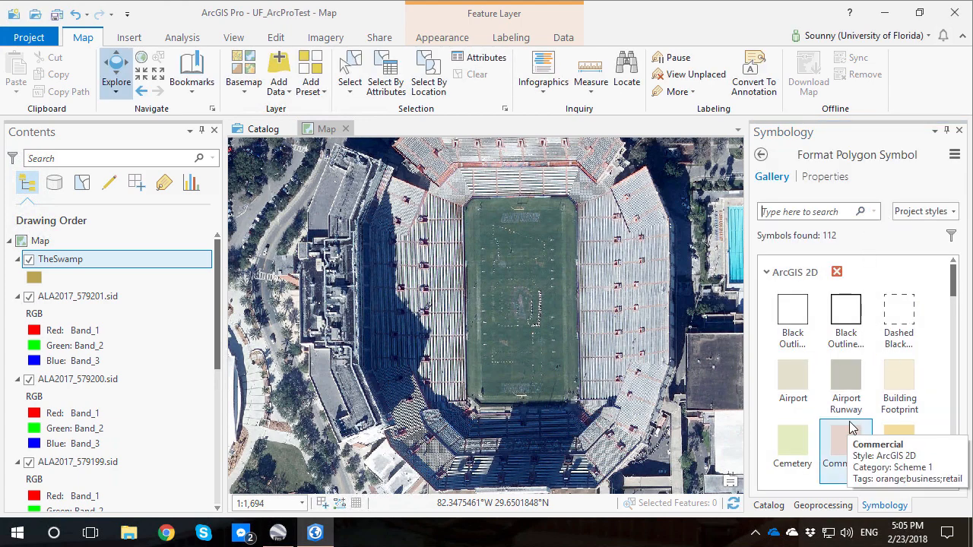
pyautogui.scroll(-3)
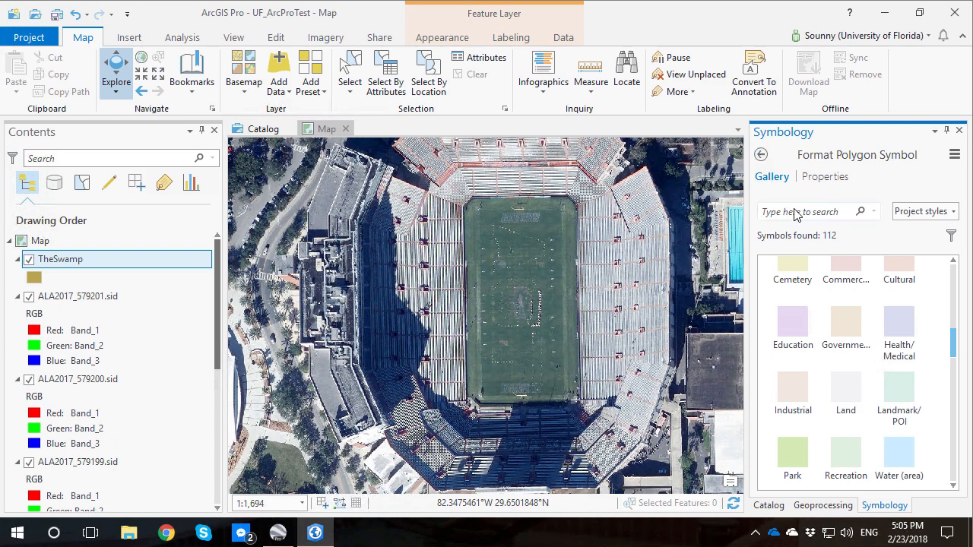
pyautogui.write('field')
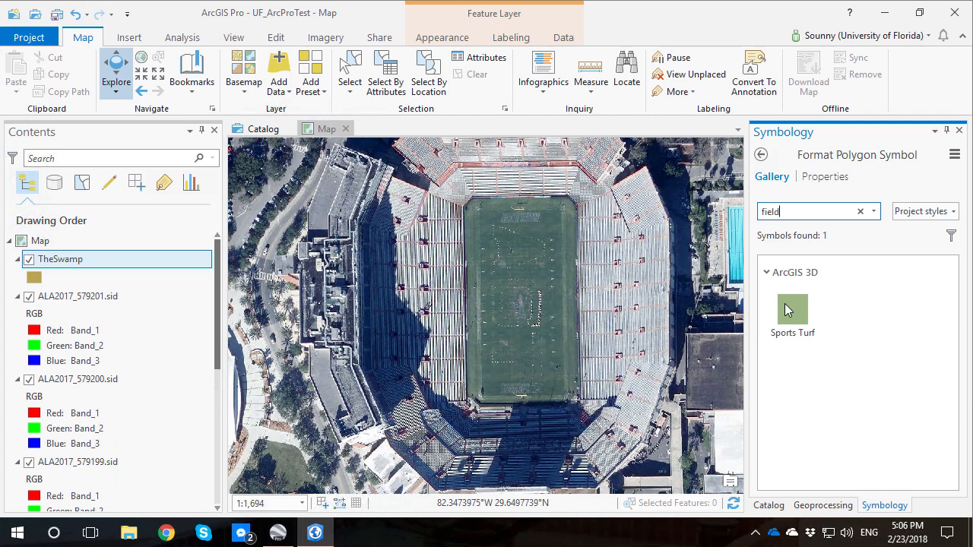
pyautogui.click(792, 310)
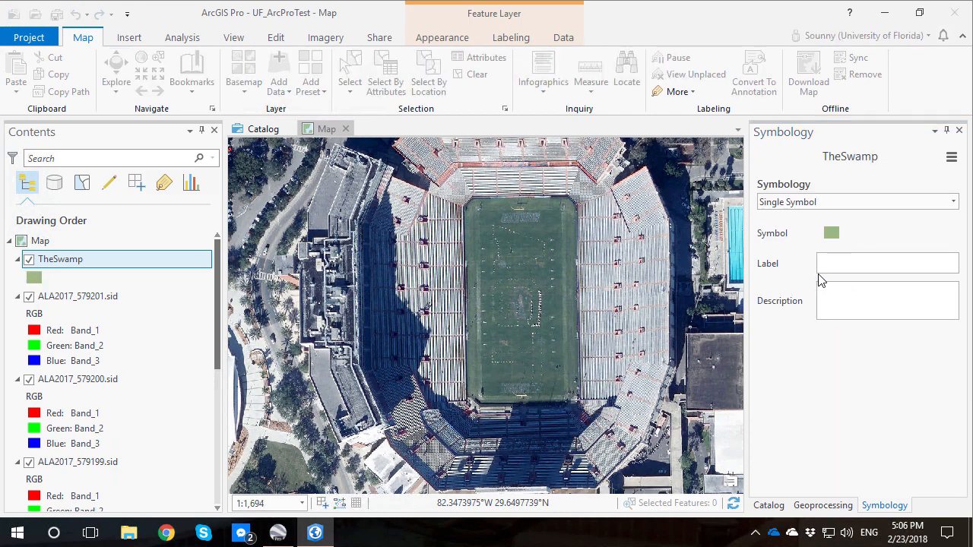
pyautogui.moveTo(958, 131)
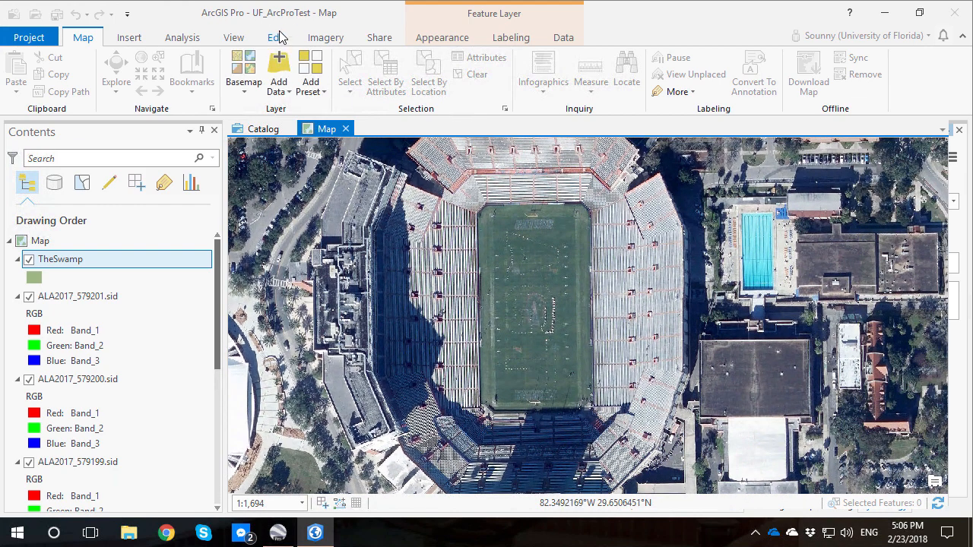
# Bring up the Create Features pane with the TheSwamp template from the Edit tools
pyautogui.click(275, 37)
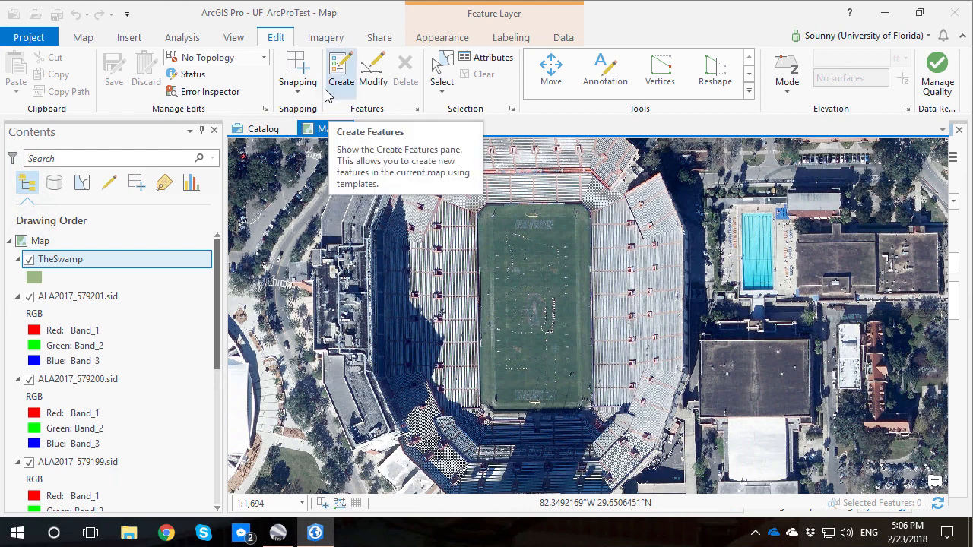
pyautogui.moveTo(511, 36)
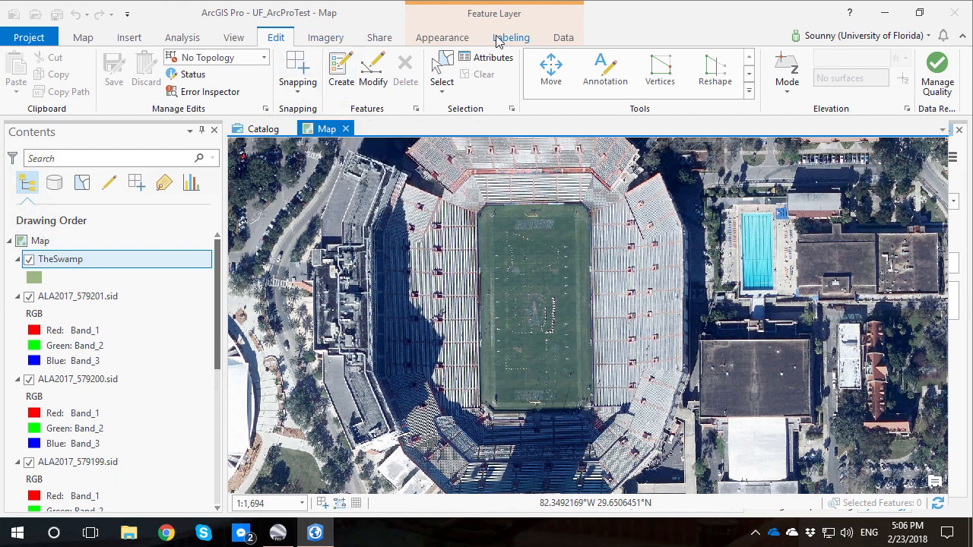
pyautogui.moveTo(484, 40)
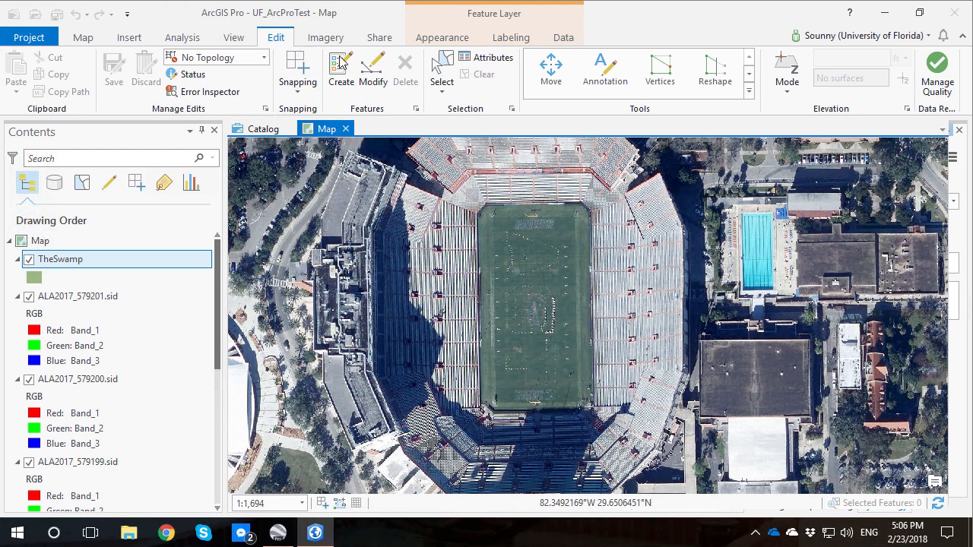
pyautogui.moveTo(340, 69)
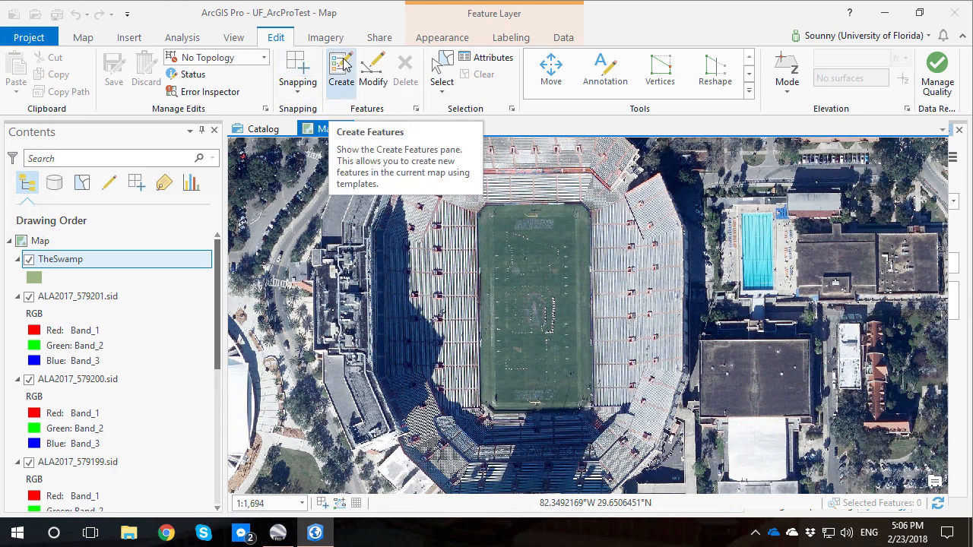
pyautogui.click(340, 64)
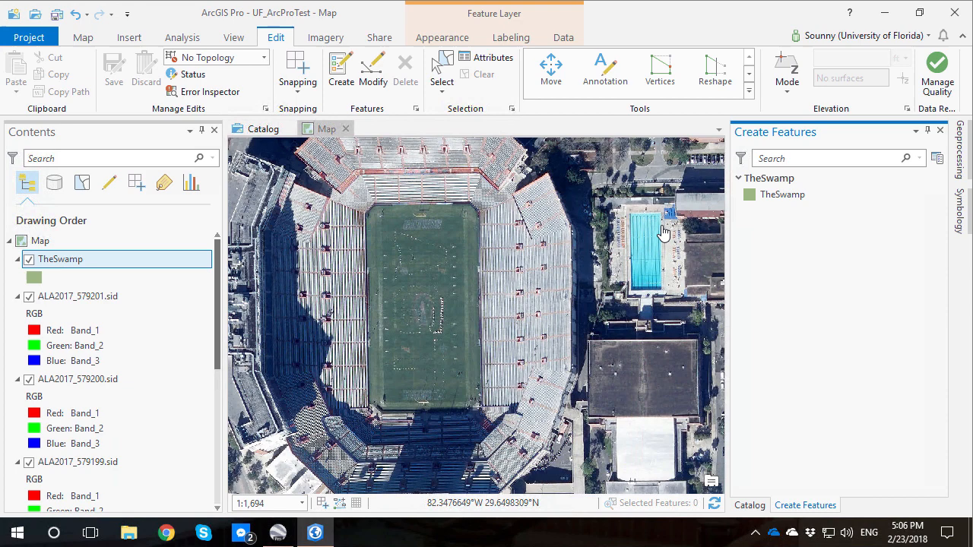
# Digitize a TheSwamp polygon over the football field and cancel the stray sketch
pyautogui.click(781, 195)
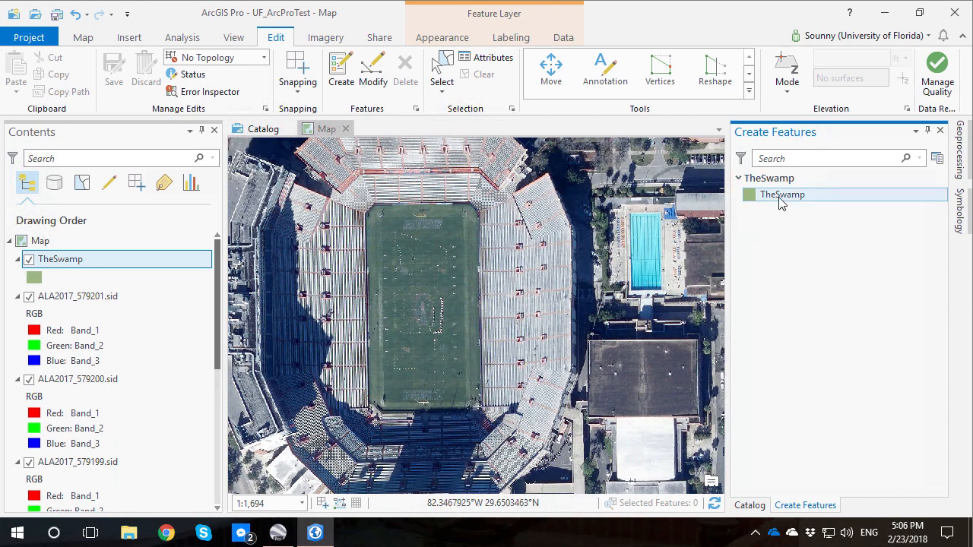
pyautogui.click(781, 194)
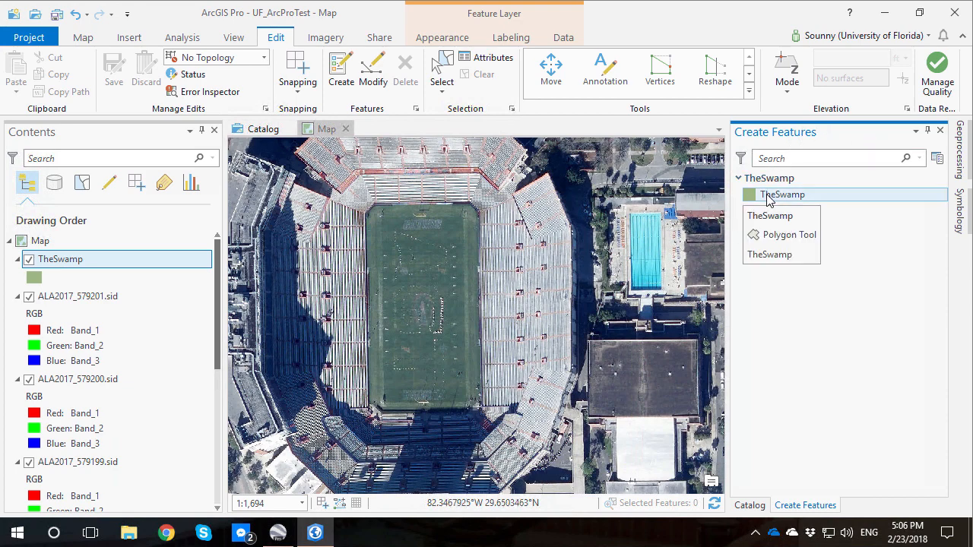
pyautogui.click(781, 194)
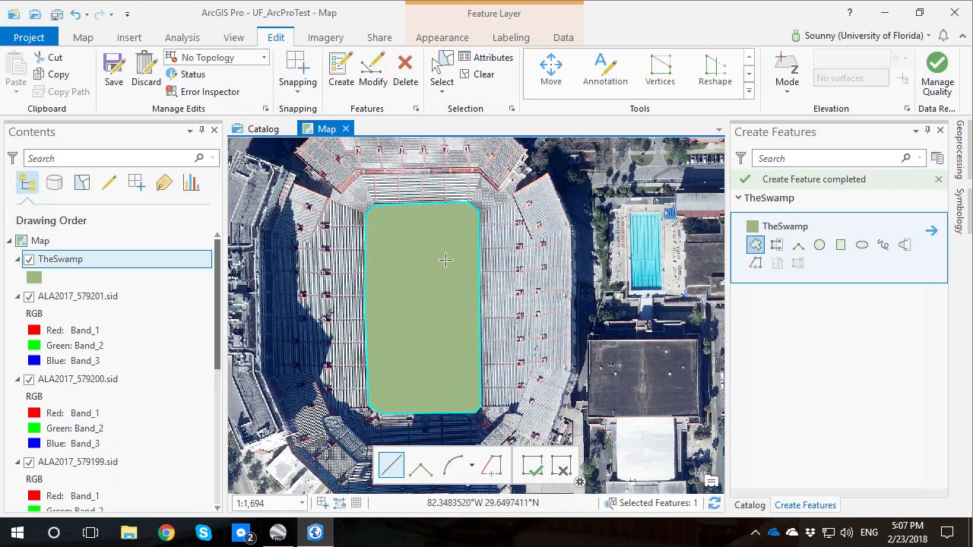
pyautogui.moveTo(411, 271)
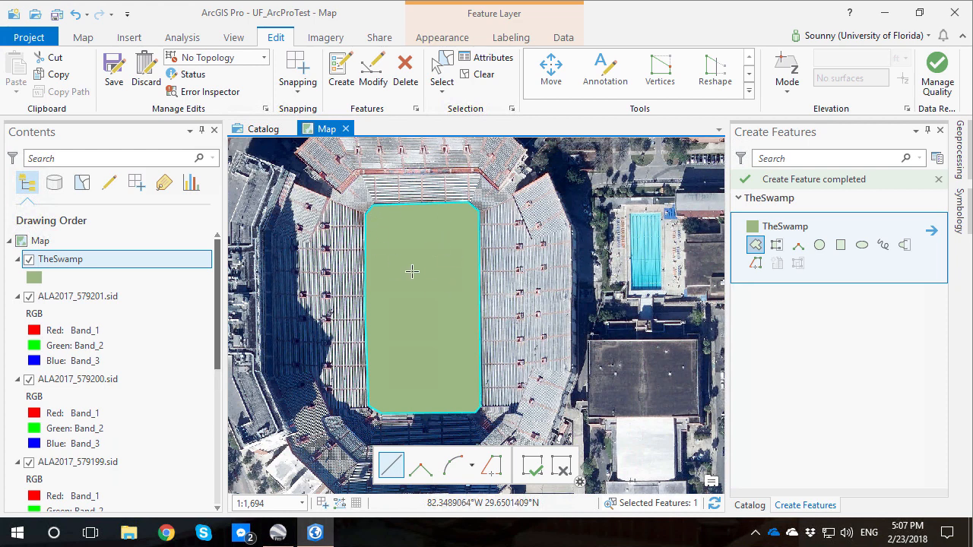
pyautogui.moveTo(424, 271)
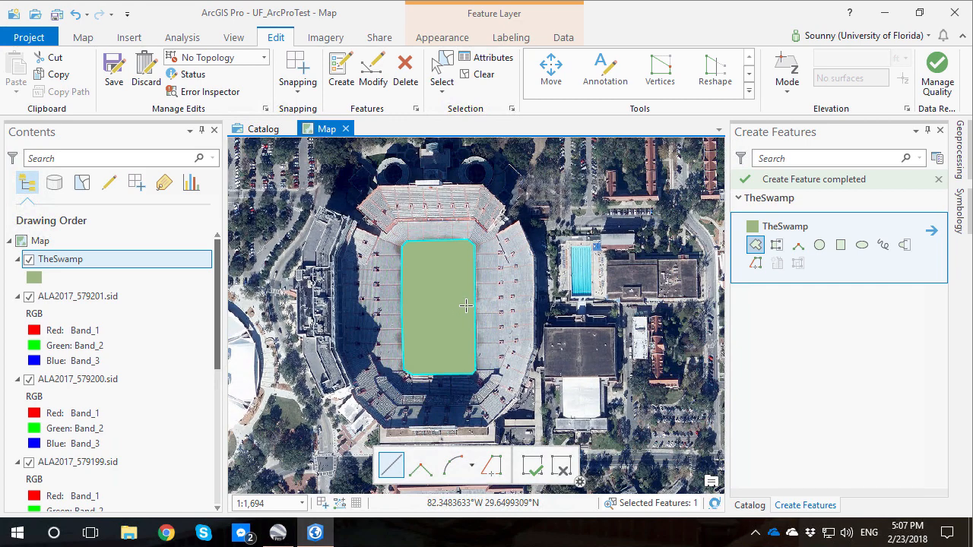
pyautogui.scroll(-3)
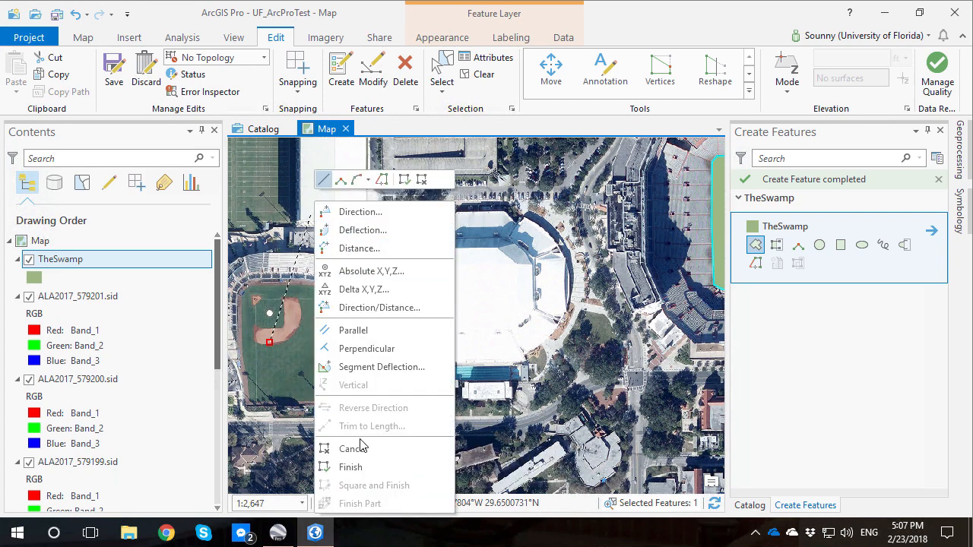
pyautogui.click(350, 449)
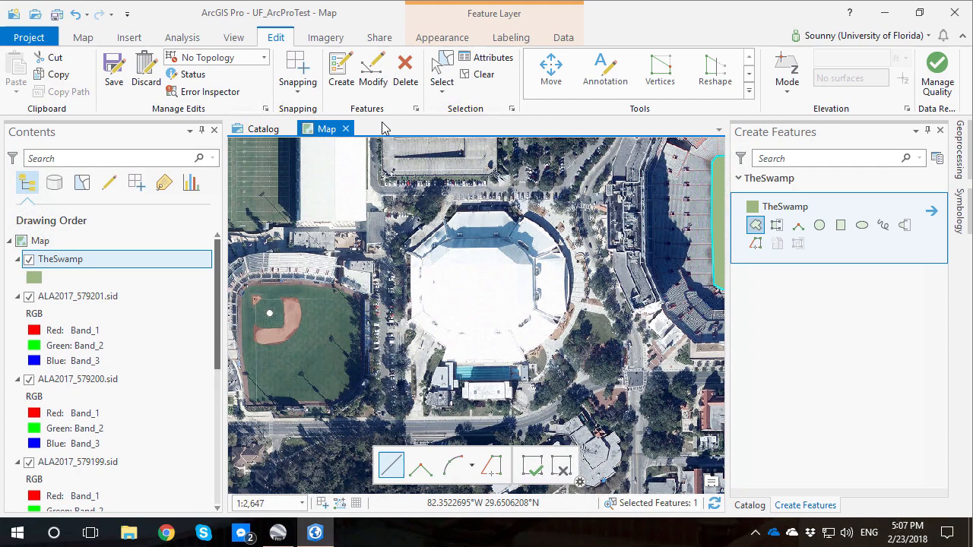
# Trace a second TheSwamp polygon around the baseball field and finish it
pyautogui.scroll(-3)
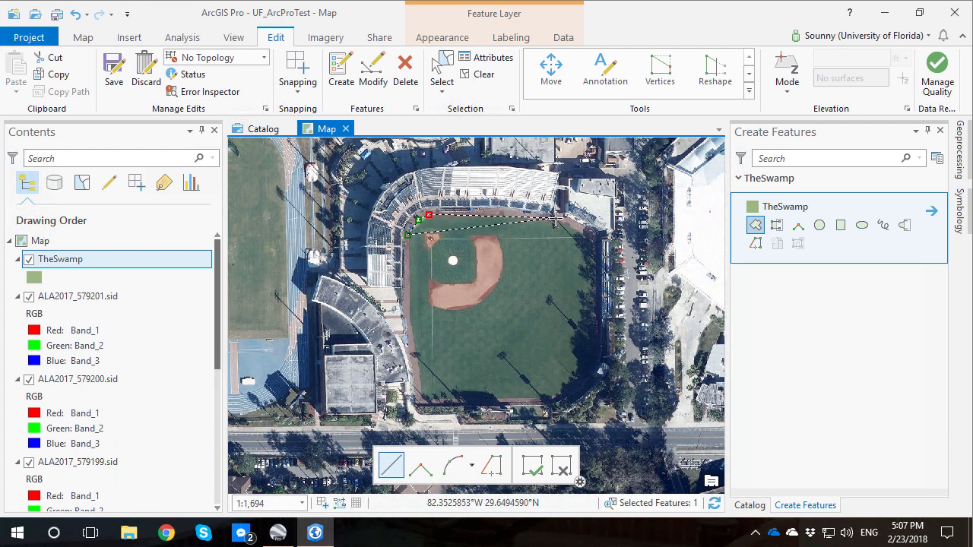
pyautogui.click(590, 237)
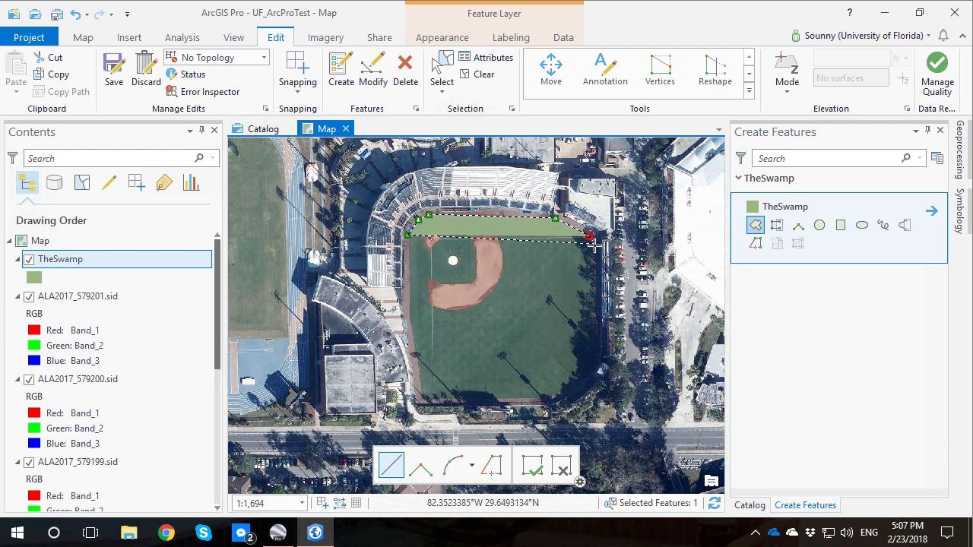
pyautogui.moveTo(590, 236); pyautogui.dragTo(596, 373)
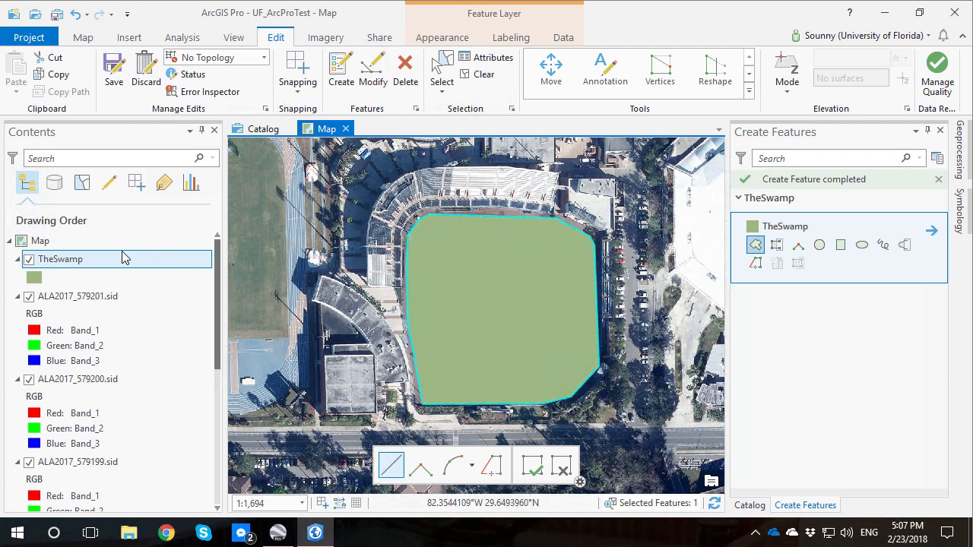
# Show TheSwamp's attribute table and select the football field polygon's record
pyautogui.rightClick(60, 259)
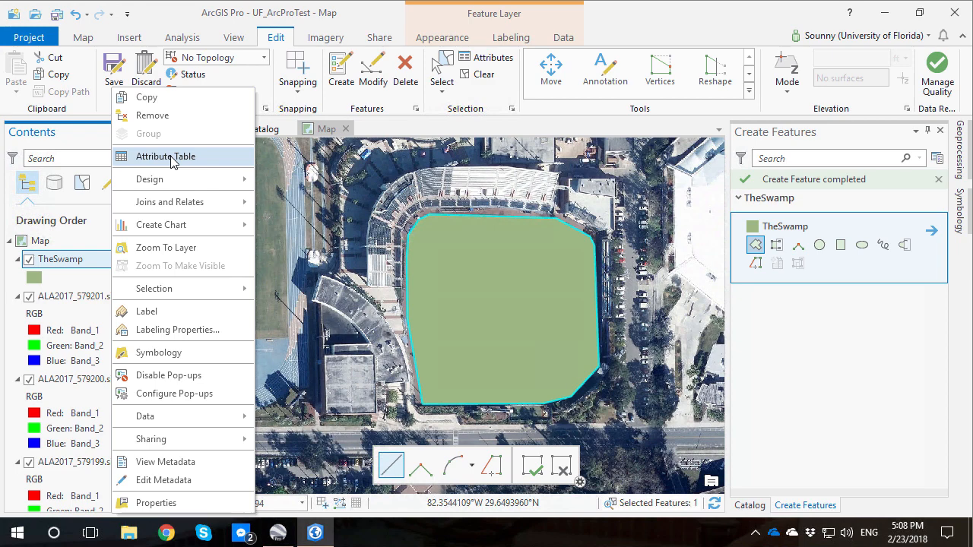
pyautogui.click(166, 155)
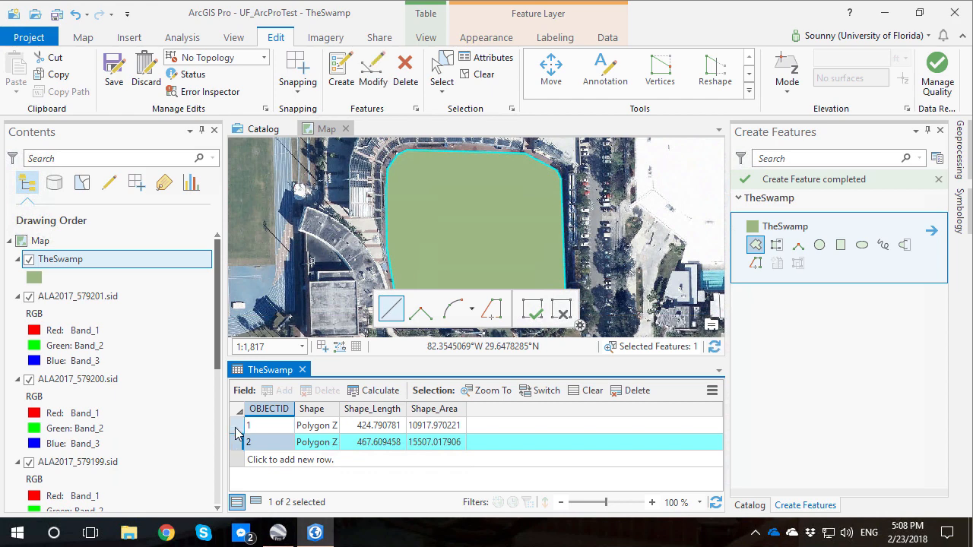
pyautogui.click(248, 426)
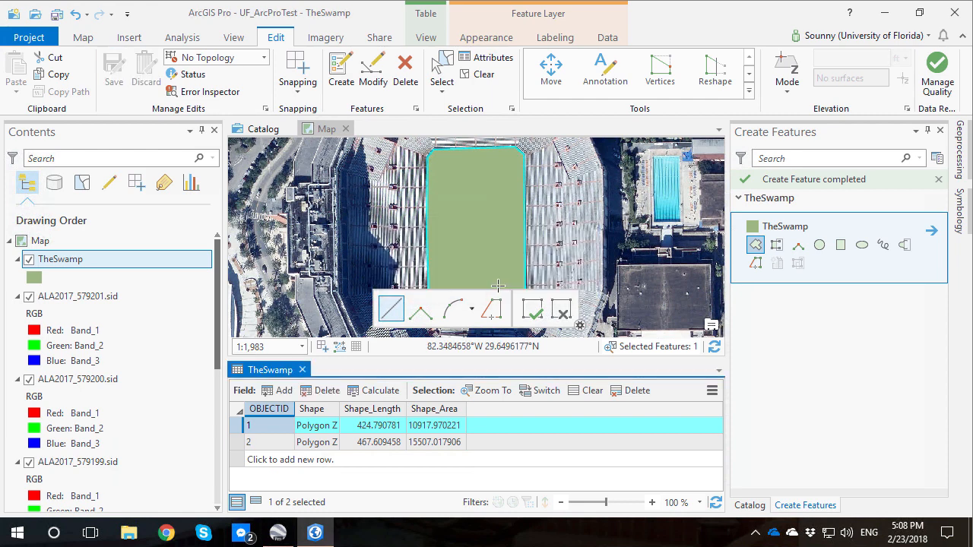
pyautogui.moveTo(442, 339)
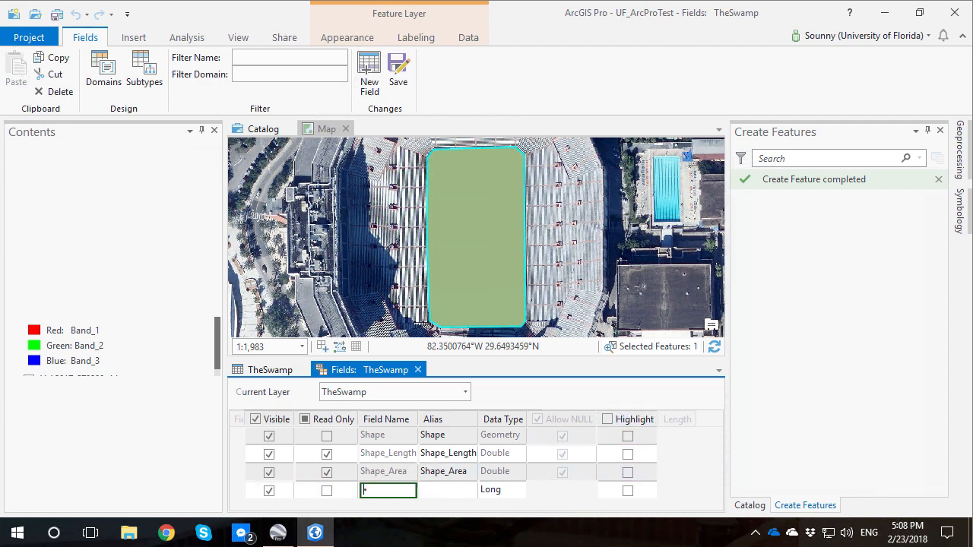
# Add a new field named Type with data type Text
pyautogui.write('Type')
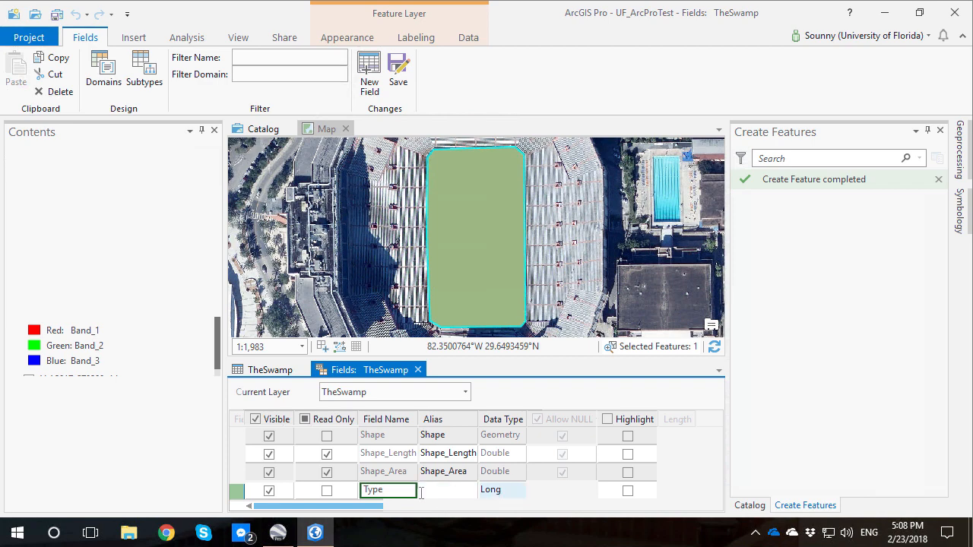
pyautogui.moveTo(419, 492)
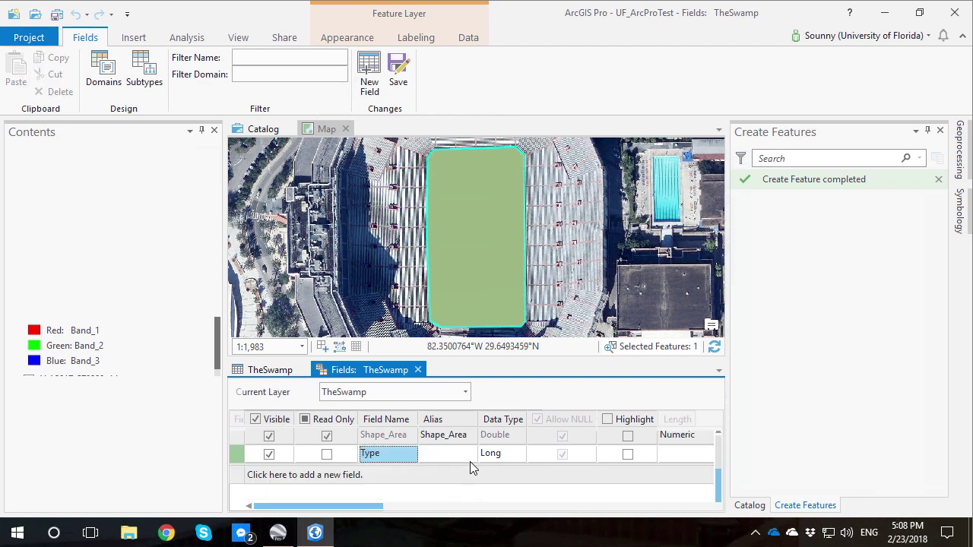
pyautogui.click(520, 453)
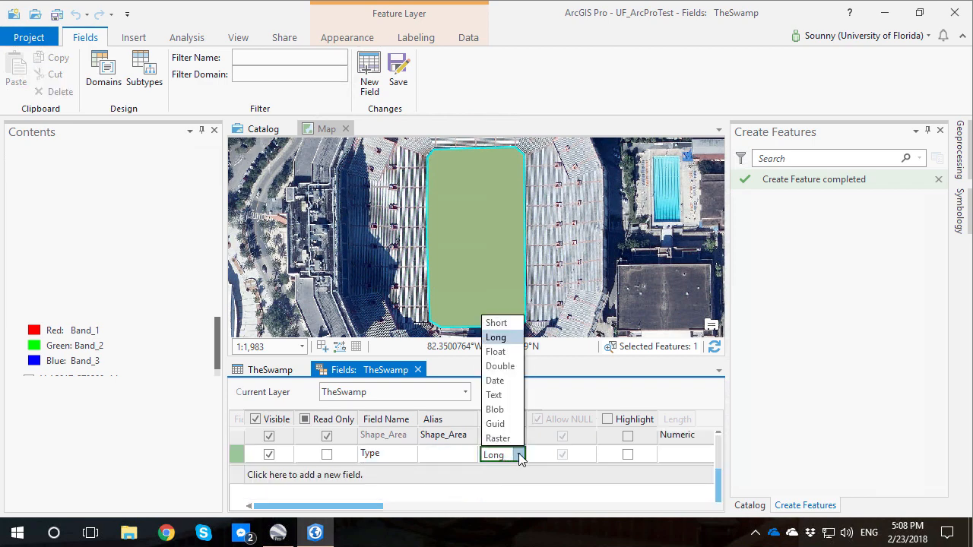
pyautogui.moveTo(496, 423)
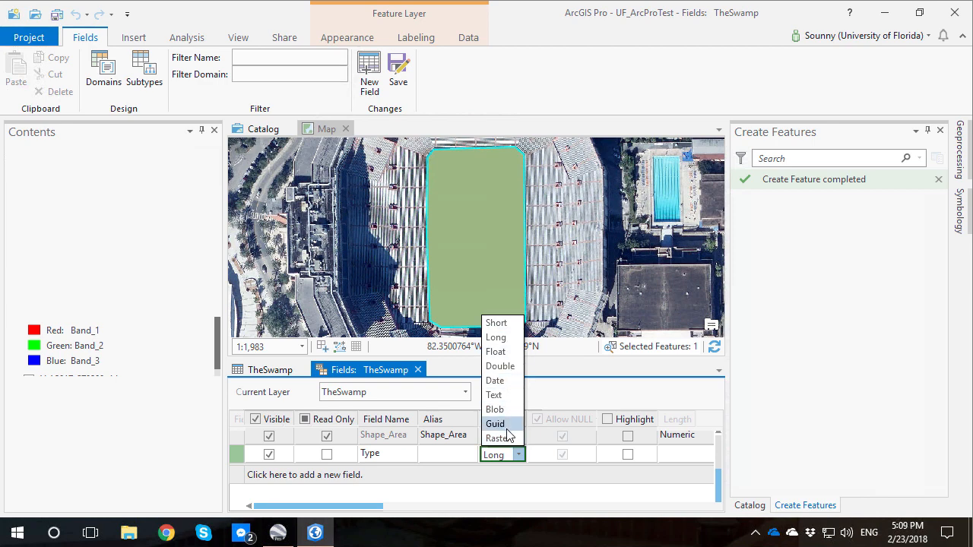
pyautogui.moveTo(494, 395)
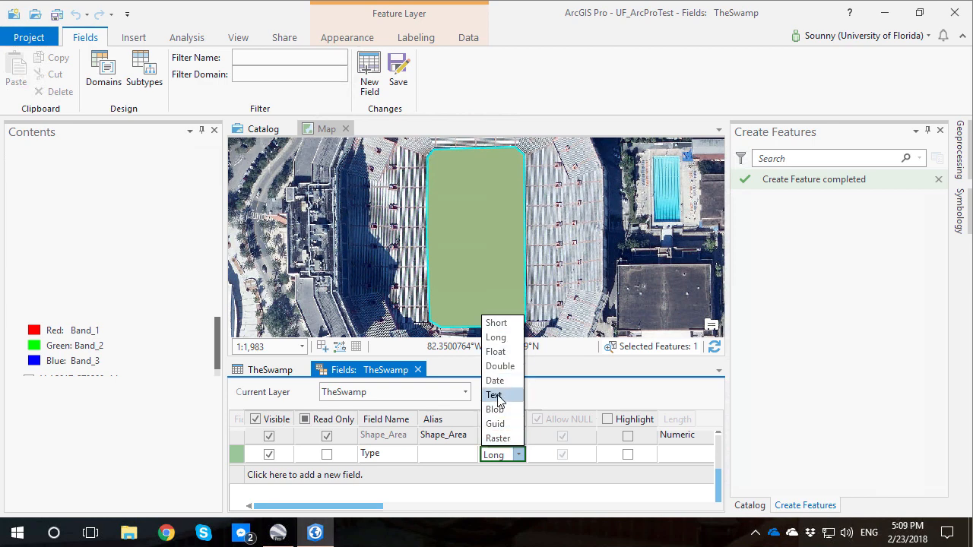
pyautogui.click(492, 395)
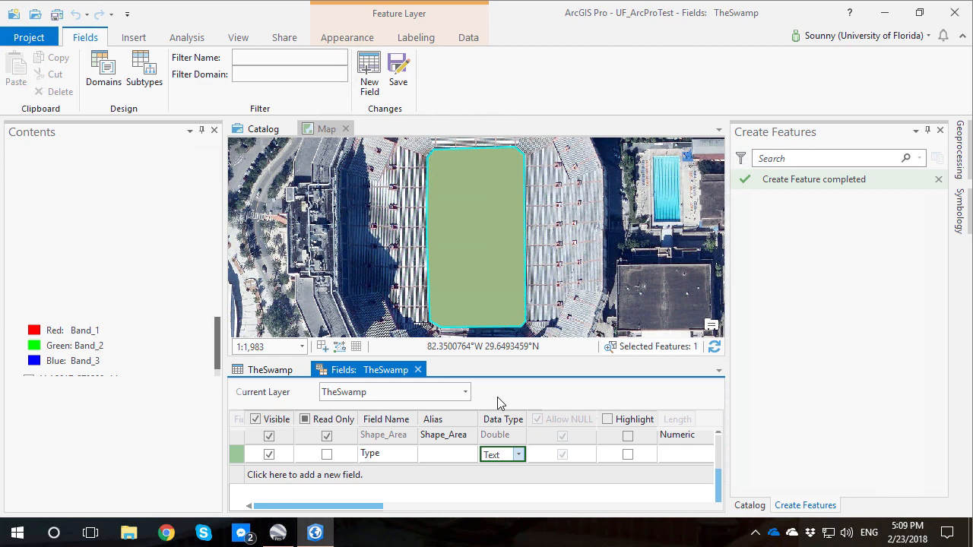
# Add an Area field of type Double and keep the field definitions open
pyautogui.click(304, 474)
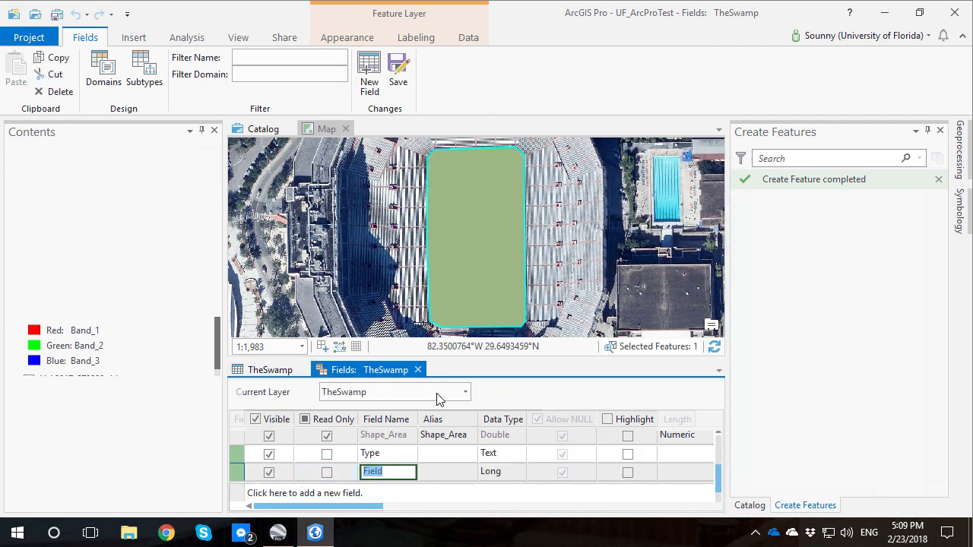
pyautogui.moveTo(718, 483)
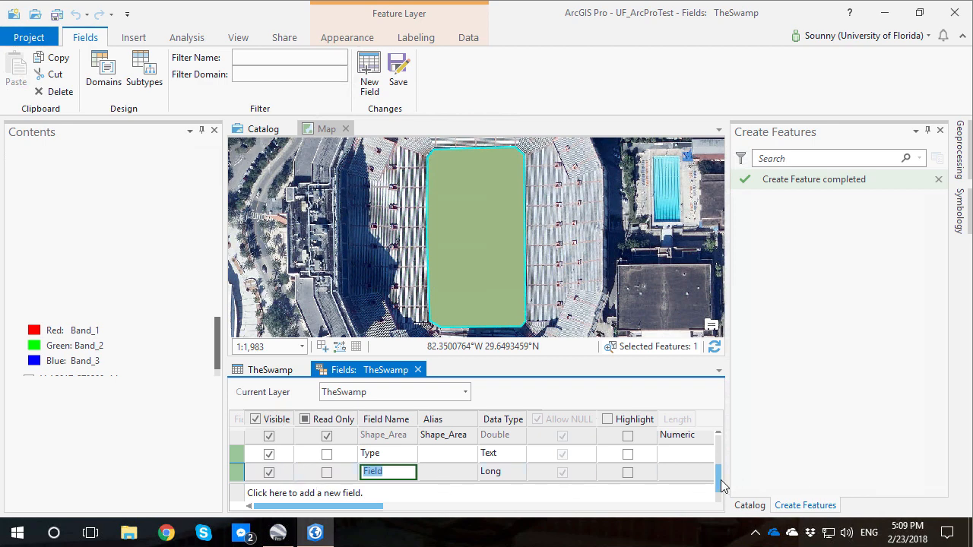
pyautogui.scroll(-3)
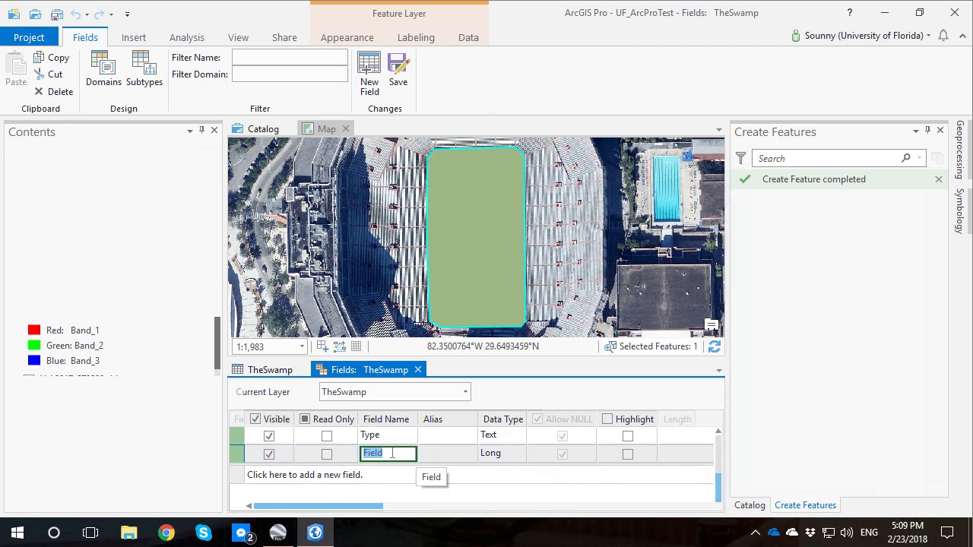
pyautogui.write('Area')
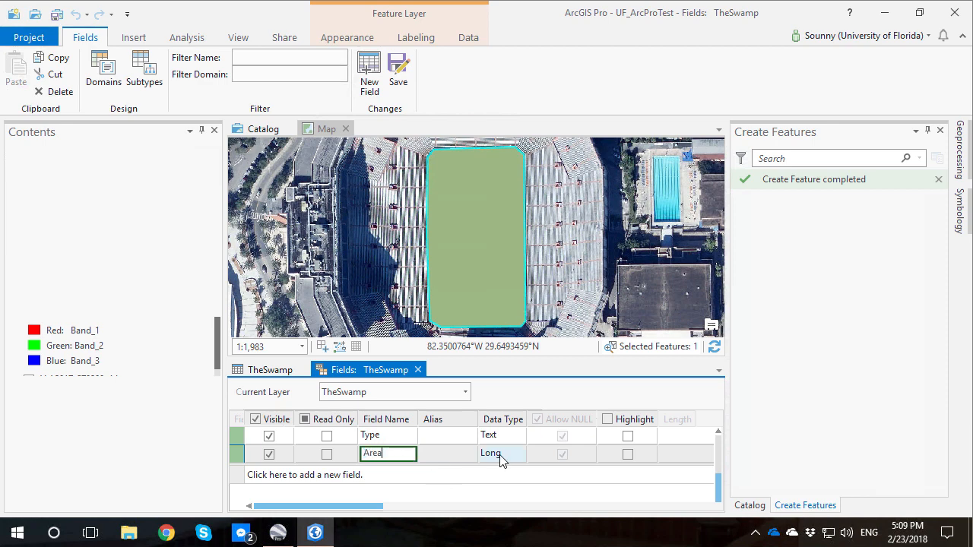
pyautogui.click(517, 453)
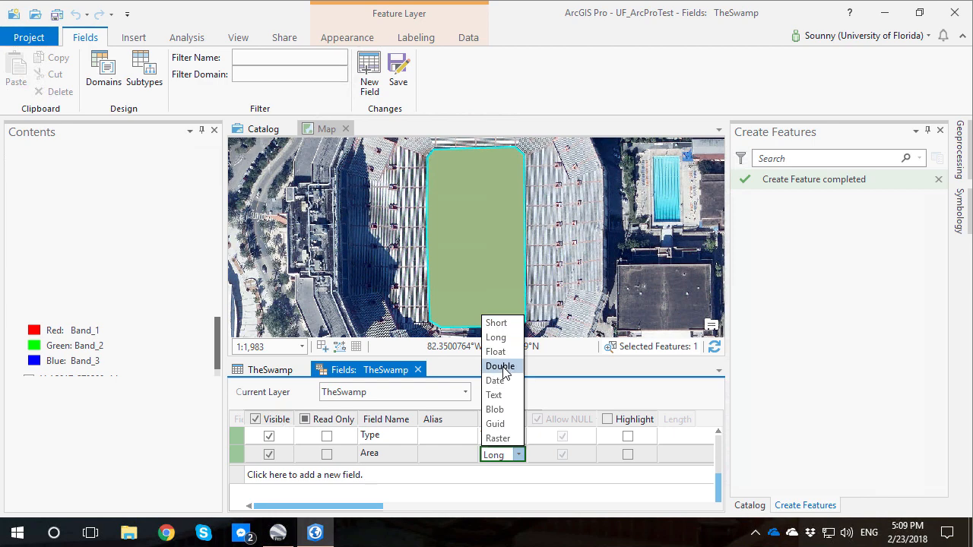
pyautogui.click(494, 395)
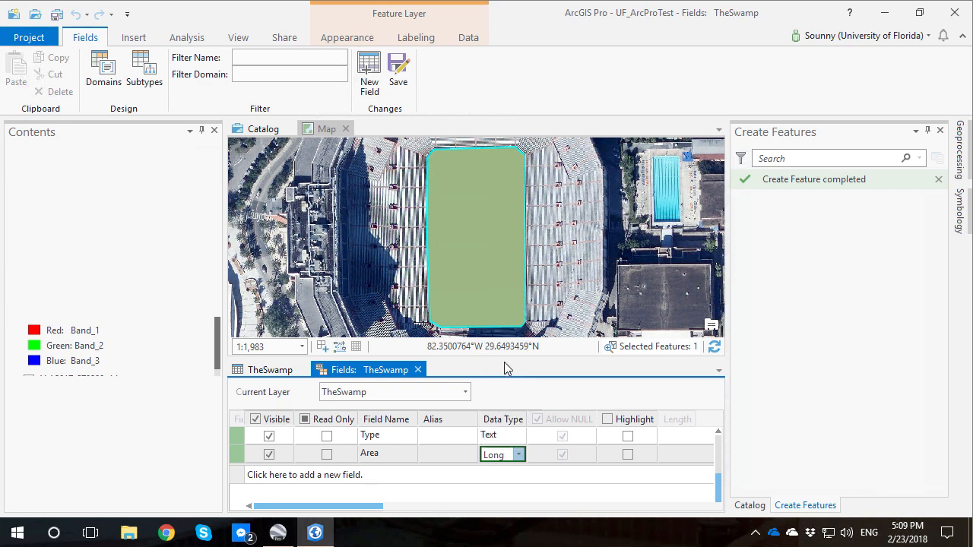
pyautogui.click(517, 455)
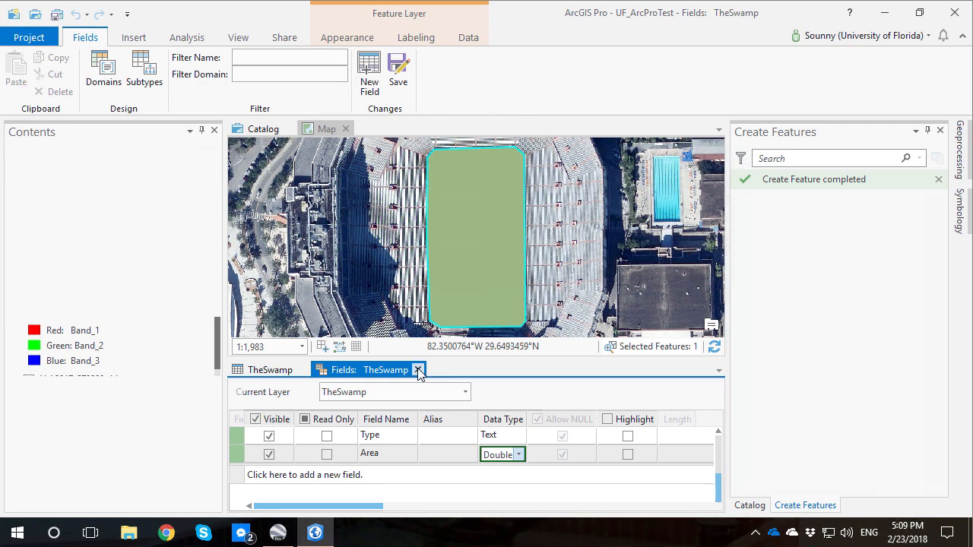
pyautogui.click(420, 371)
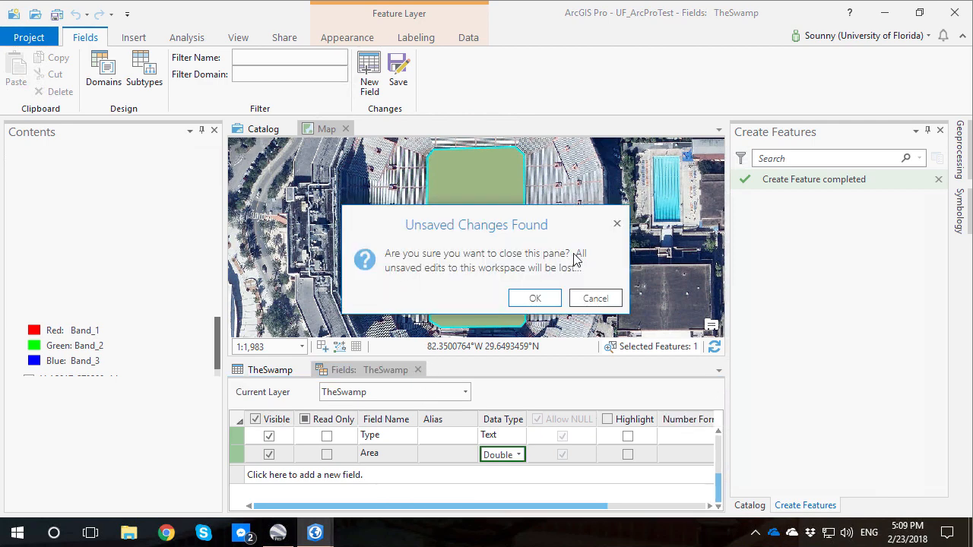
pyautogui.moveTo(596, 298)
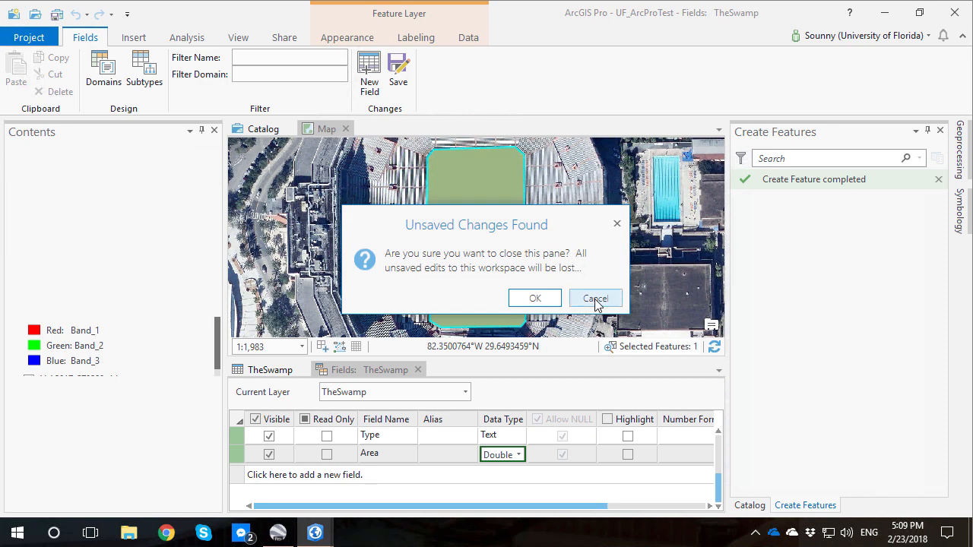
pyautogui.click(596, 298)
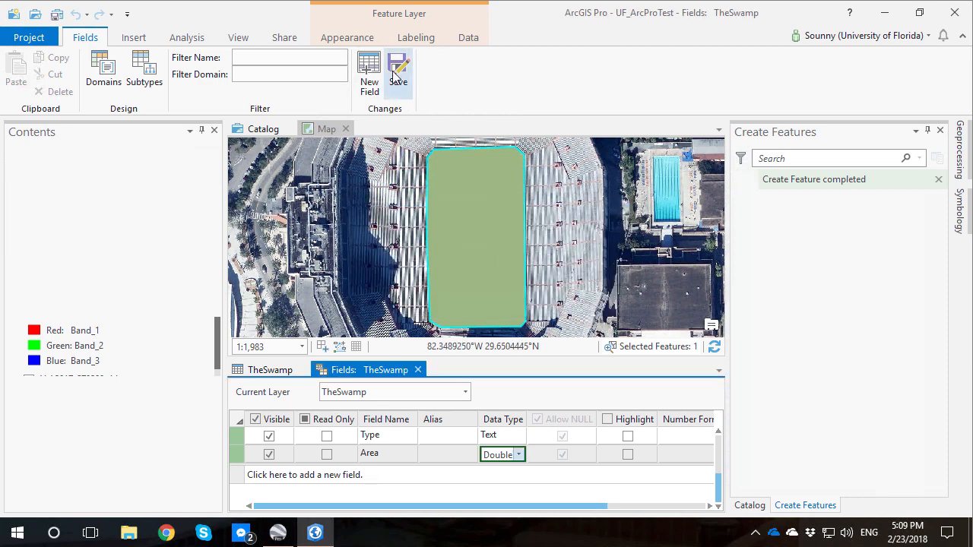
# Save the new Type and Area fields and return to the attribute table
pyautogui.click(399, 64)
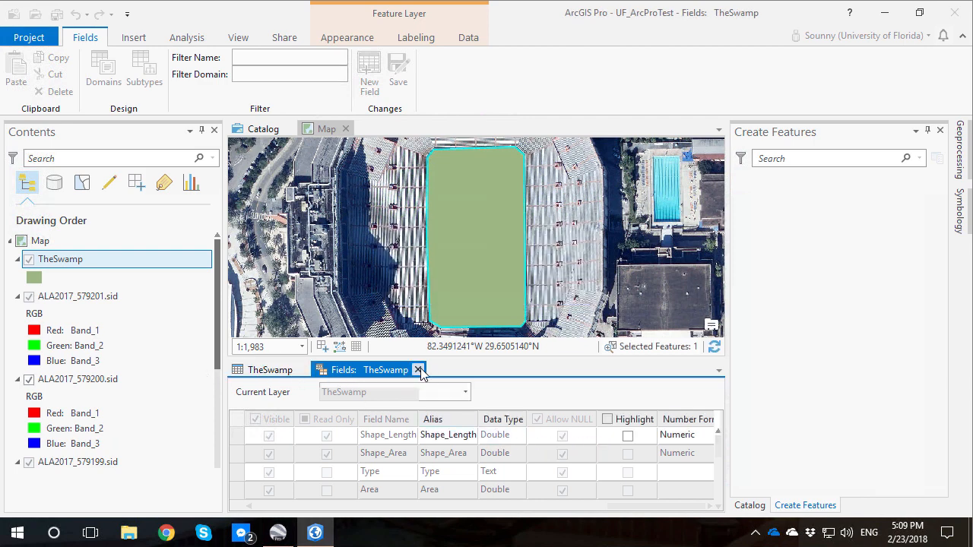
pyautogui.click(420, 369)
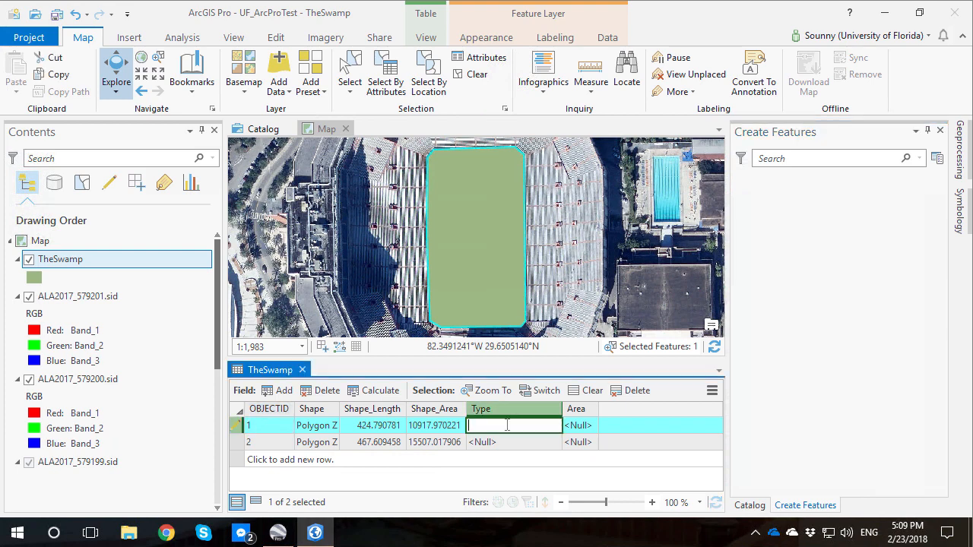
# Enter Type values Football and Baseball for the two polygons
pyautogui.write('Foot')
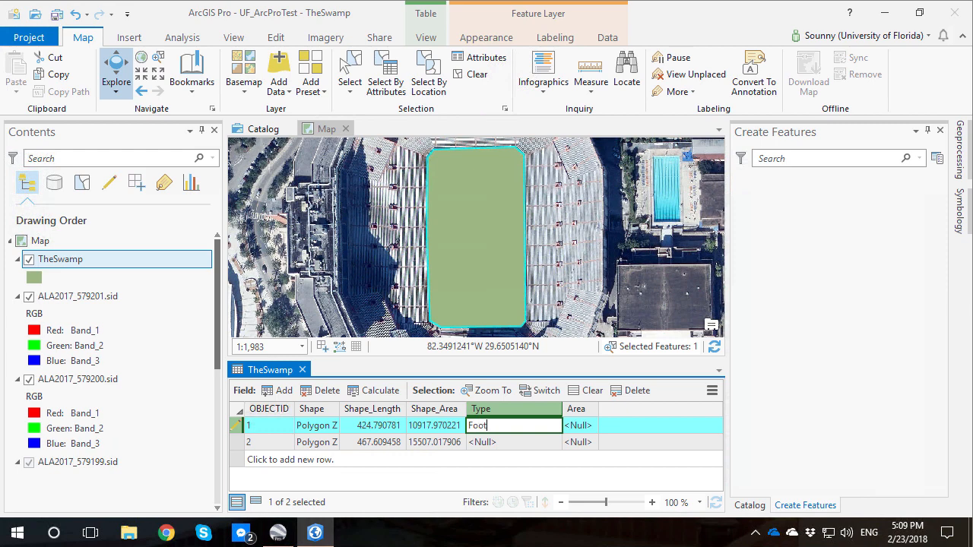
pyautogui.write('ball')
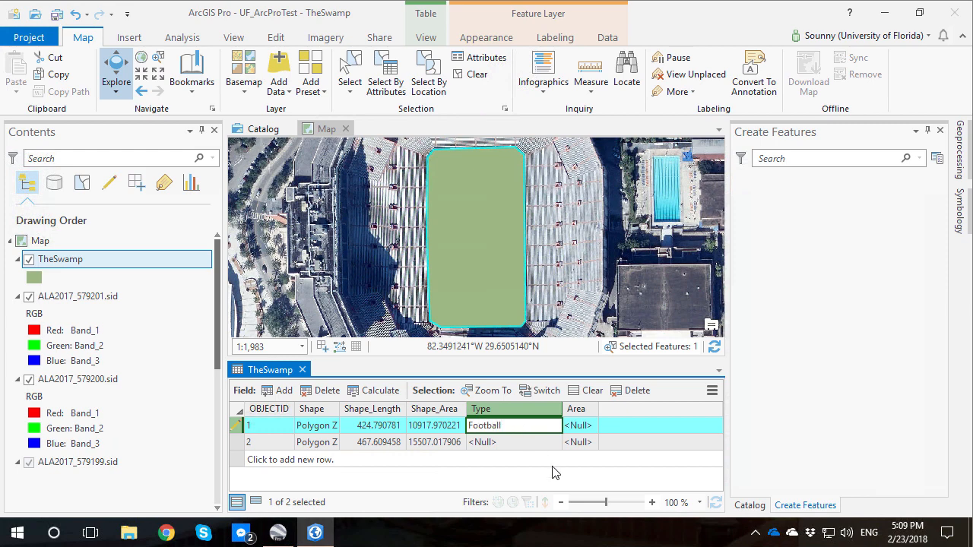
pyautogui.click(514, 441)
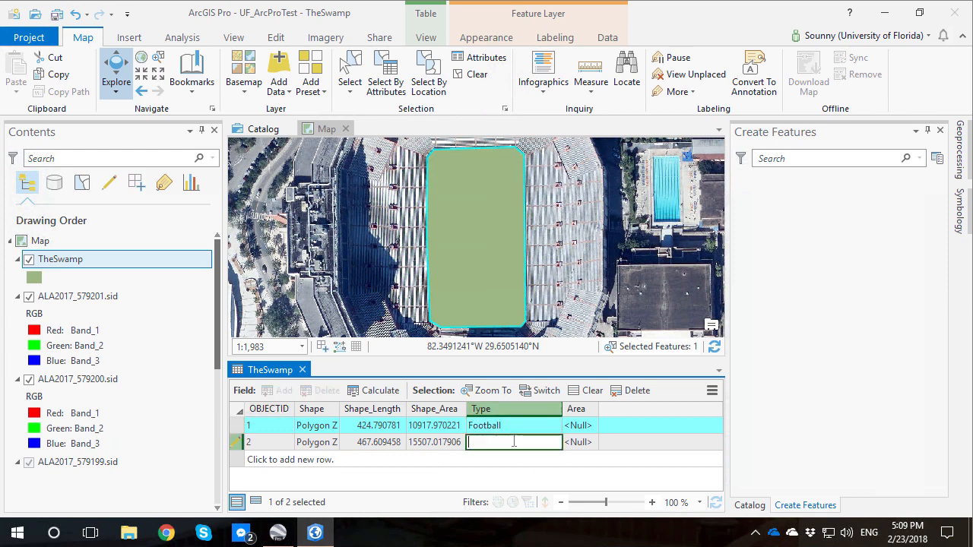
pyautogui.write('Baseball')
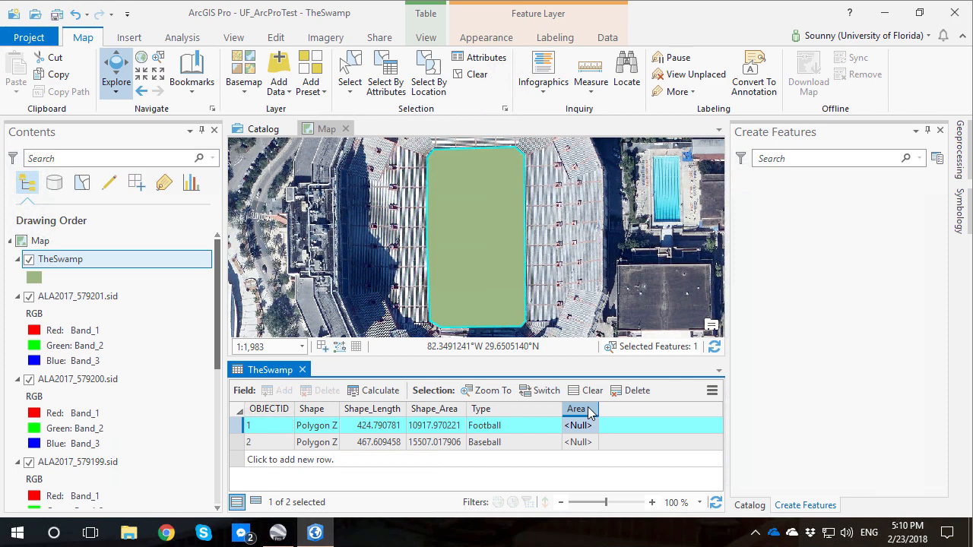
pyautogui.moveTo(380, 390)
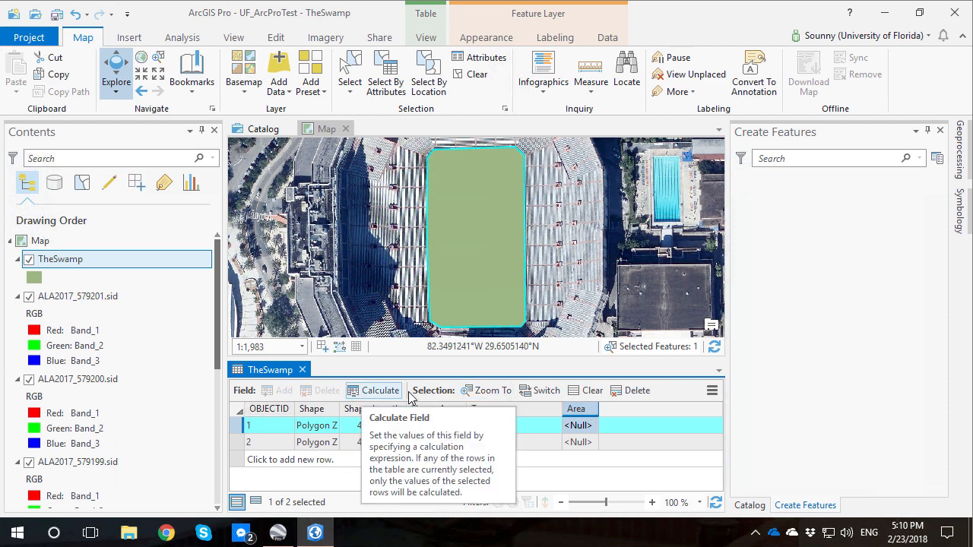
# Run Calculate Field on the Area column without an expression set
pyautogui.click(381, 390)
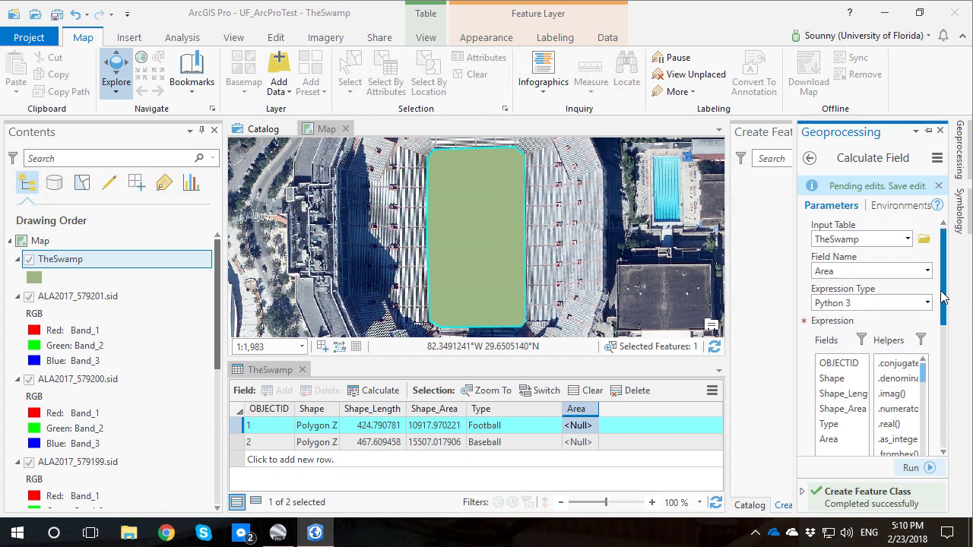
pyautogui.scroll(-3)
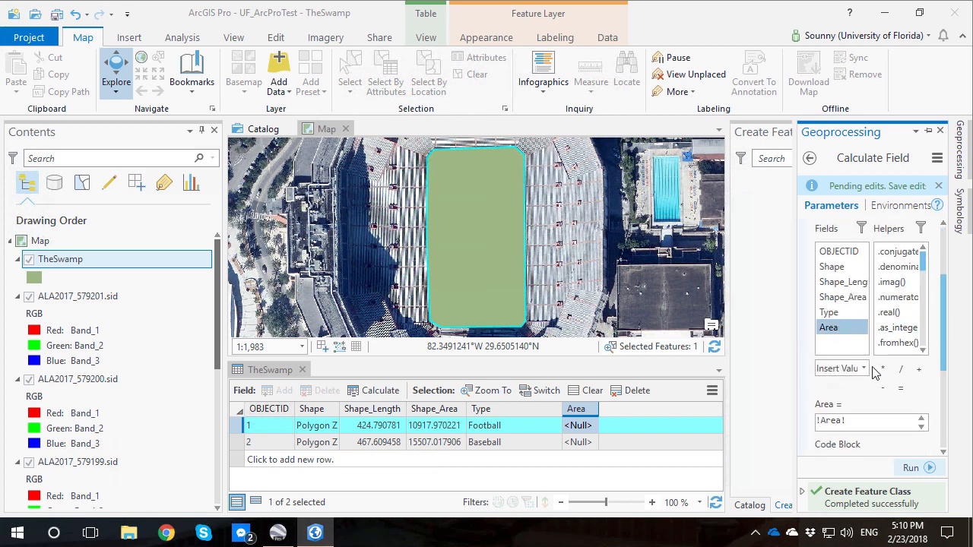
pyautogui.scroll(-3)
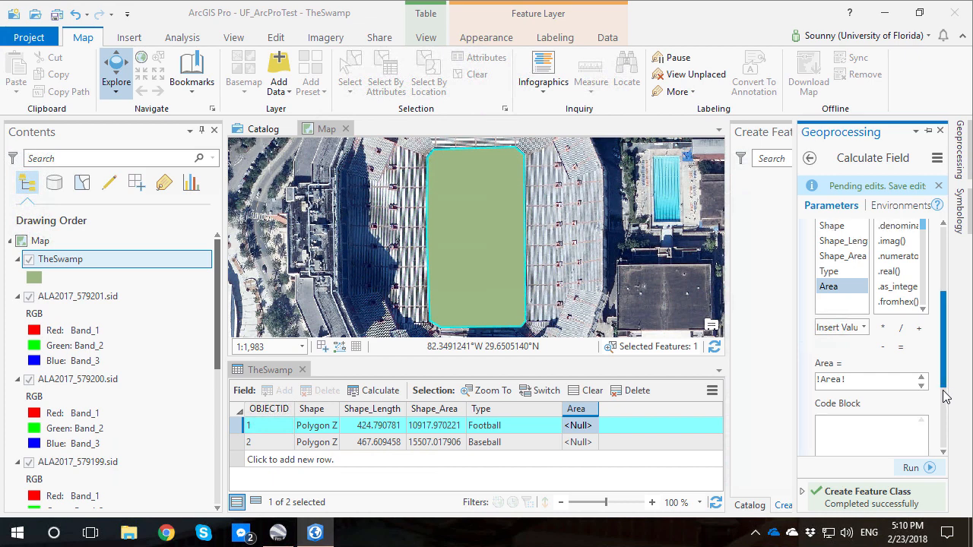
pyautogui.scroll(-3)
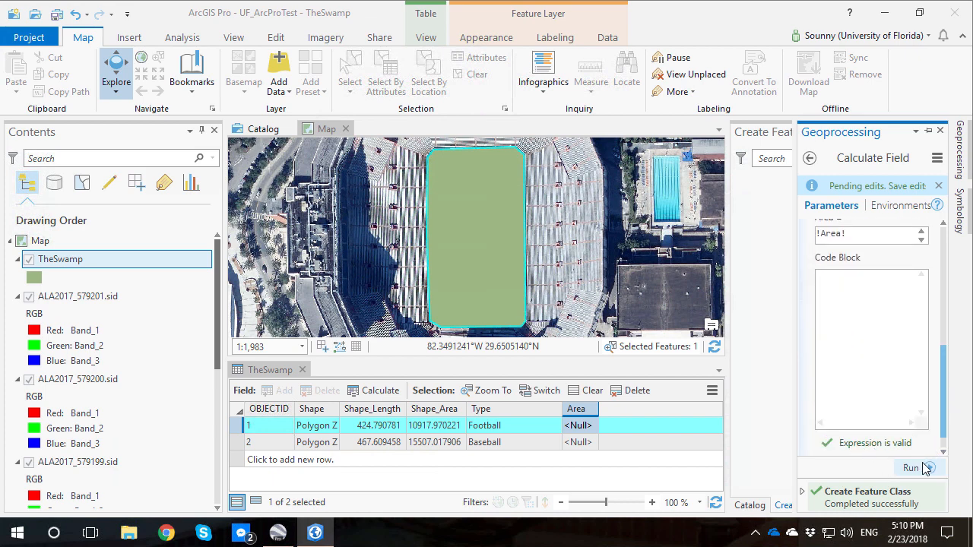
pyautogui.click(912, 470)
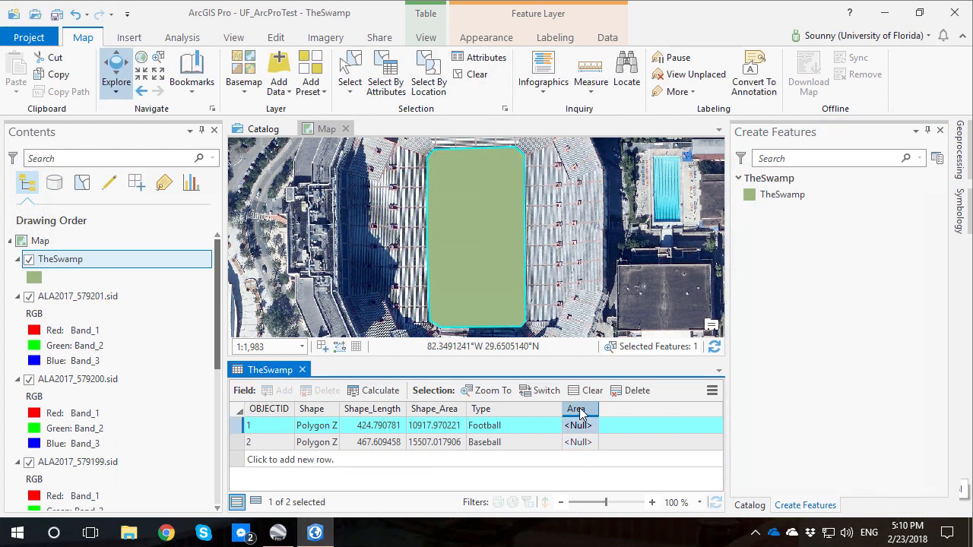
# Calculate Area = !Shape_Area!, giving the Football polygon 10917.970221
pyautogui.rightClick(576, 409)
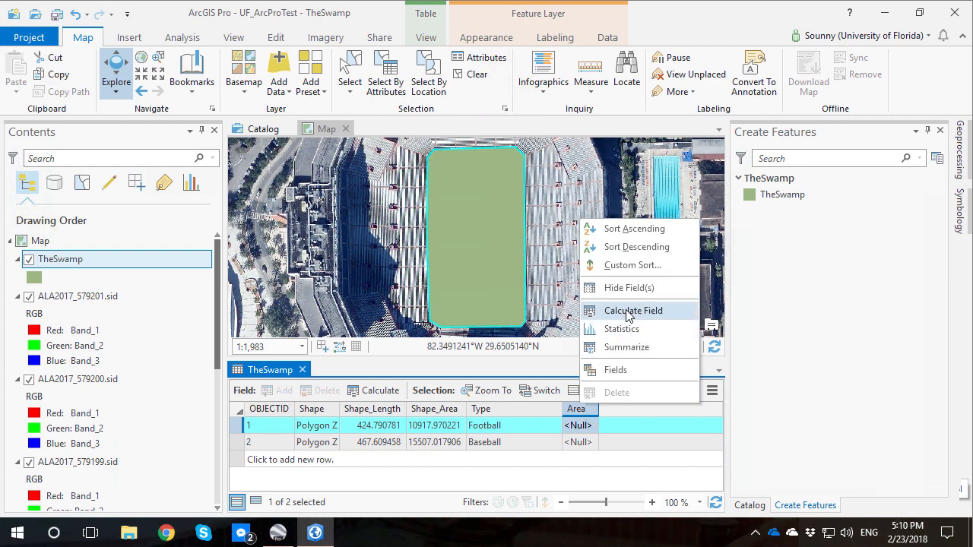
pyautogui.moveTo(617, 310)
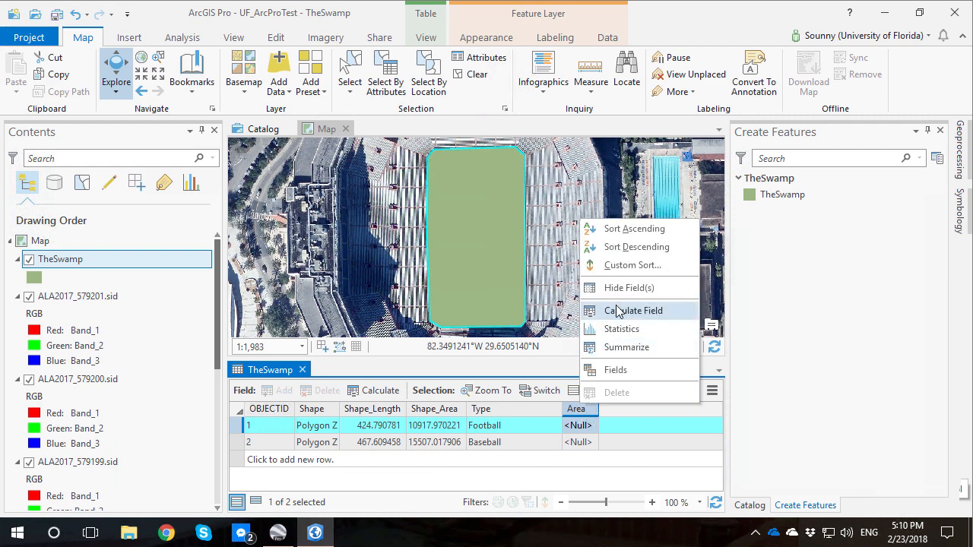
pyautogui.moveTo(622, 310)
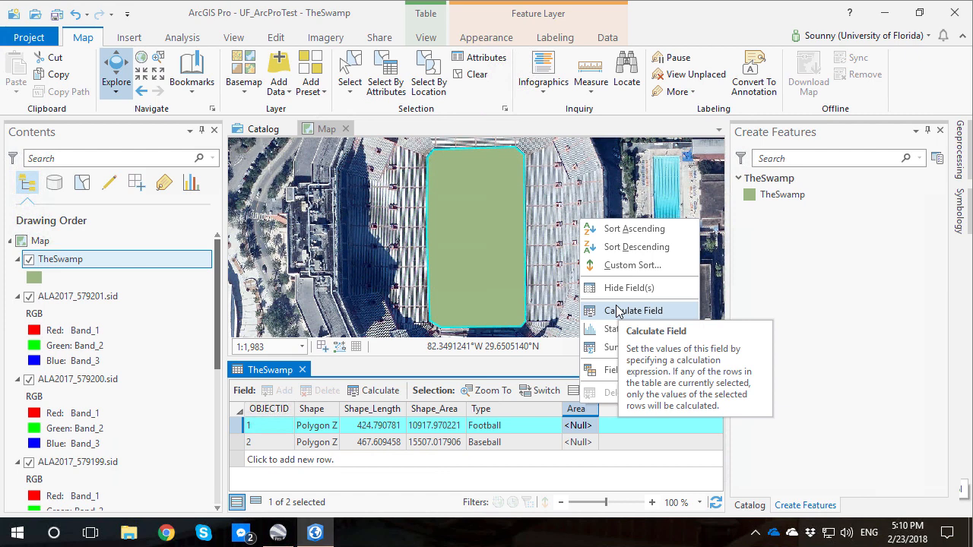
pyautogui.click(634, 310)
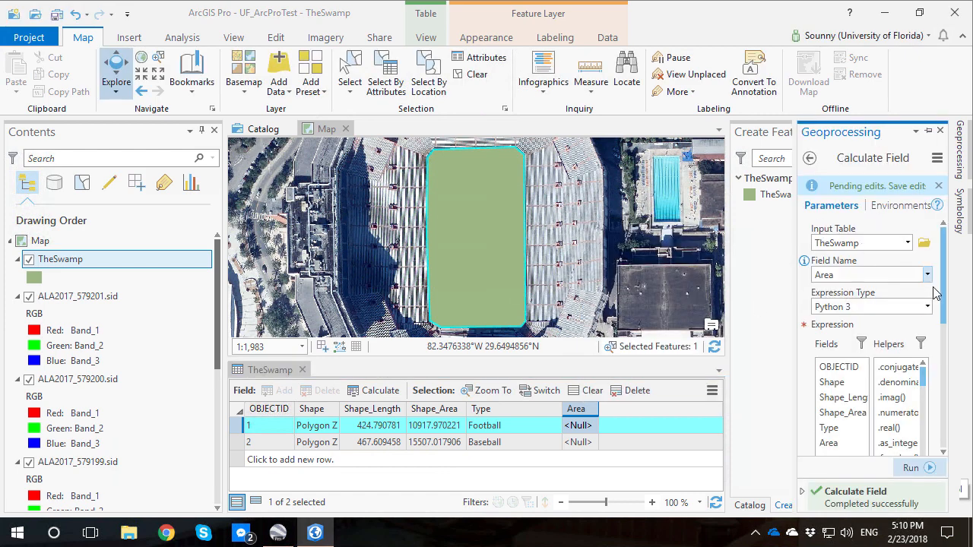
pyautogui.moveTo(945, 307)
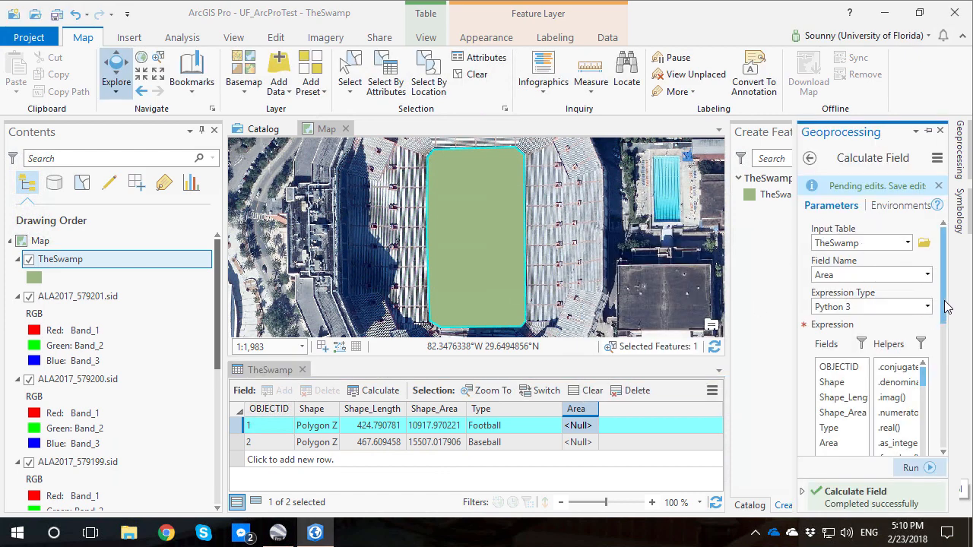
pyautogui.scroll(-3)
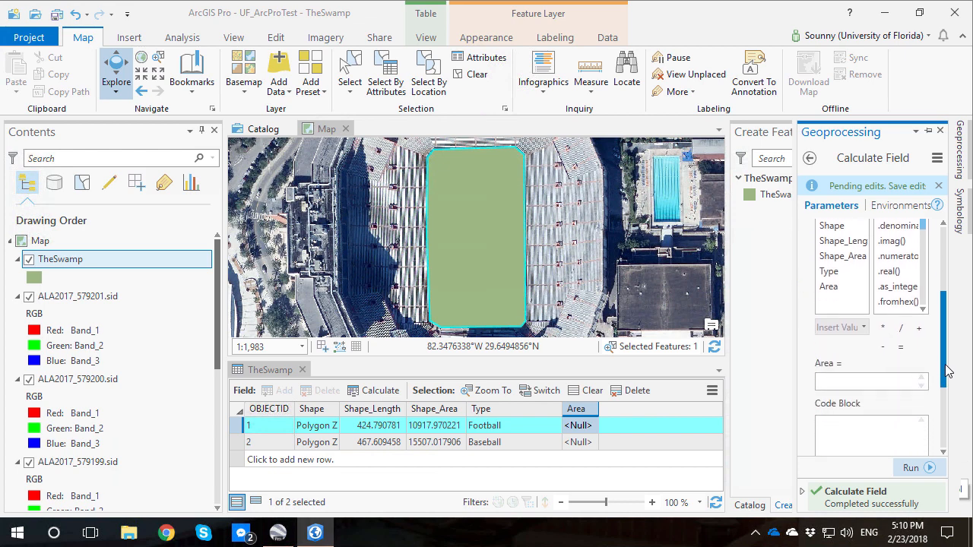
pyautogui.moveTo(839, 301)
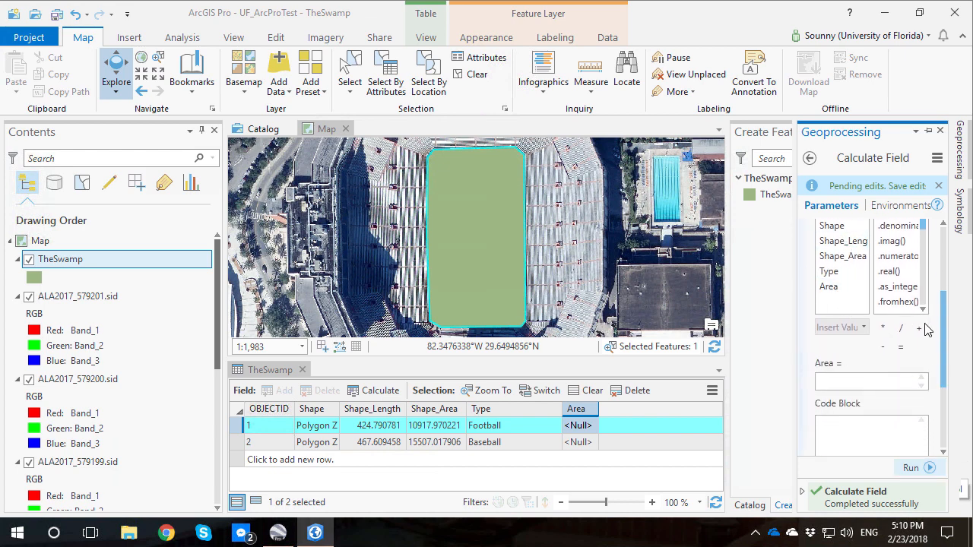
pyautogui.doubleClick(843, 255)
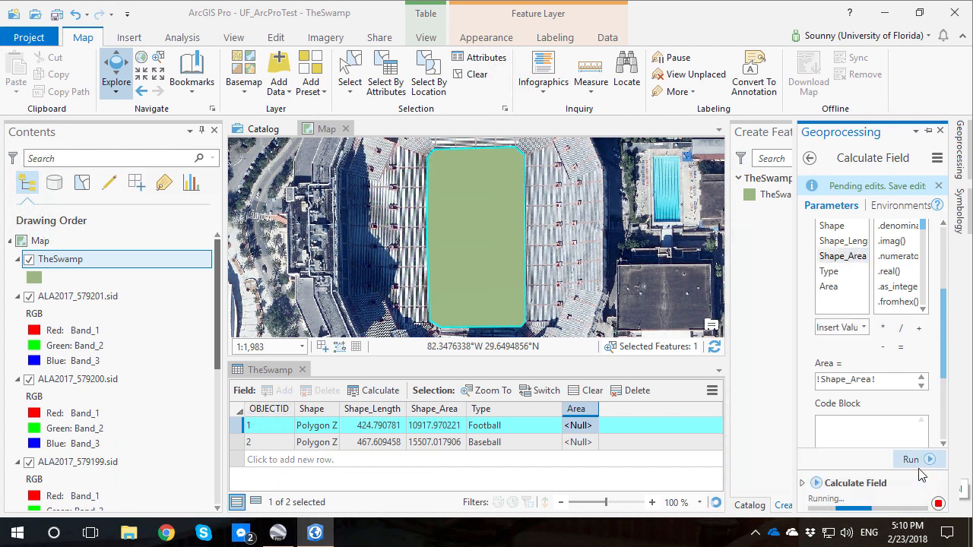
pyautogui.click(909, 459)
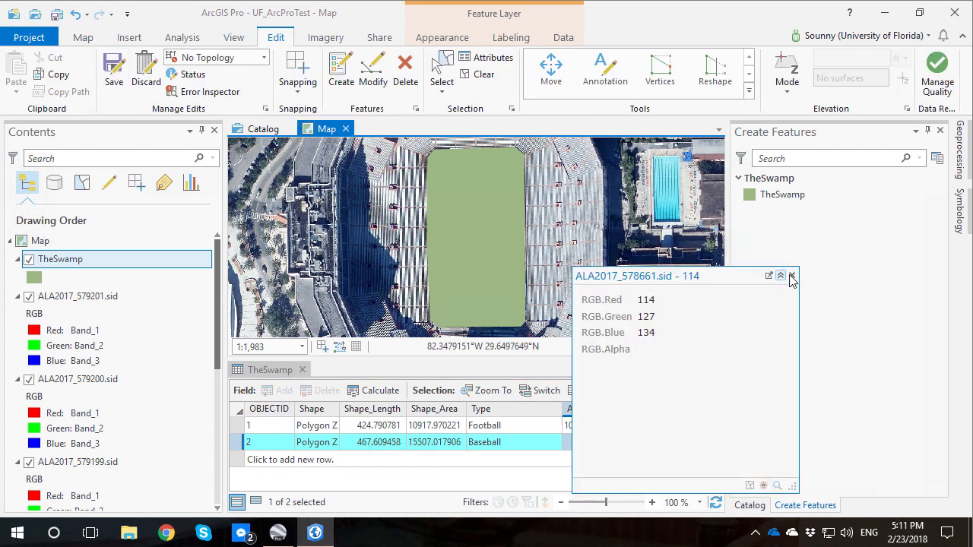
pyautogui.click(792, 277)
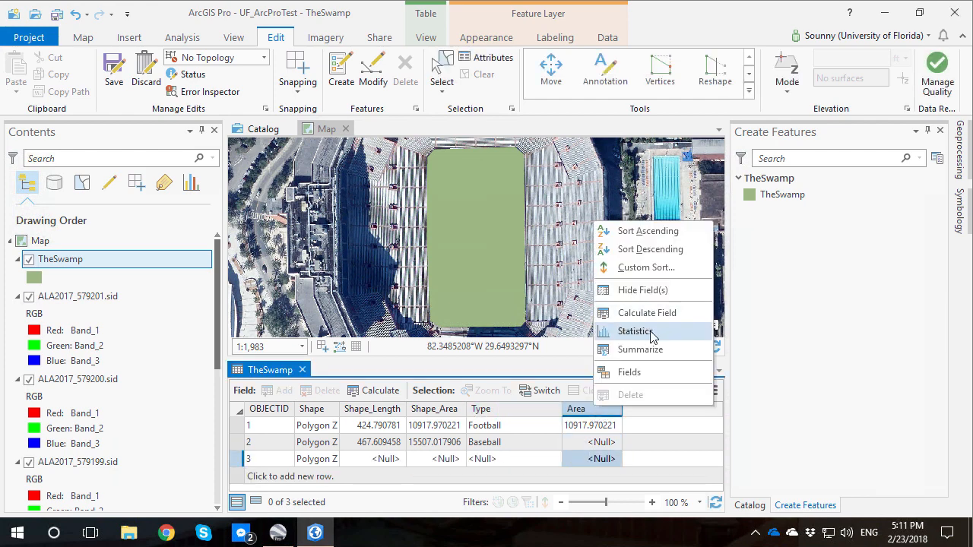
# Rerun Area = !Shape_Area!, giving the Baseball polygon 15507.017906
pyautogui.click(647, 313)
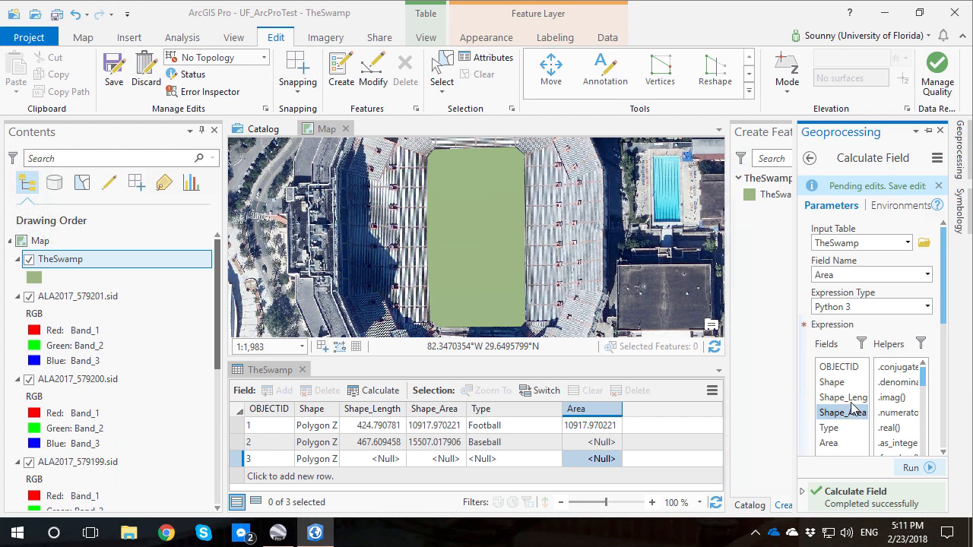
pyautogui.scroll(-3)
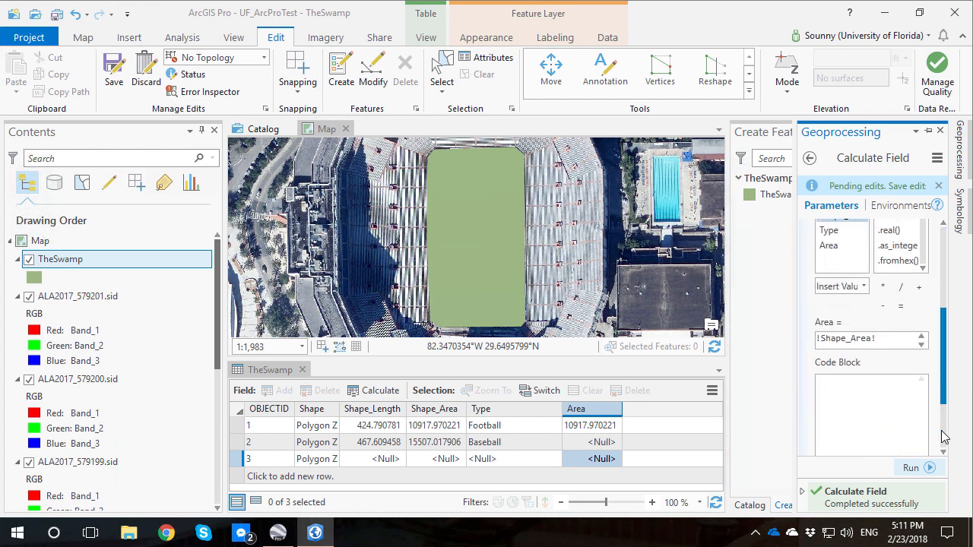
pyautogui.click(909, 469)
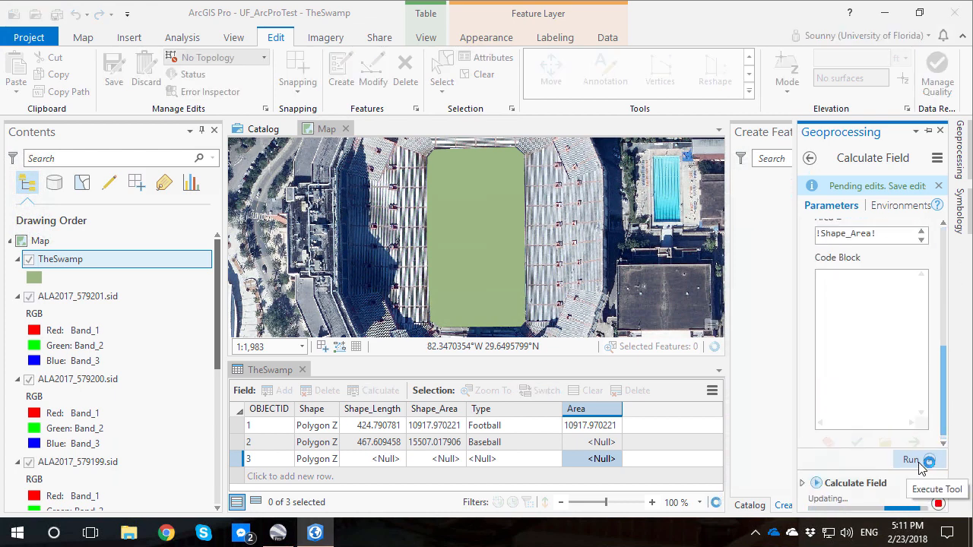
pyautogui.click(921, 462)
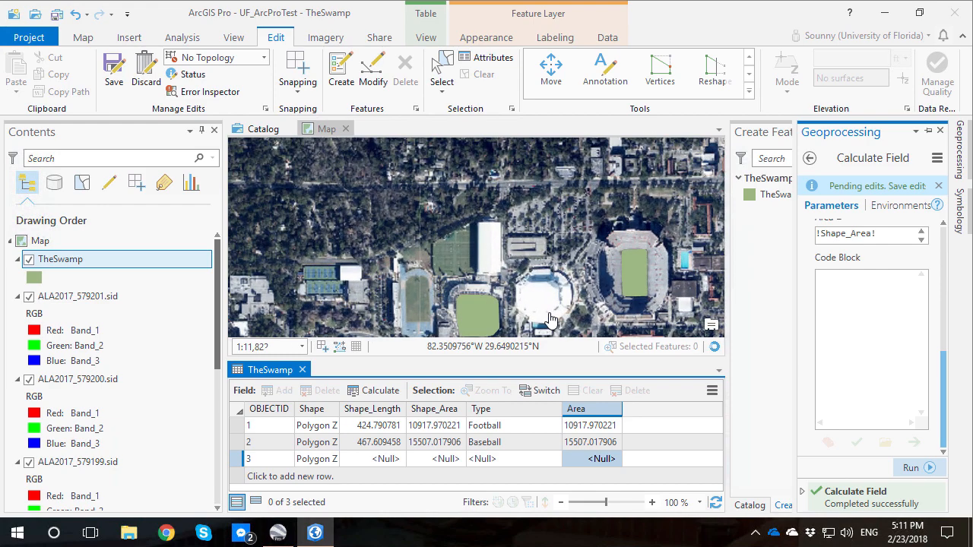
# Return from the Edit tools to the Map tab's navigation and selection tools
pyautogui.scroll(3)
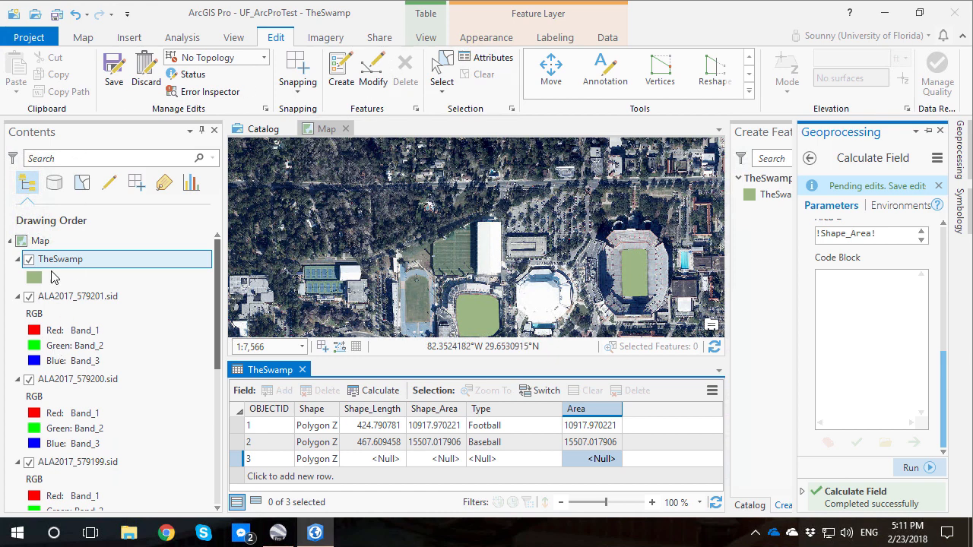
pyautogui.moveTo(59, 262)
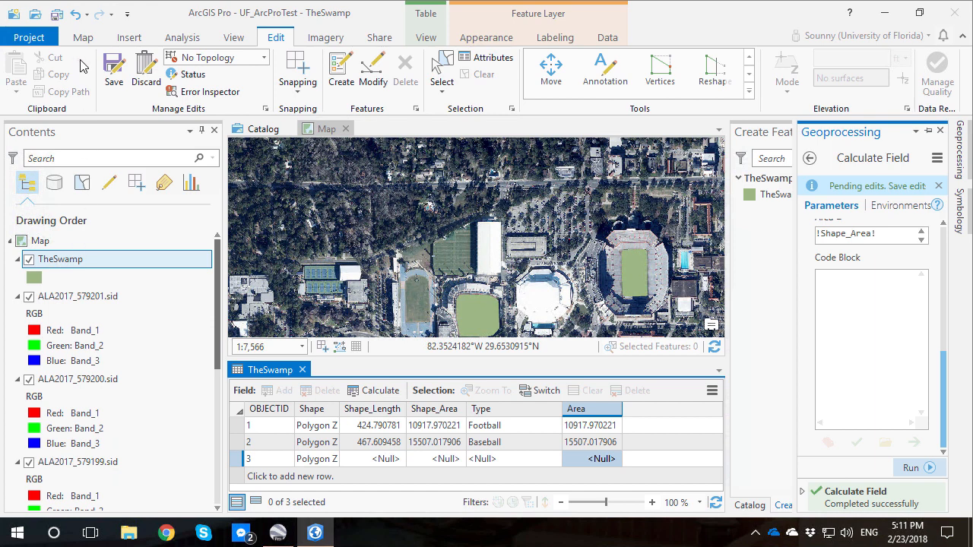
pyautogui.click(112, 66)
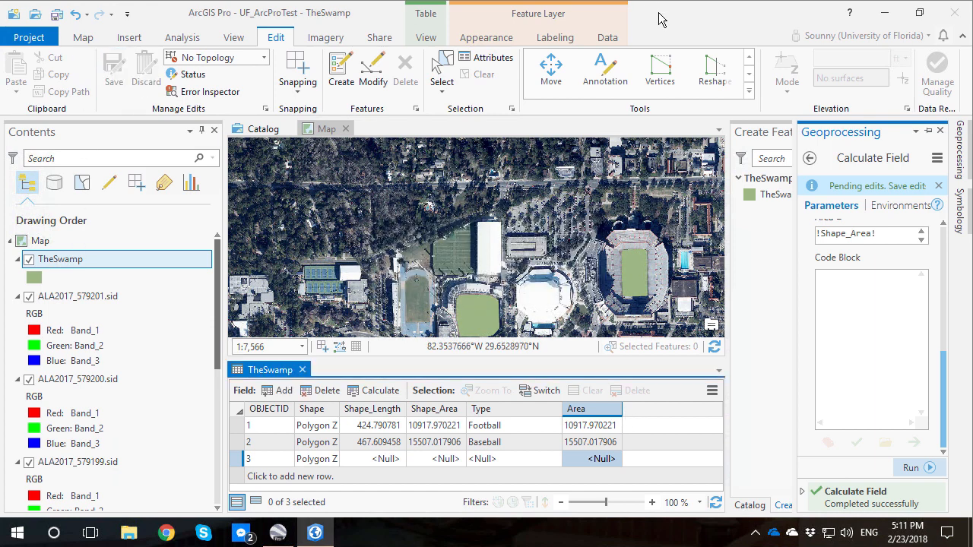
pyautogui.click(76, 37)
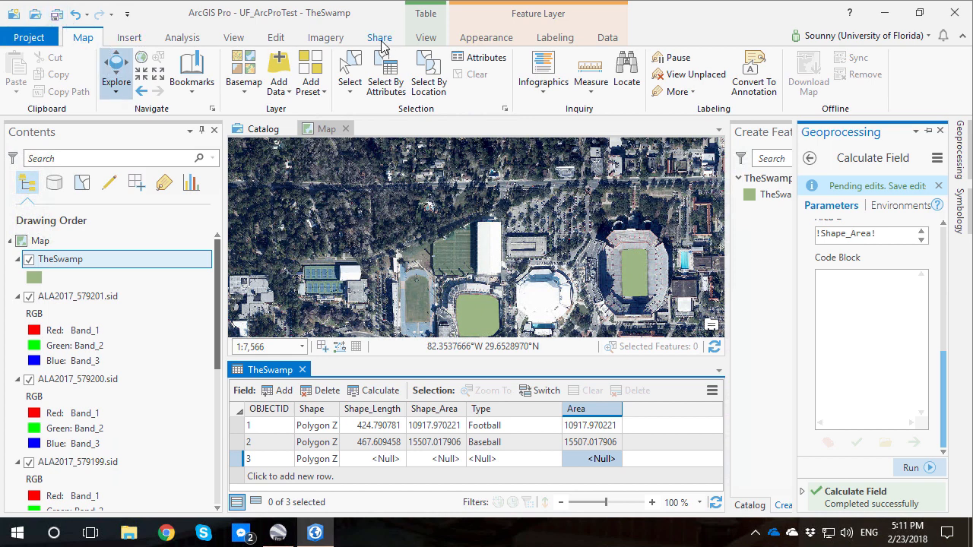
# Show the Share tab's packaging and export commands
pyautogui.click(377, 36)
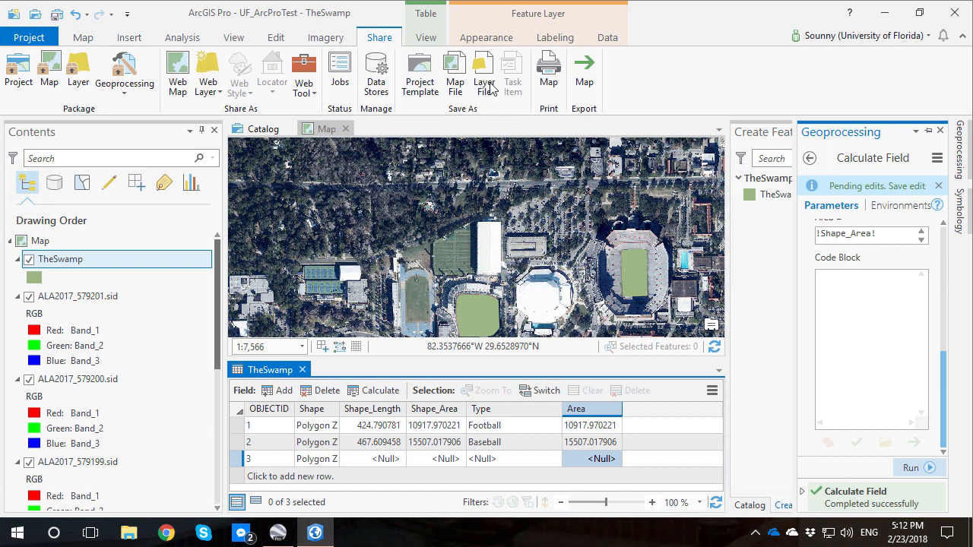
pyautogui.moveTo(588, 76)
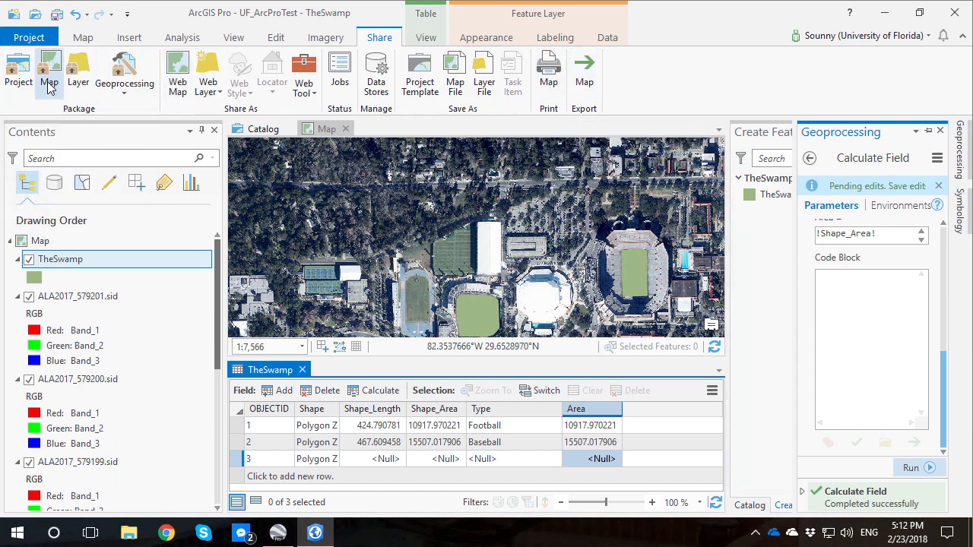
pyautogui.moveTo(79, 68)
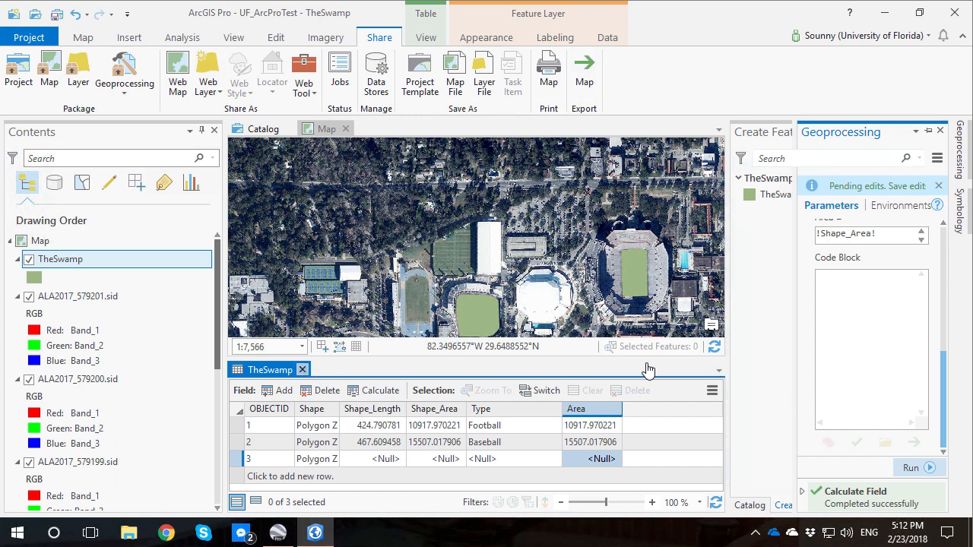
# Close the attribute table and templates pane, then bring up Insert's New Map choices
pyautogui.click(277, 37)
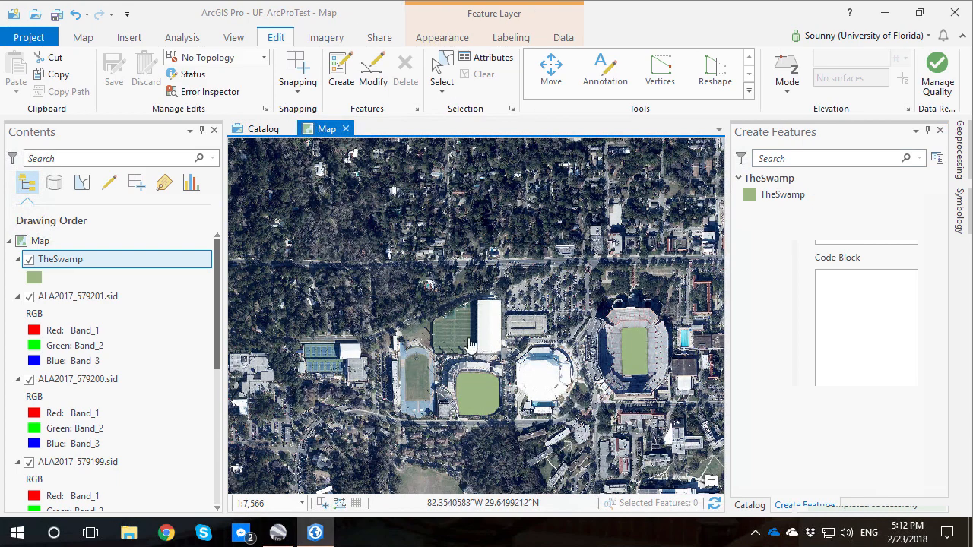
pyautogui.moveTo(414, 316)
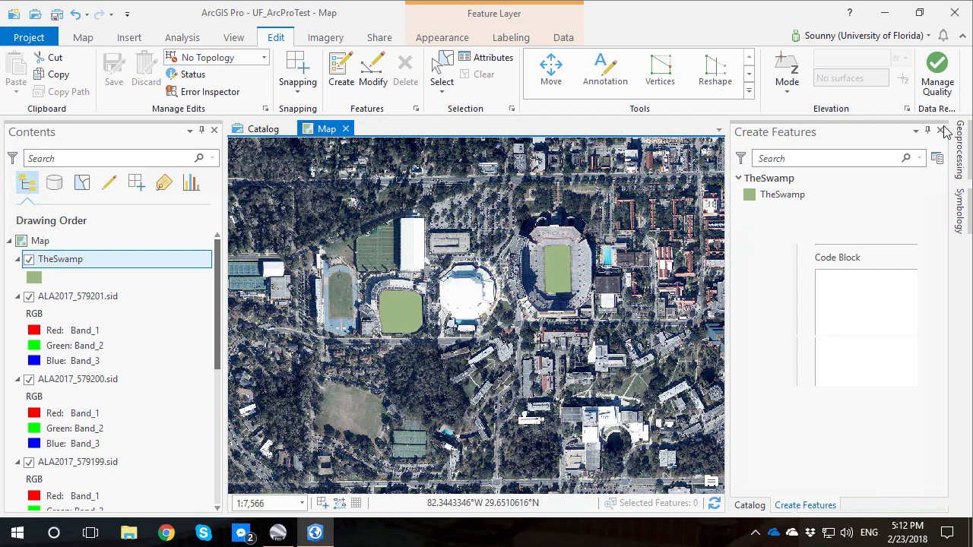
pyautogui.click(749, 504)
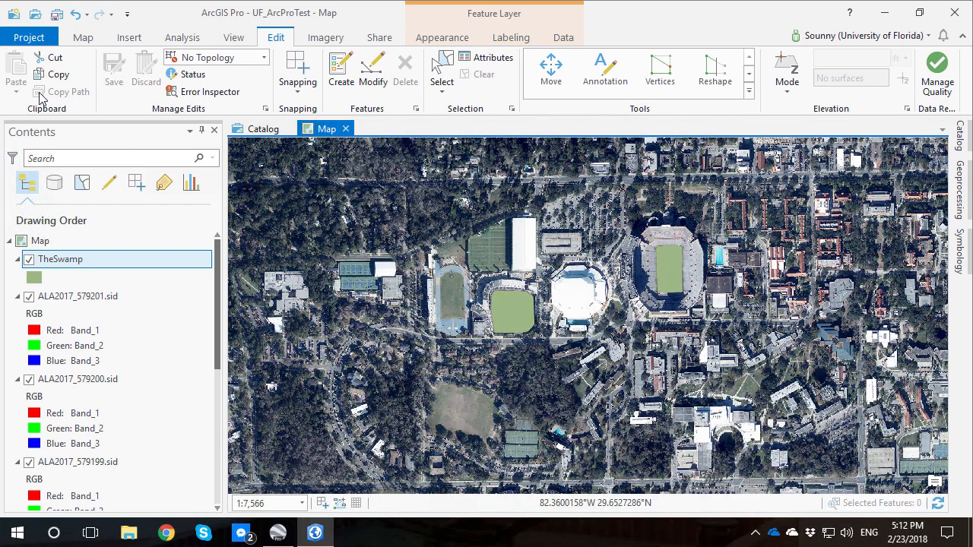
pyautogui.click(122, 37)
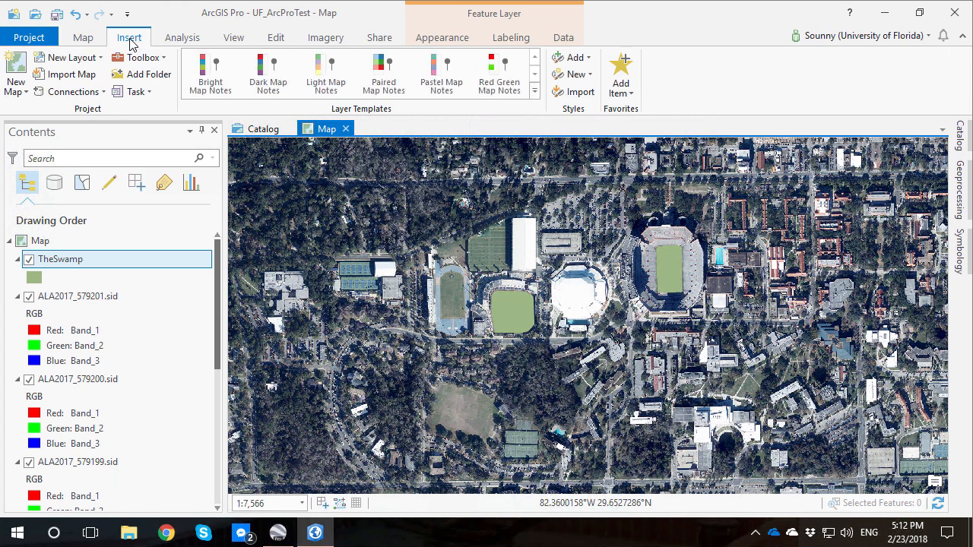
pyautogui.click(15, 84)
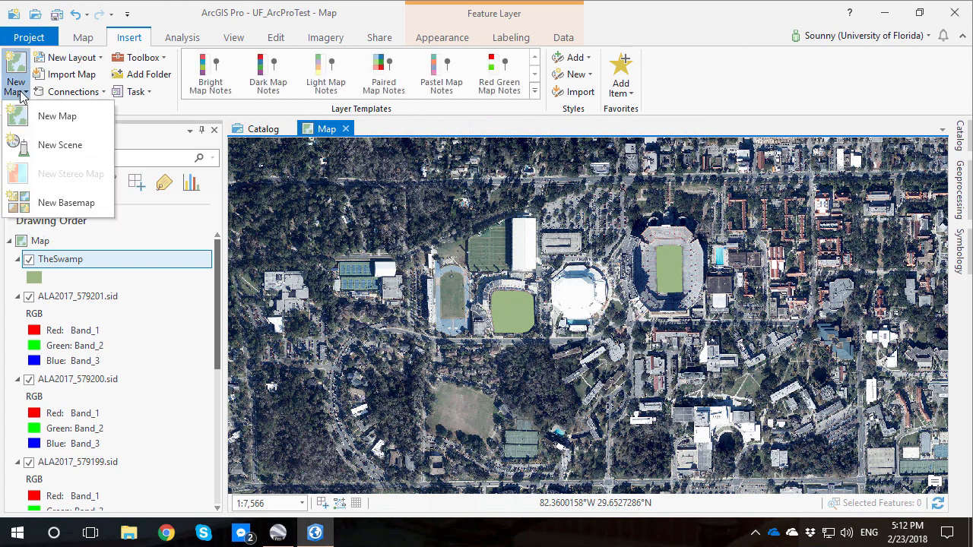
# Create a new ANSI Portrait Letter 8.5 x 11 layout and list maps for a frame
pyautogui.click(64, 57)
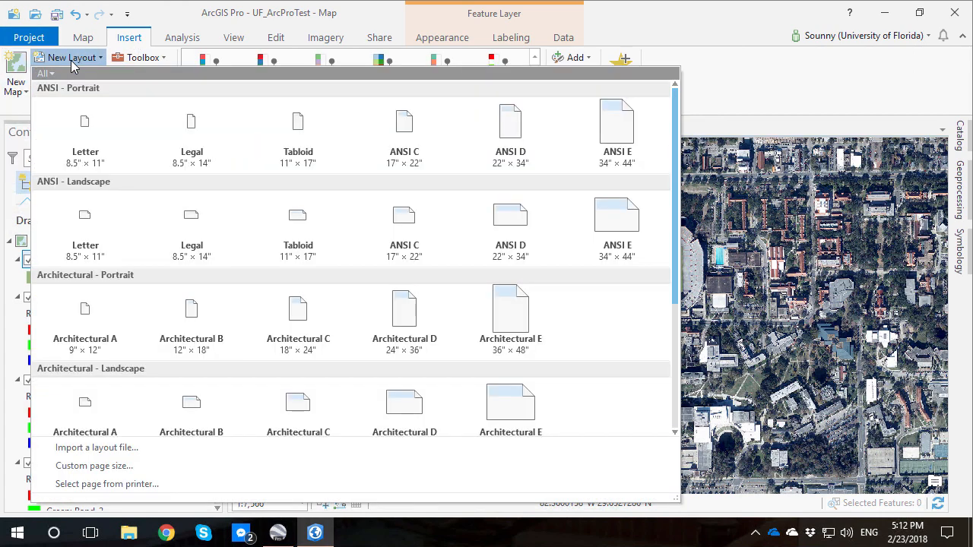
pyautogui.moveTo(73, 137)
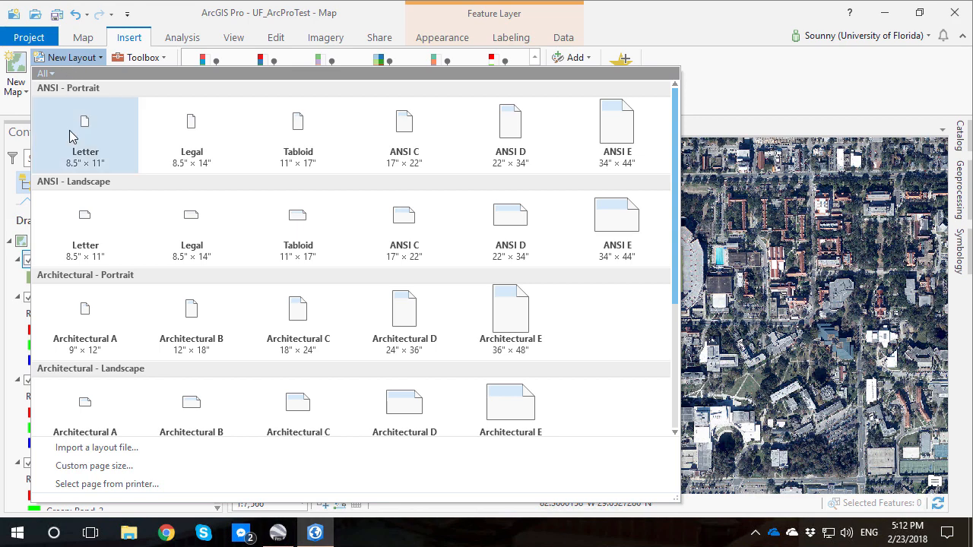
pyautogui.moveTo(118, 179)
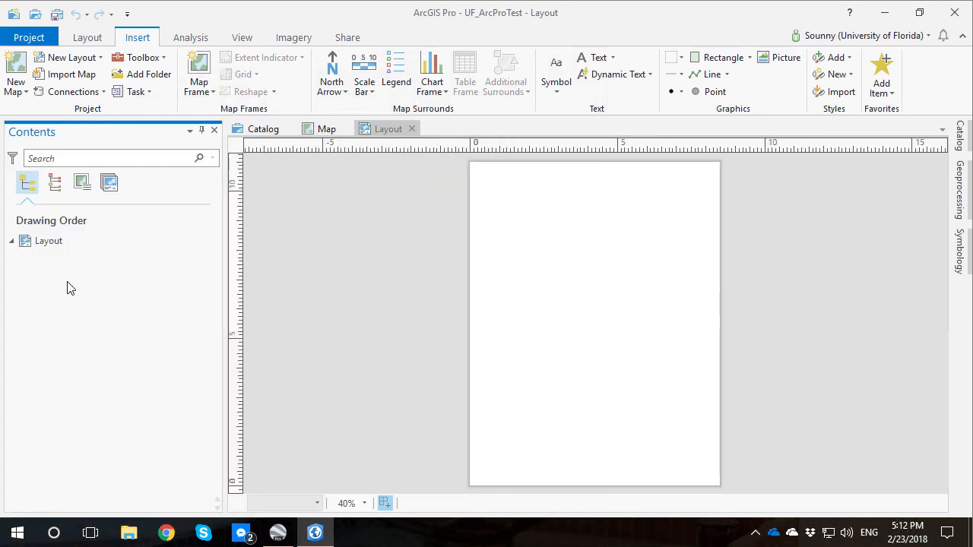
pyautogui.moveTo(368, 210)
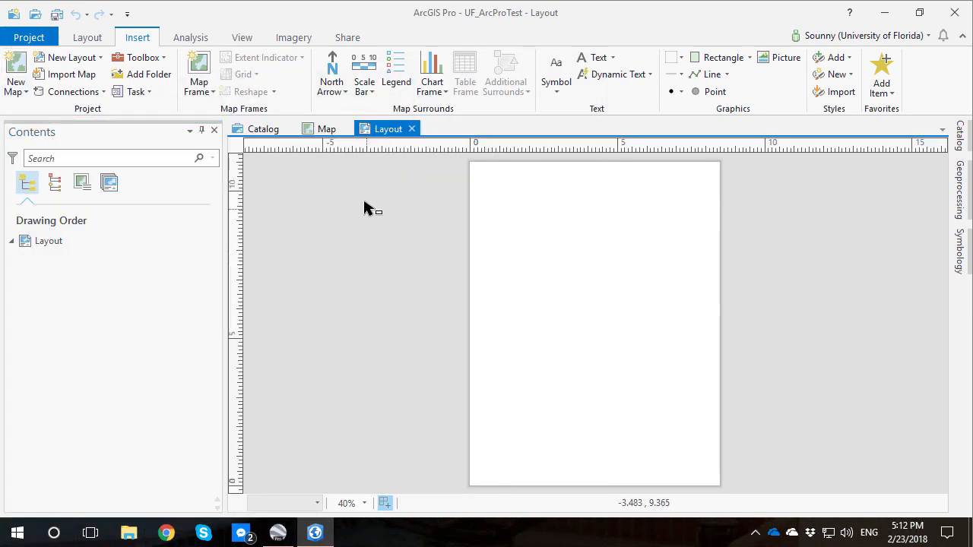
pyautogui.click(197, 73)
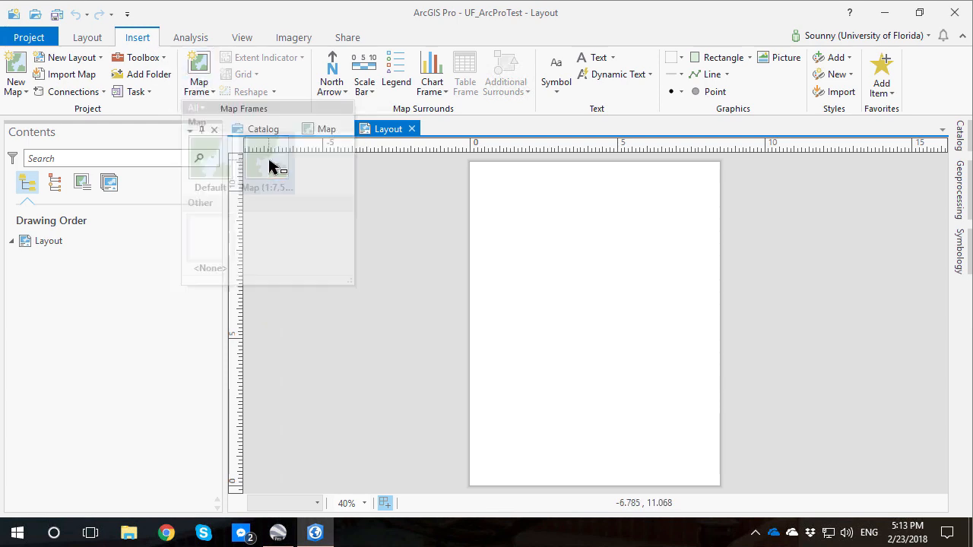
# Place the Map as a frame covering the page and add a north arrow element
pyautogui.click(264, 169)
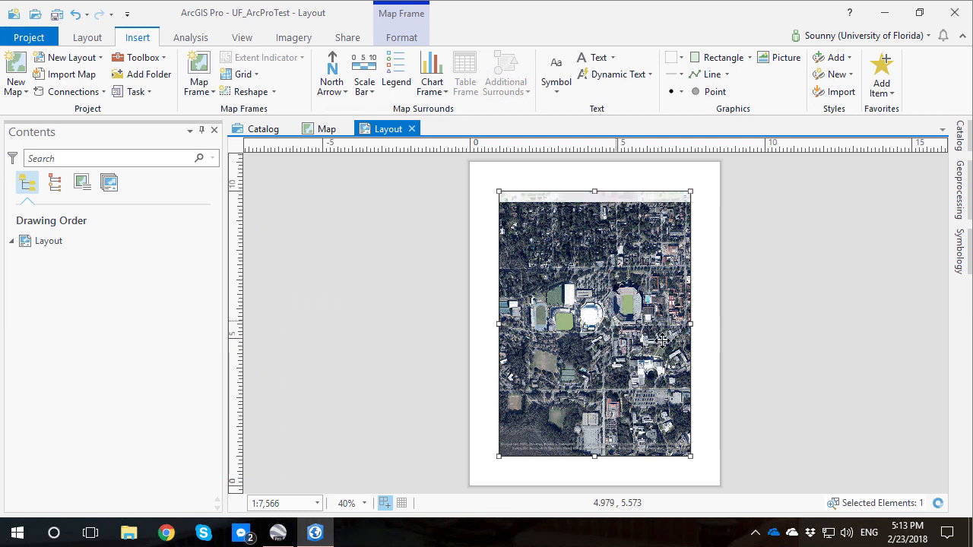
pyautogui.moveTo(536, 166)
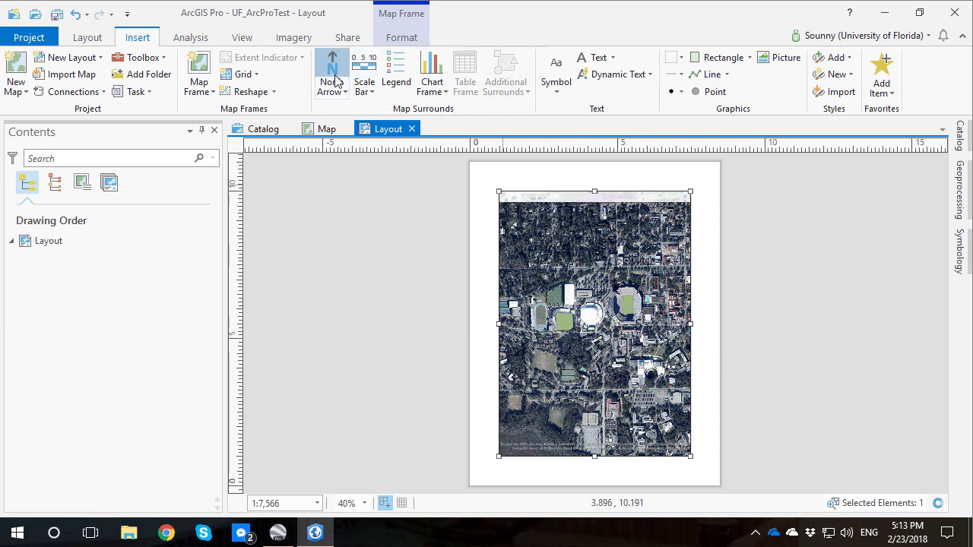
pyautogui.click(331, 73)
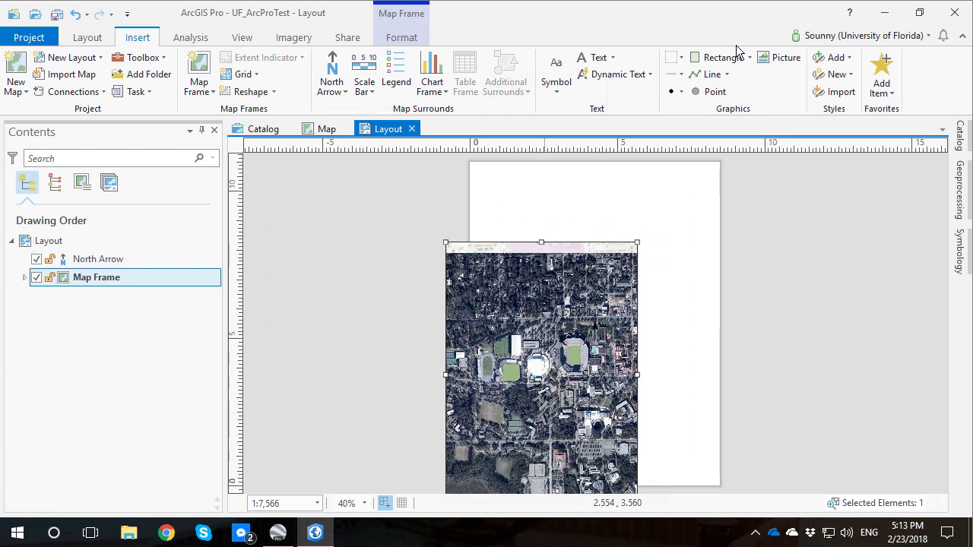
pyautogui.moveTo(541, 307); pyautogui.dragTo(594, 303)
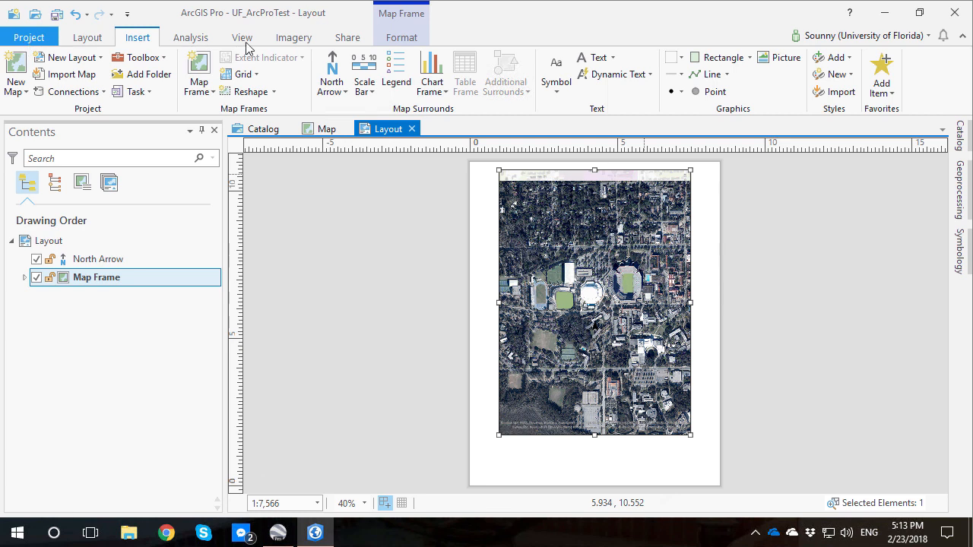
pyautogui.moveTo(124, 47)
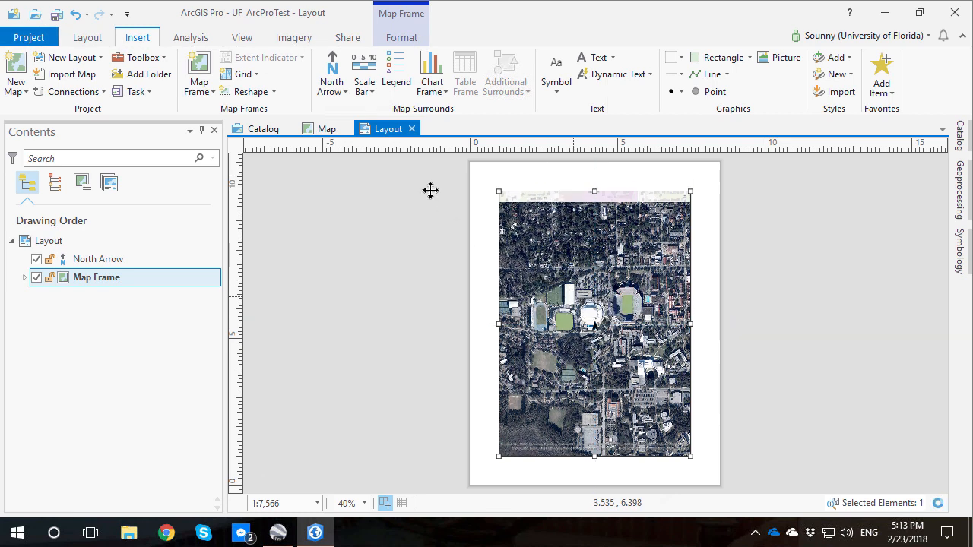
pyautogui.click(365, 73)
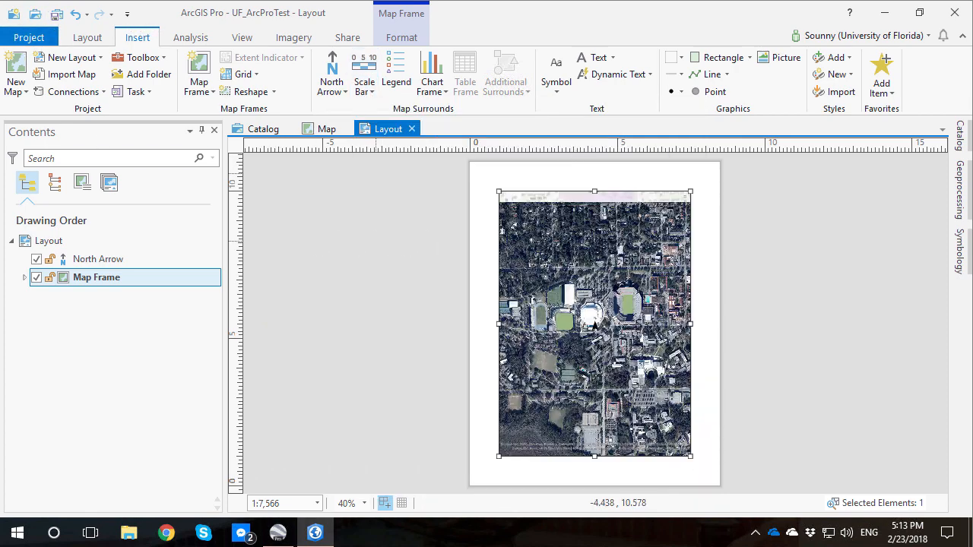
# Zoom the layout around the north arrow over the stadium and bring up Share options
pyautogui.click(88, 36)
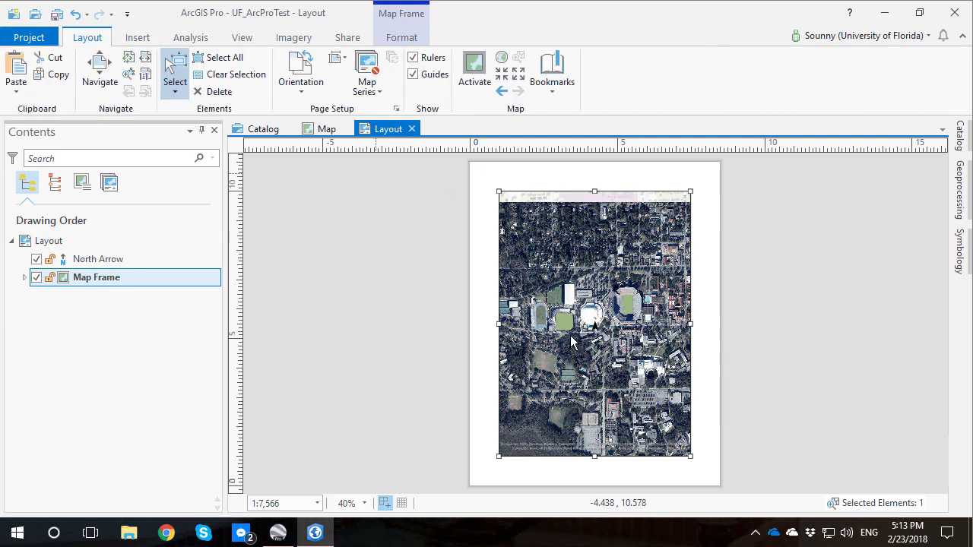
pyautogui.moveTo(586, 348)
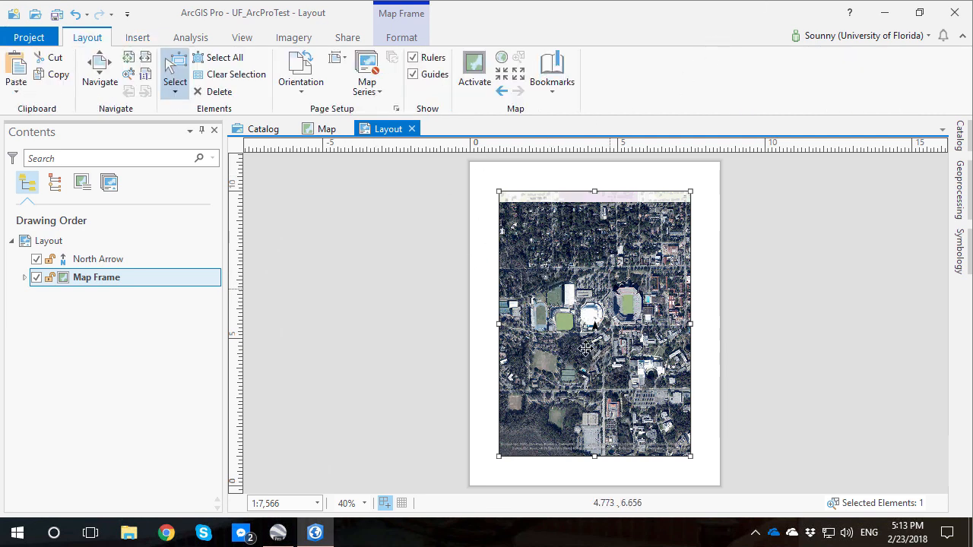
pyautogui.moveTo(328, 219)
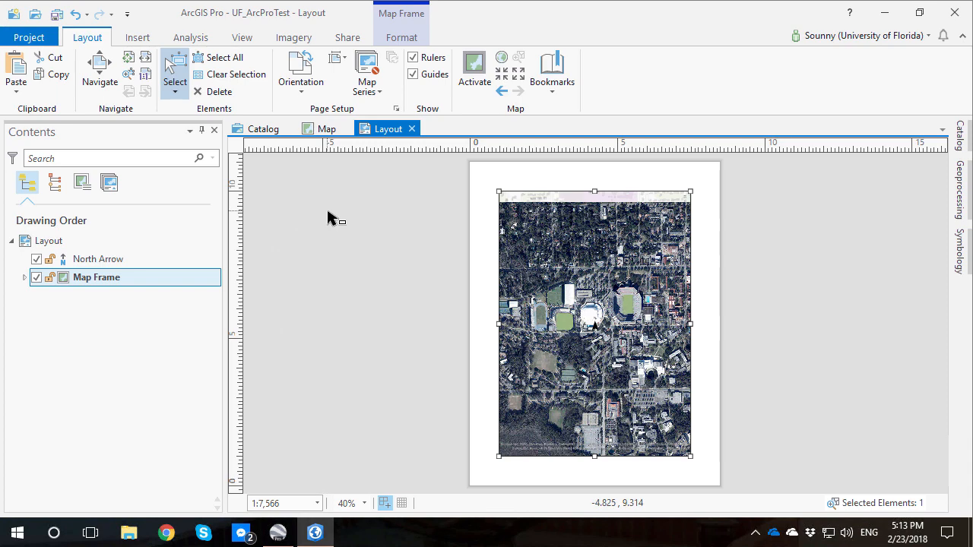
pyautogui.moveTo(420, 301)
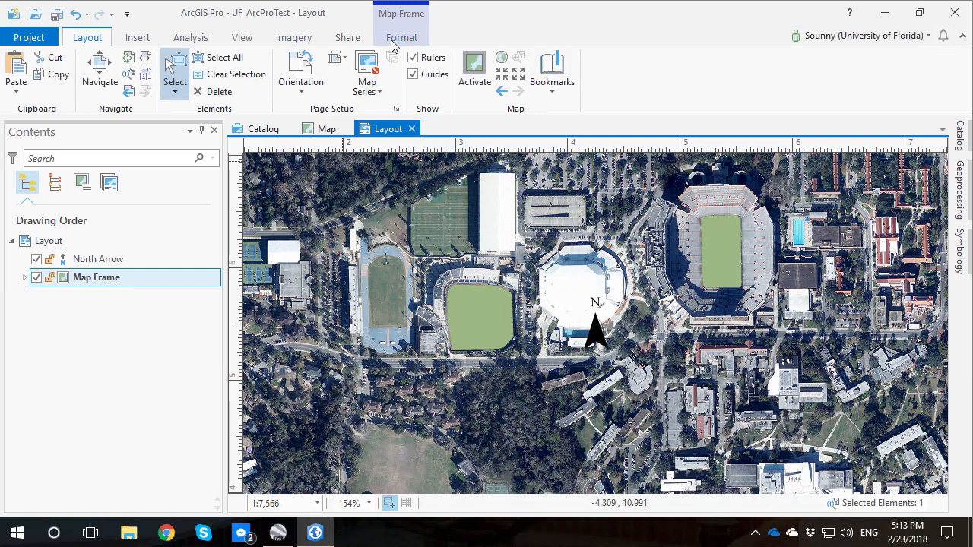
pyautogui.click(346, 36)
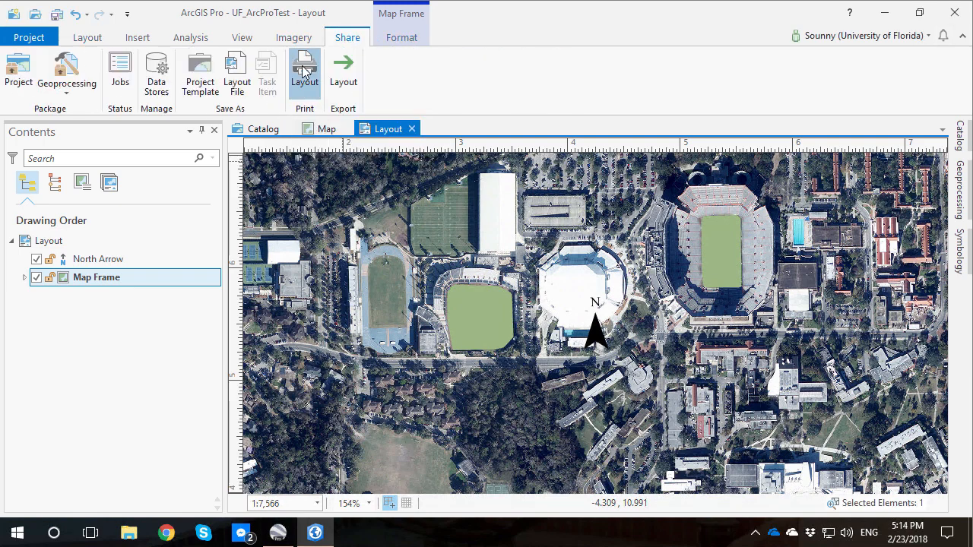
pyautogui.click(305, 69)
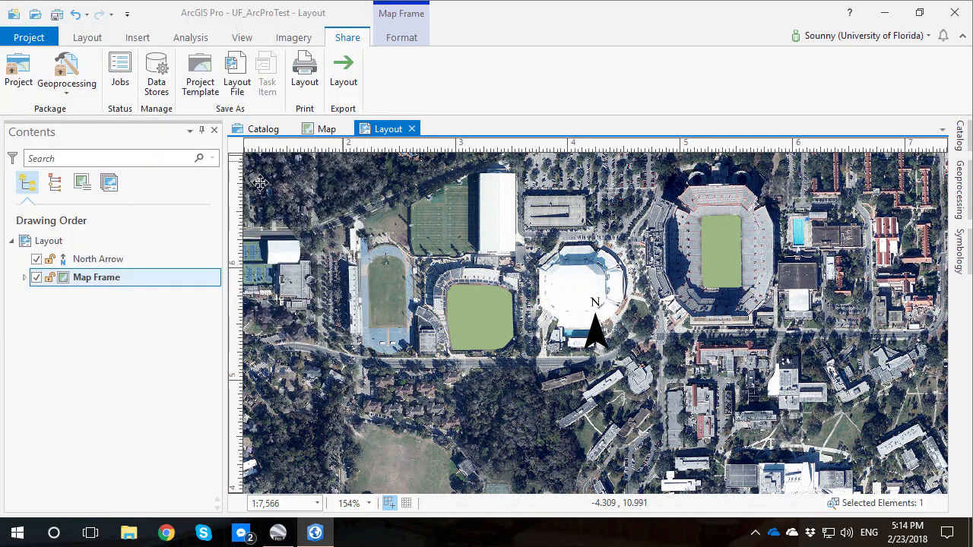
# Export the layout as Layout.pdf to Documents at 96 DPI with best image quality
pyautogui.click(344, 69)
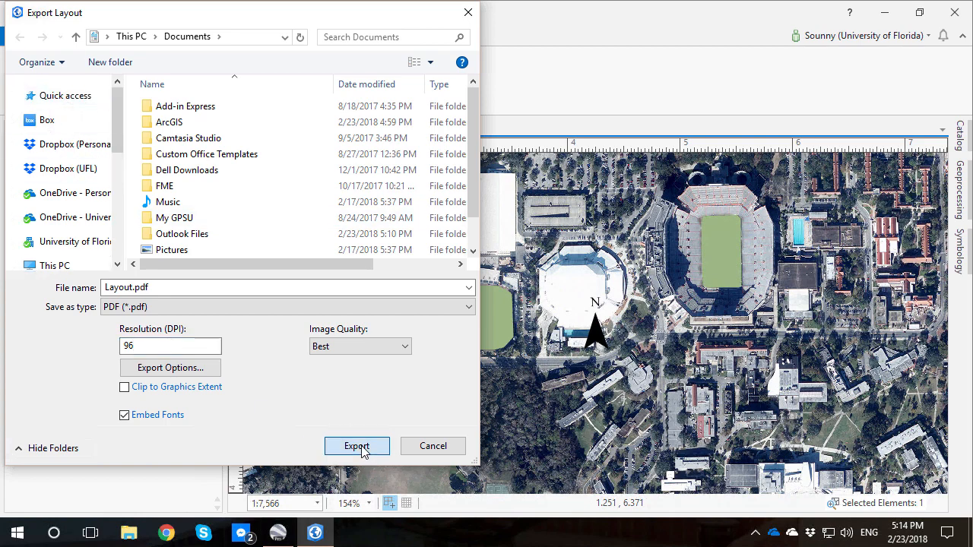
pyautogui.click(356, 447)
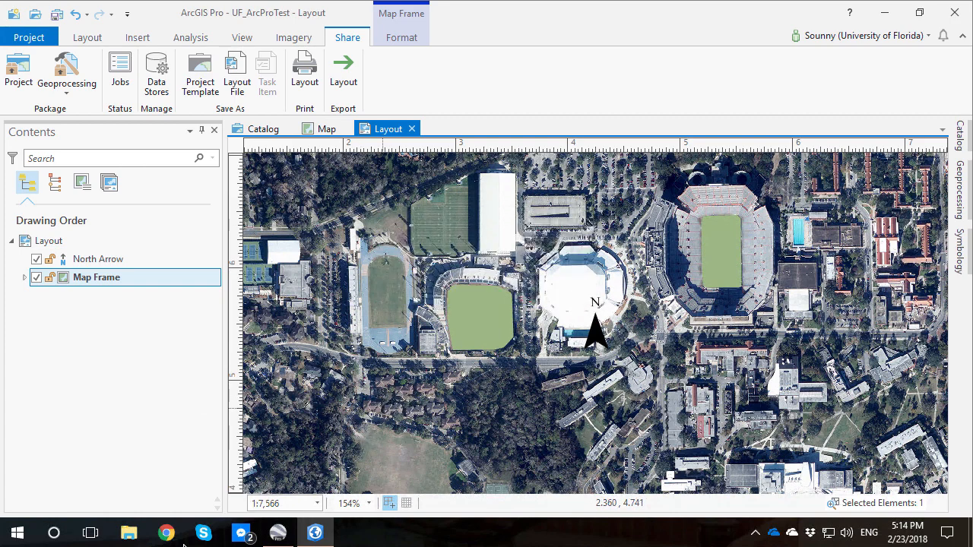
# Locate Layout.pdf in Documents and review the exported map in Adobe Reader
pyautogui.click(128, 533)
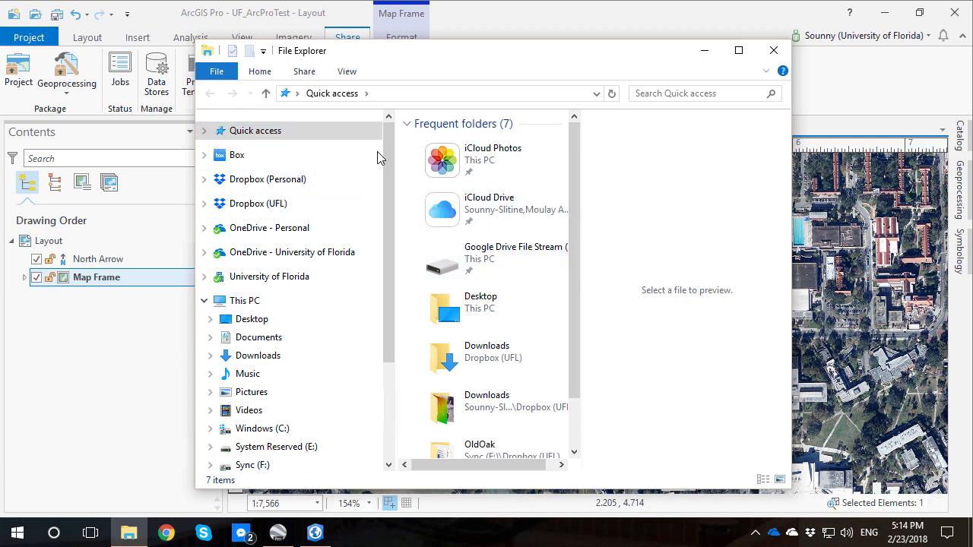
pyautogui.moveTo(252, 342)
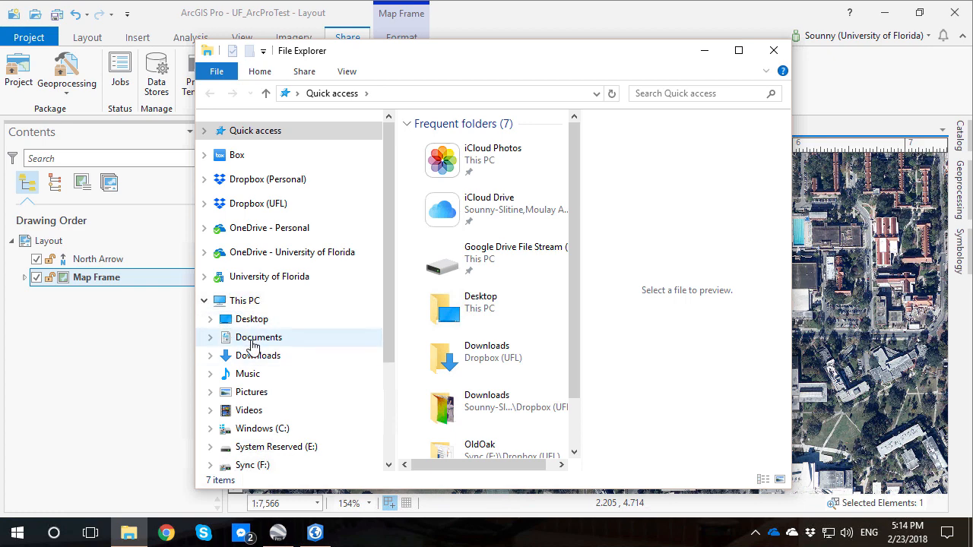
pyautogui.click(258, 338)
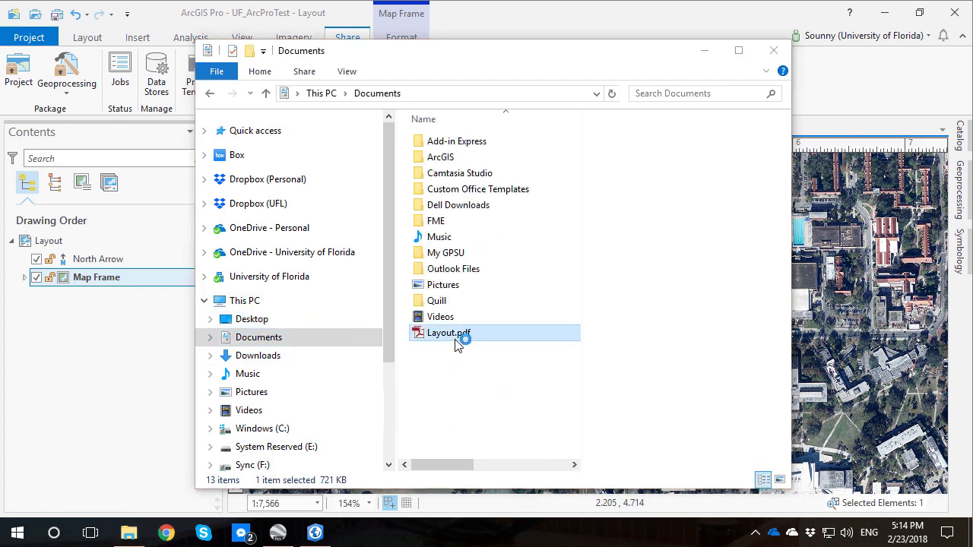
pyautogui.doubleClick(445, 333)
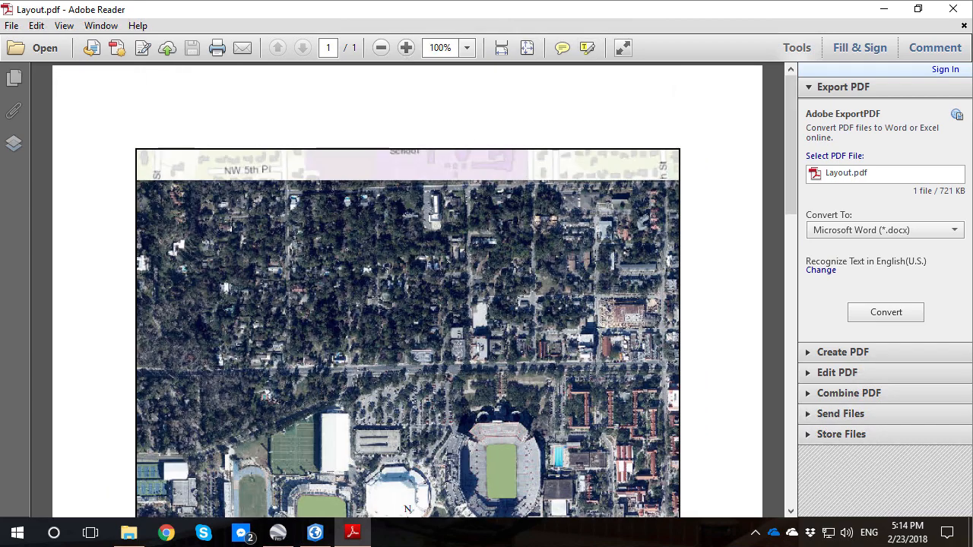
pyautogui.scroll(-3)
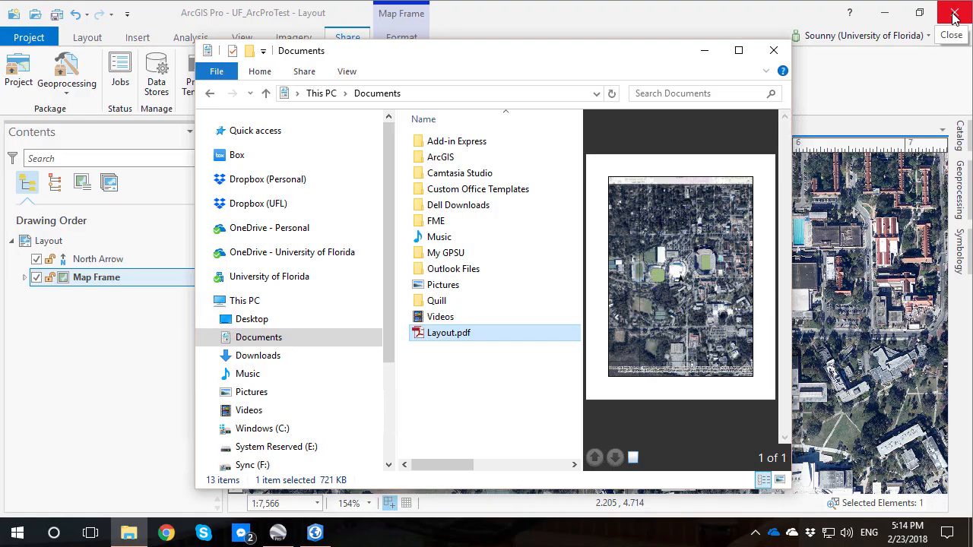
# Close File Explorer so the stadium layout with north arrow shows again
pyautogui.click(772, 49)
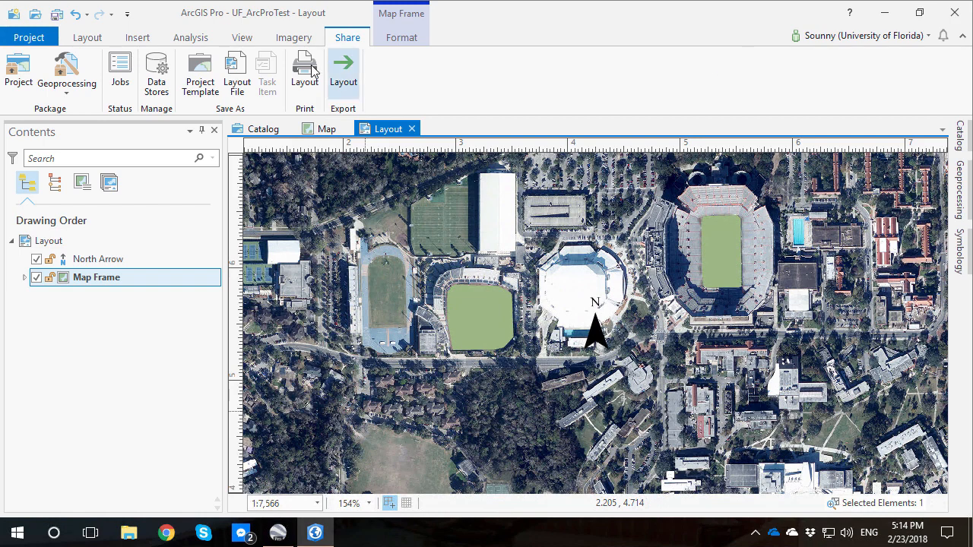
pyautogui.moveTo(304, 69)
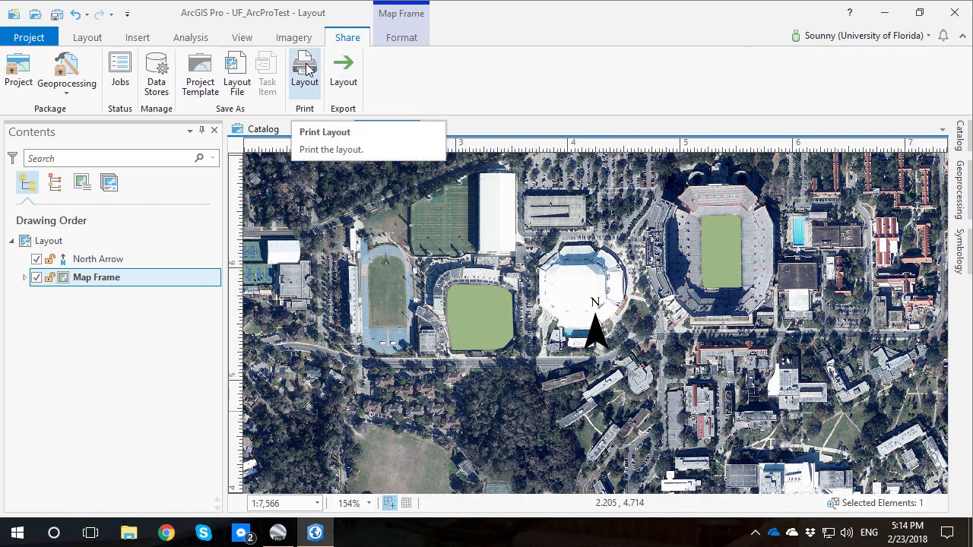